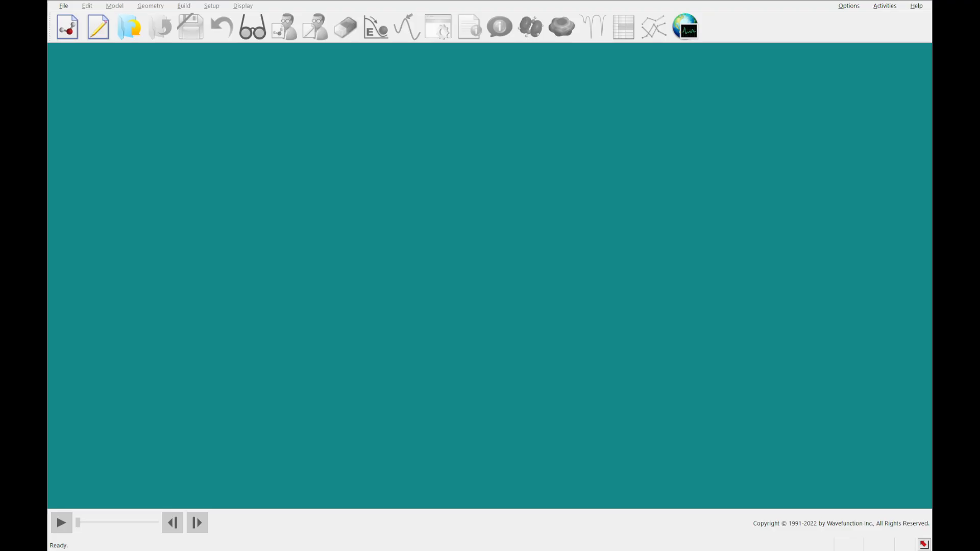
Browse the learning activities tutorials, then close the tutorials window.
{"action": "left_click", "coordinate": [883, 6]}
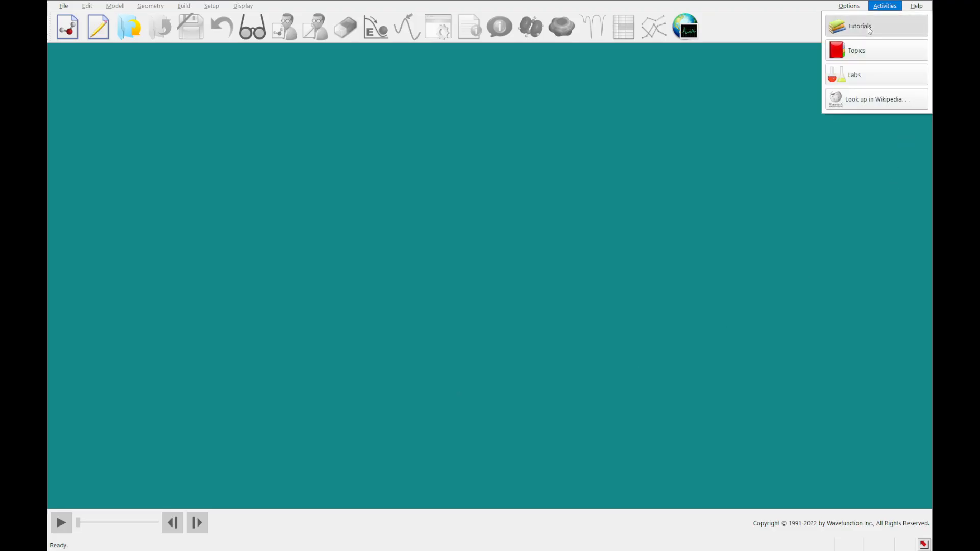
{"action": "left_click", "coordinate": [860, 26]}
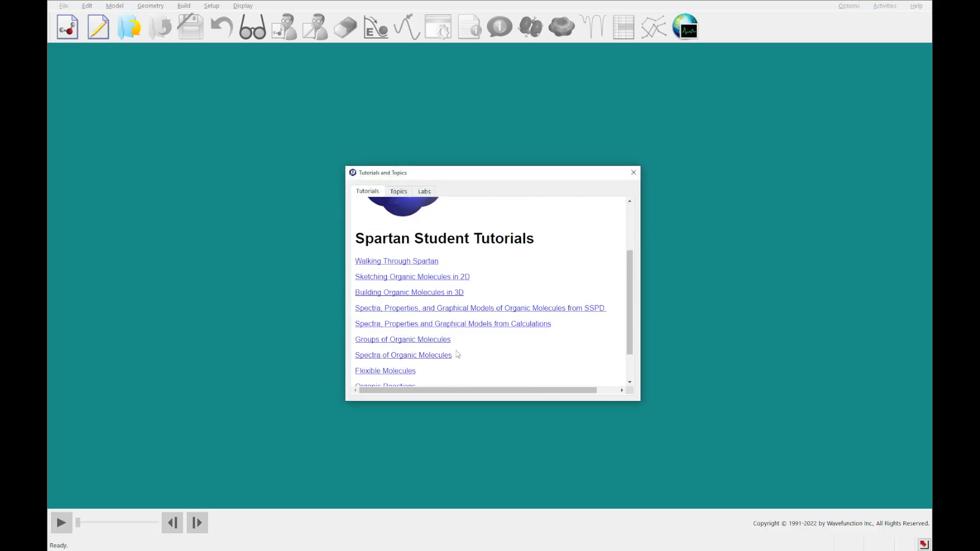
{"action": "mouse_move", "coordinate": [448, 364]}
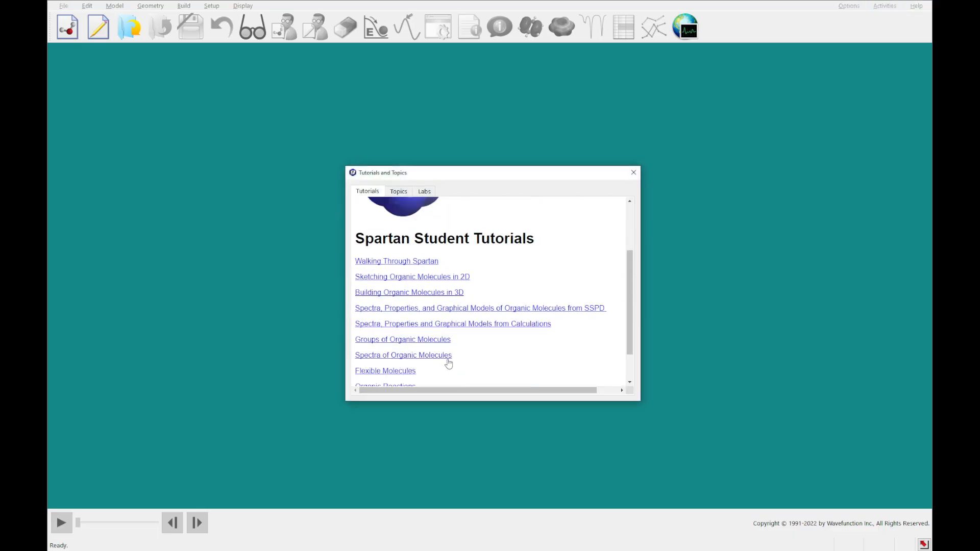
{"action": "mouse_move", "coordinate": [633, 172]}
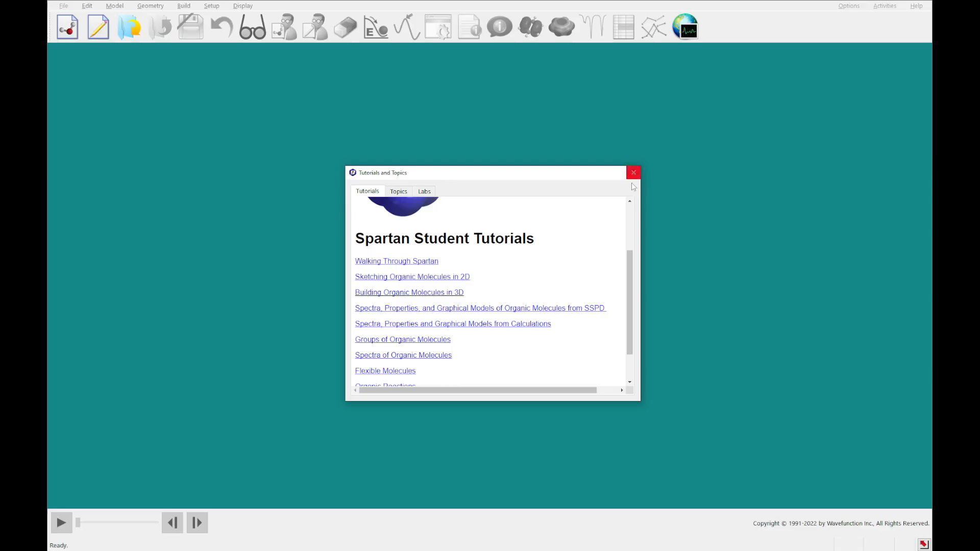
{"action": "left_click", "coordinate": [633, 172]}
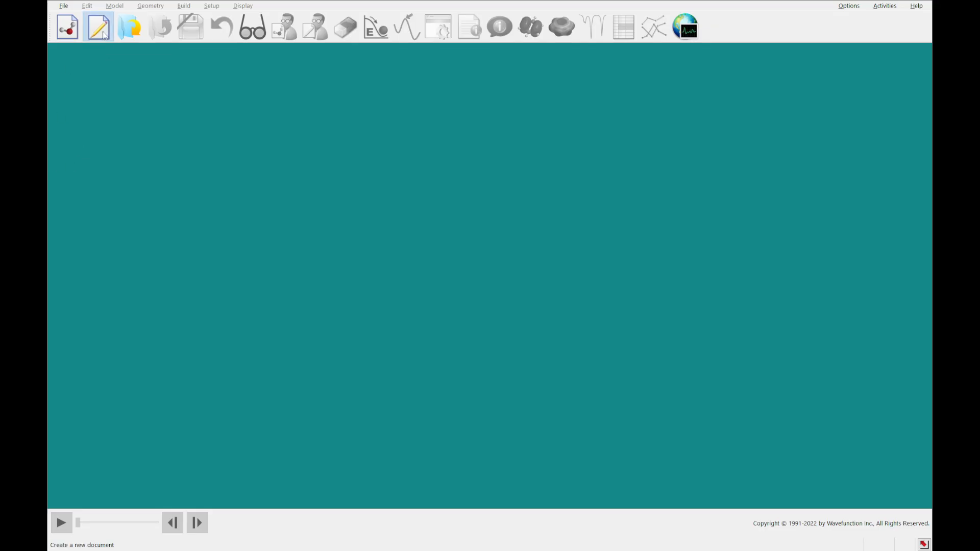
Sketch methyl formate in a new document and view it as a 3D model.
{"action": "left_click", "coordinate": [98, 26]}
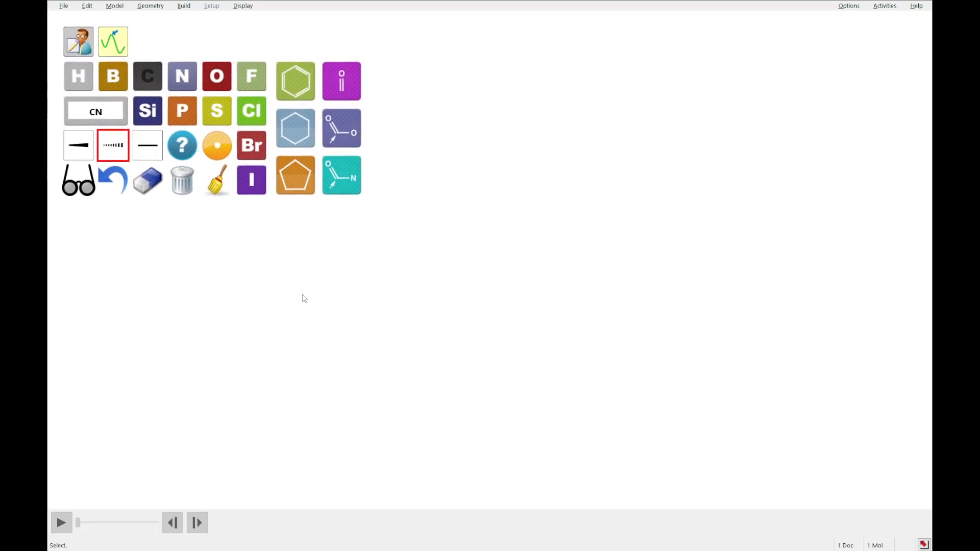
{"action": "left_click_drag", "start_coordinate": [305, 290], "coordinate": [368, 289]}
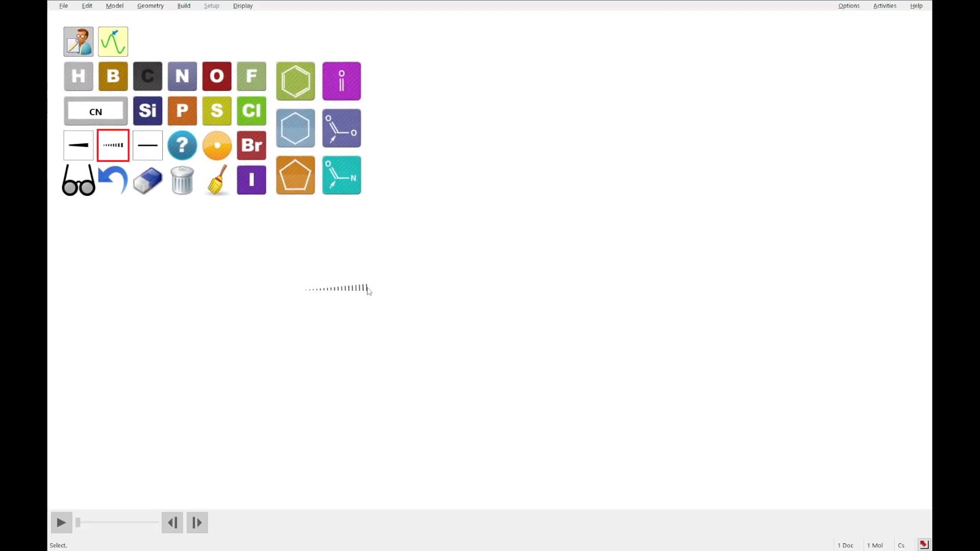
{"action": "left_click", "coordinate": [148, 145]}
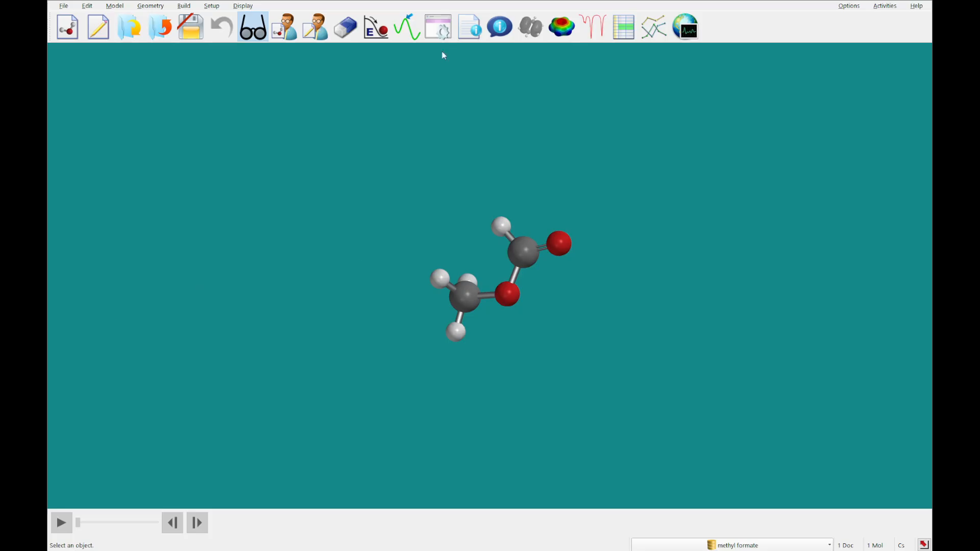
Submit an EDF2/6-31G* geometry calculation with IR, saving the job as methyl formate_3.
{"action": "left_click", "coordinate": [437, 26]}
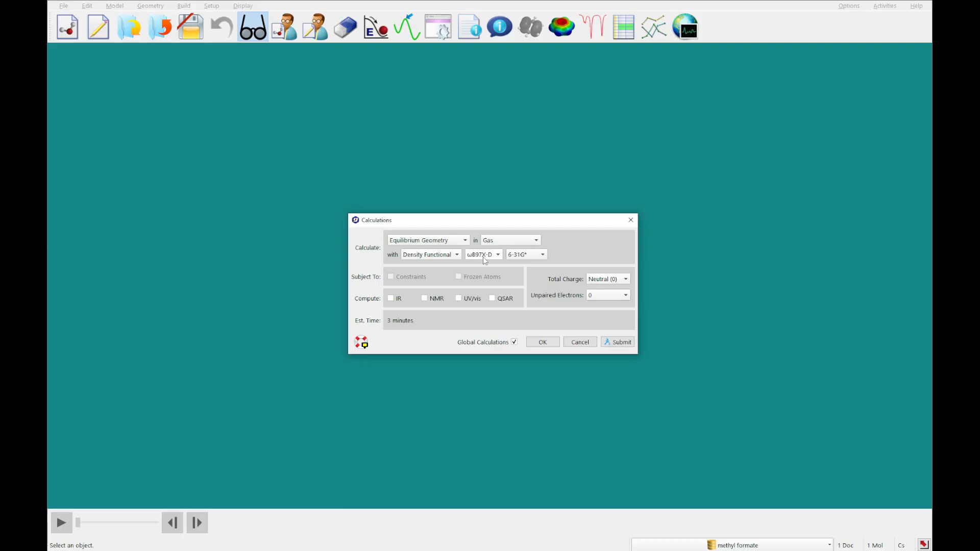
{"action": "left_click", "coordinate": [496, 255]}
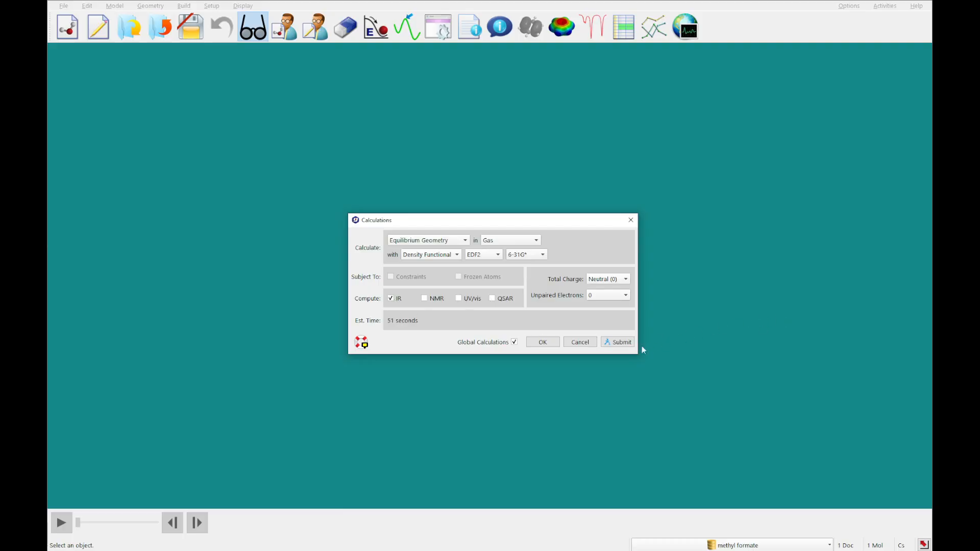
{"action": "left_click", "coordinate": [621, 342]}
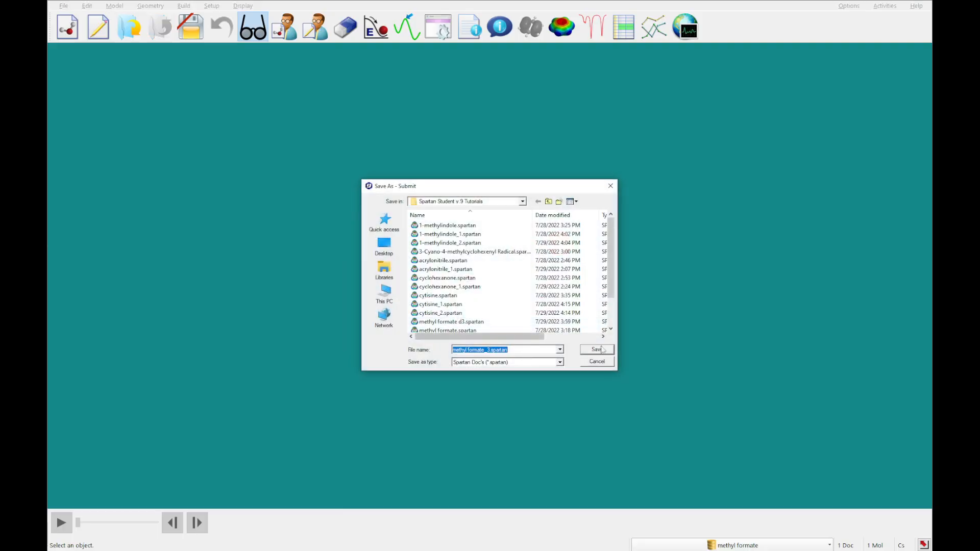
{"action": "left_click", "coordinate": [596, 349]}
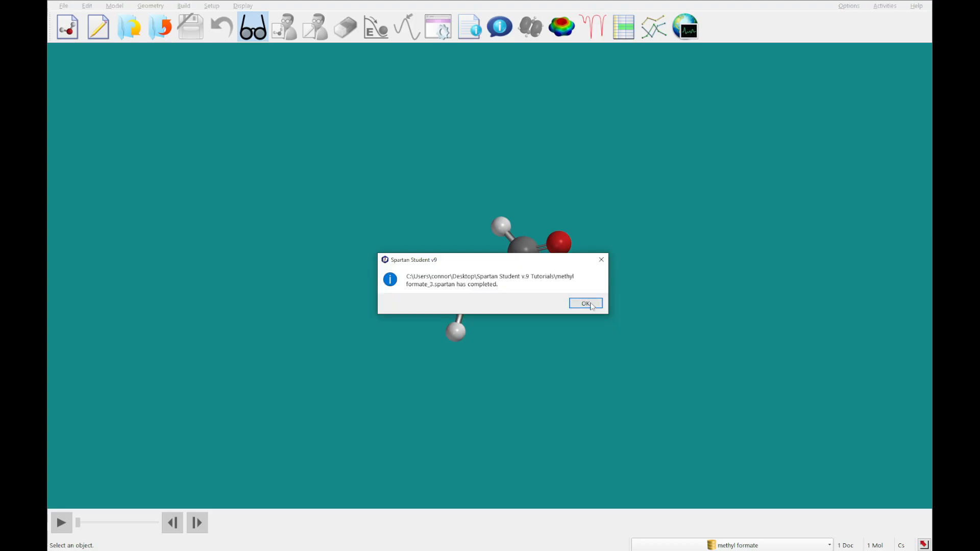
Add IR Calculated and IR Experimental spectra to the methyl formate spectra panel.
{"action": "left_click", "coordinate": [585, 303]}
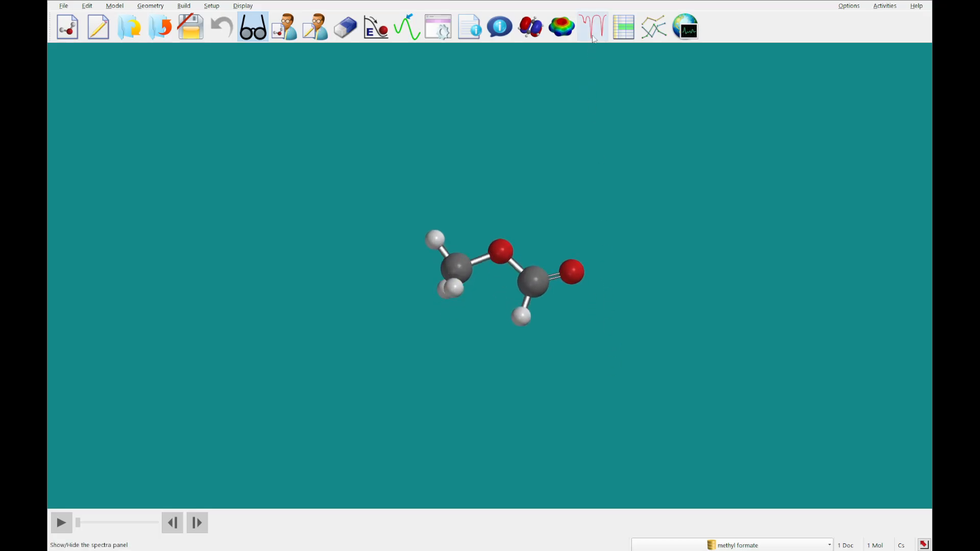
{"action": "left_click", "coordinate": [592, 27]}
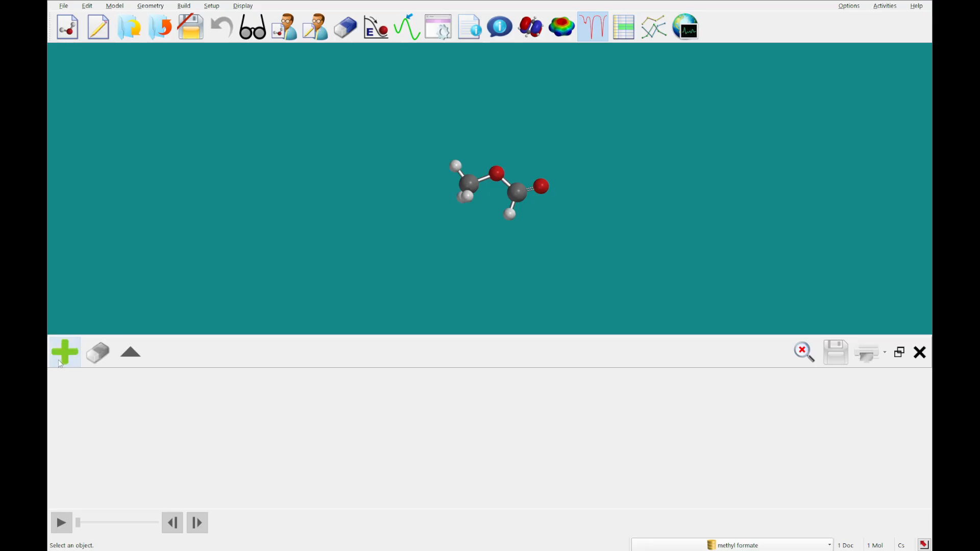
{"action": "left_click", "coordinate": [64, 351]}
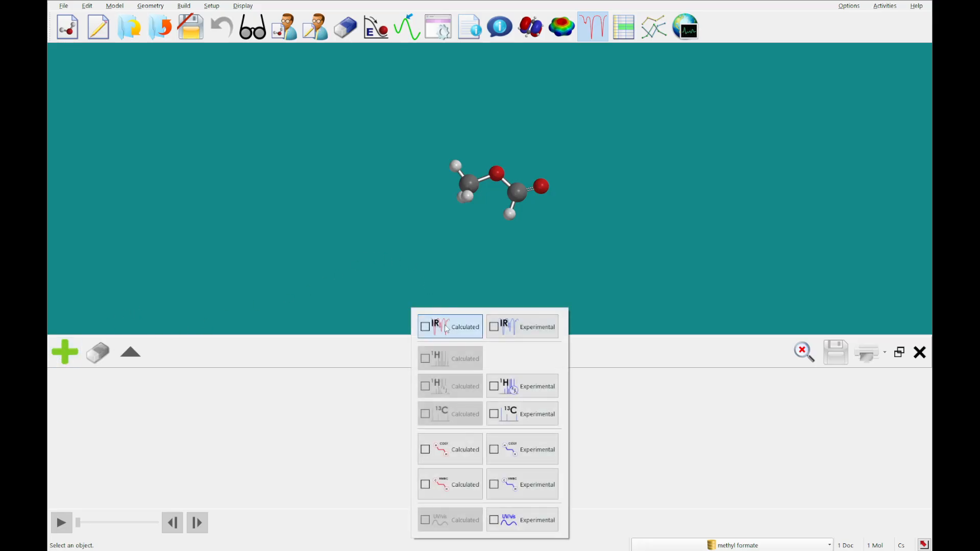
{"action": "left_click", "coordinate": [426, 327]}
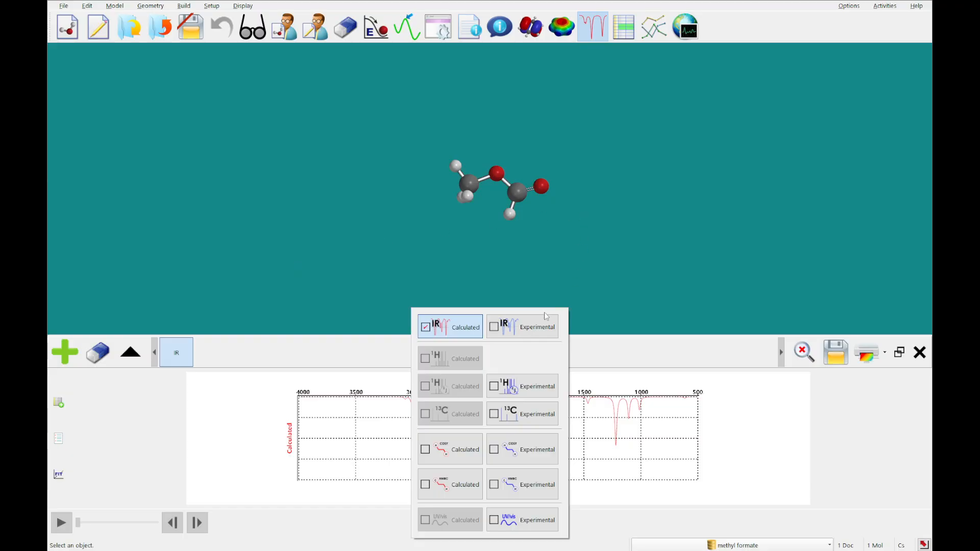
{"action": "left_click", "coordinate": [494, 327]}
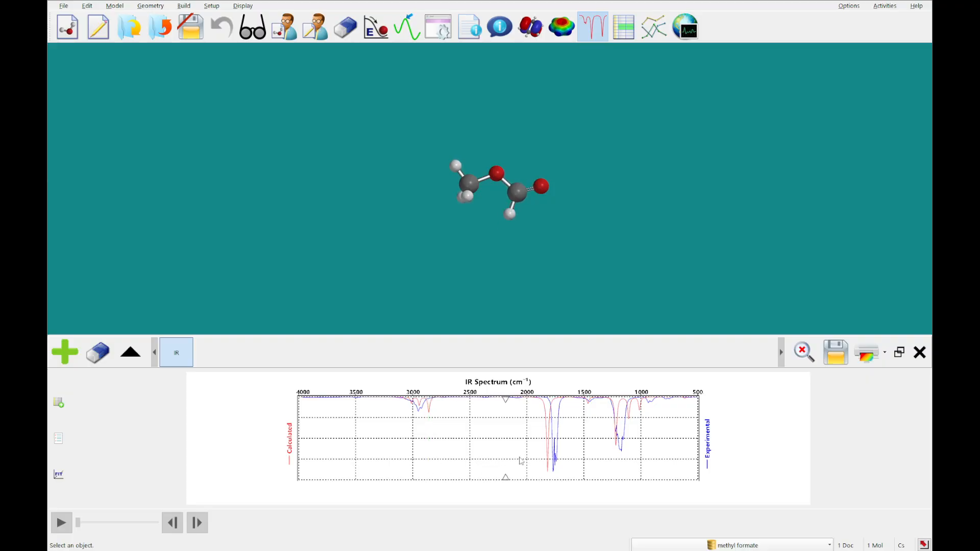
{"action": "left_click", "coordinate": [548, 400]}
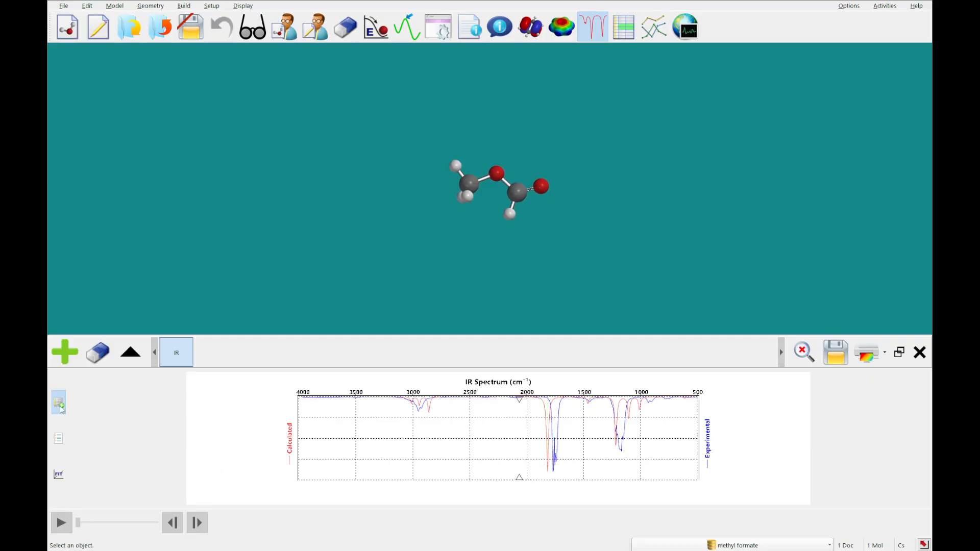
Mark the calculated IR peaks 3066, 2943, 1818, 1466 and 1384 on the plot.
{"action": "left_click", "coordinate": [59, 403]}
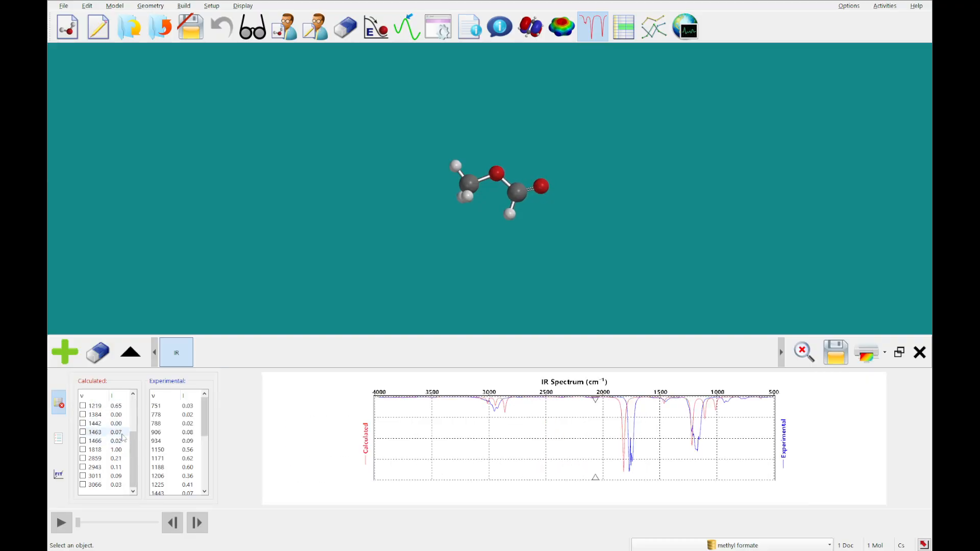
{"action": "left_click", "coordinate": [95, 485]}
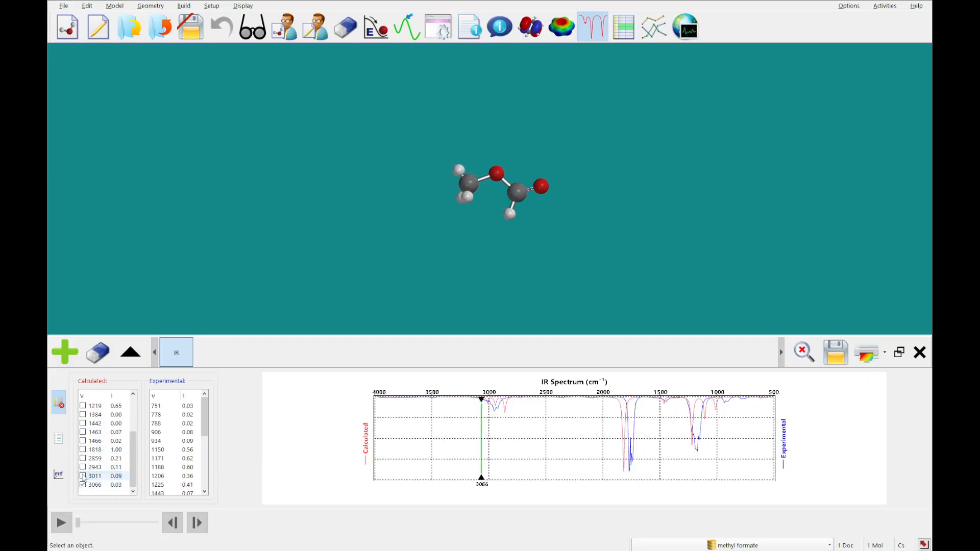
{"action": "left_click", "coordinate": [95, 468]}
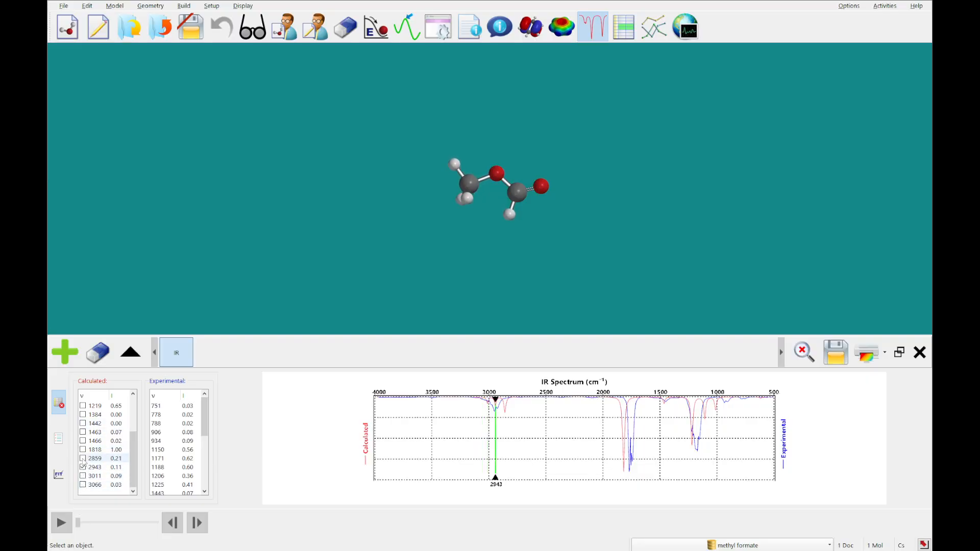
{"action": "left_click", "coordinate": [82, 450]}
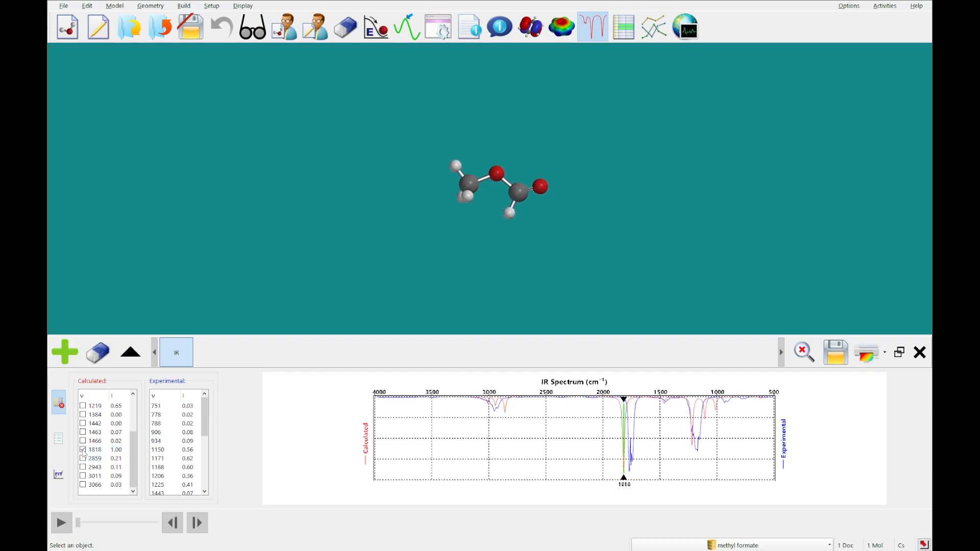
{"action": "left_click", "coordinate": [83, 432]}
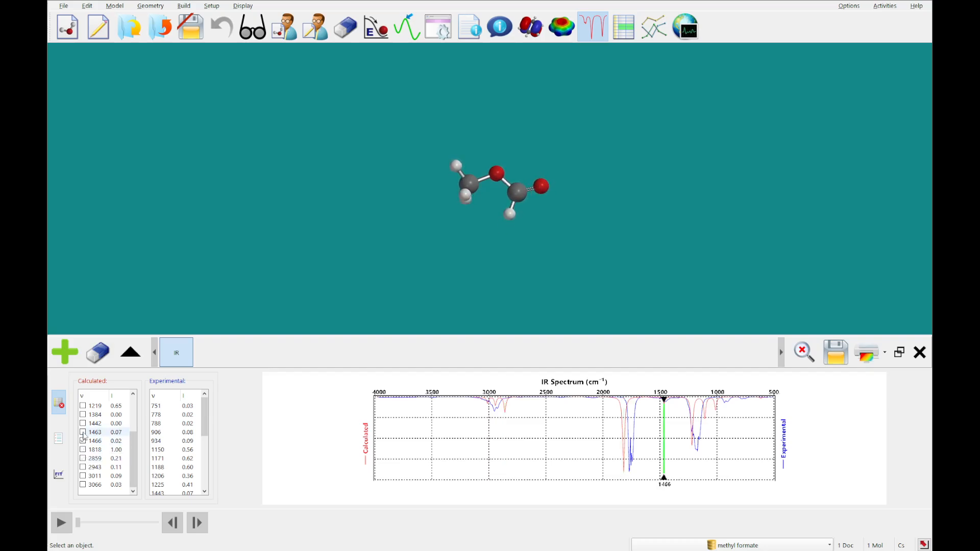
{"action": "left_click", "coordinate": [94, 414]}
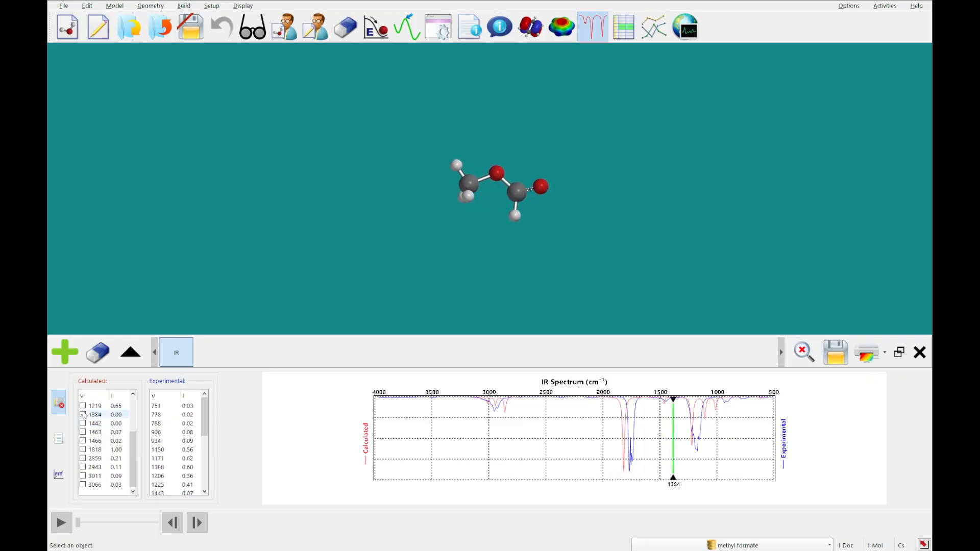
{"action": "left_click", "coordinate": [83, 406]}
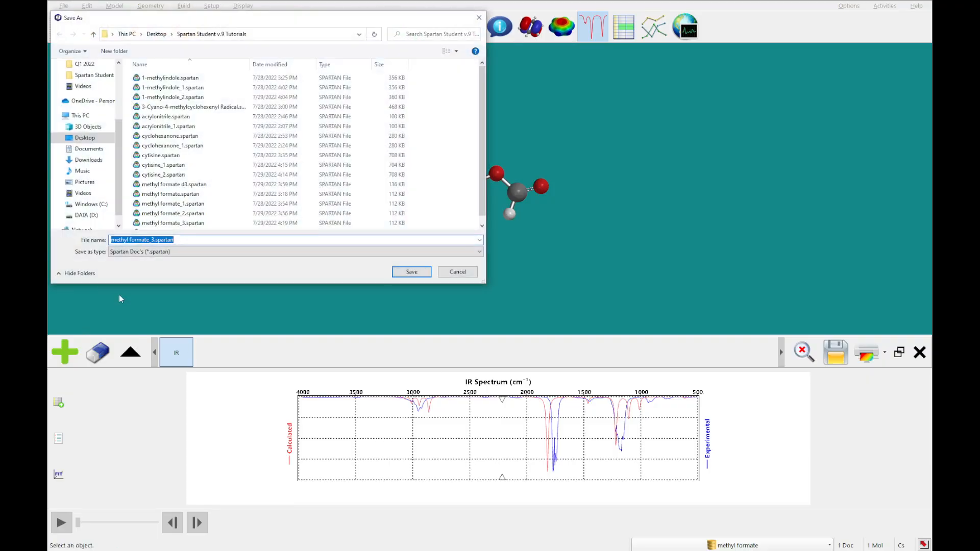
Save the document as methyl formate.spartan, replacing the existing file.
{"action": "type", "text": "methyl formate.spartan"}
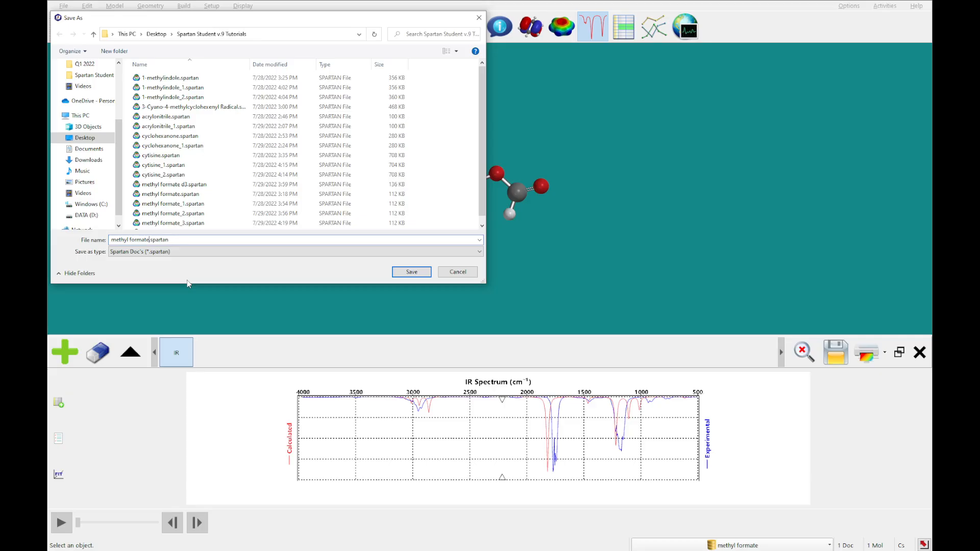
{"action": "left_click", "coordinate": [412, 272]}
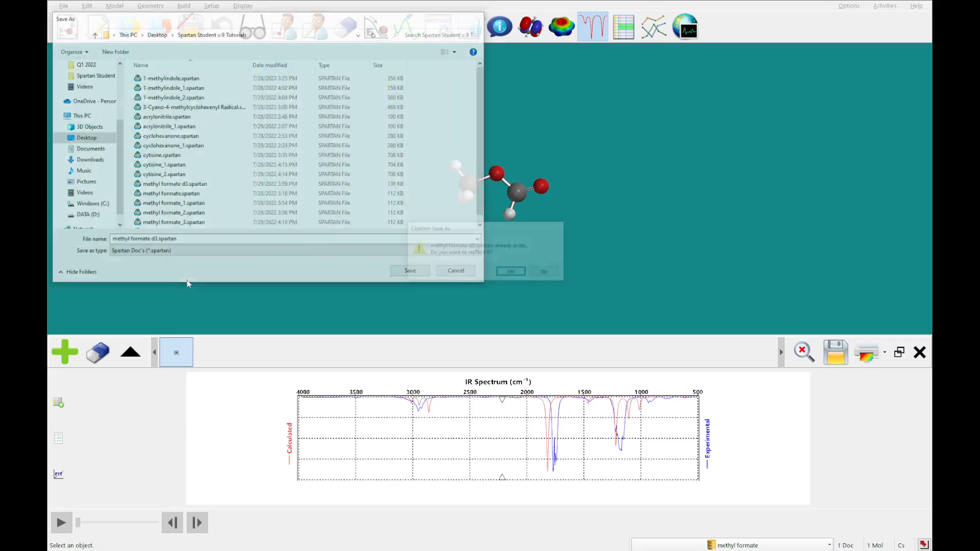
{"action": "left_click", "coordinate": [511, 270]}
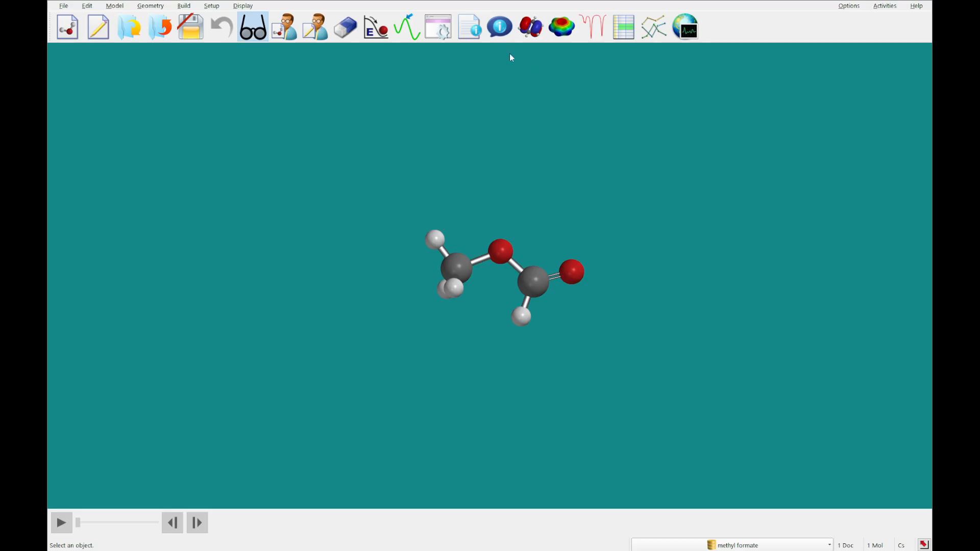
{"action": "mouse_move", "coordinate": [500, 26]}
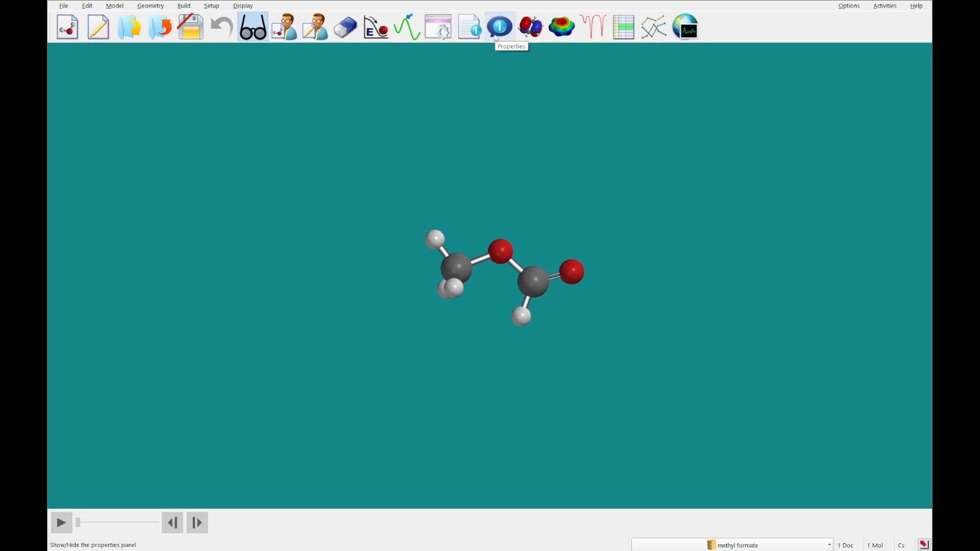
Set mass number 2 (deuterium) on methyl hydrogens H2, H3 and H4.
{"action": "left_click", "coordinate": [500, 27]}
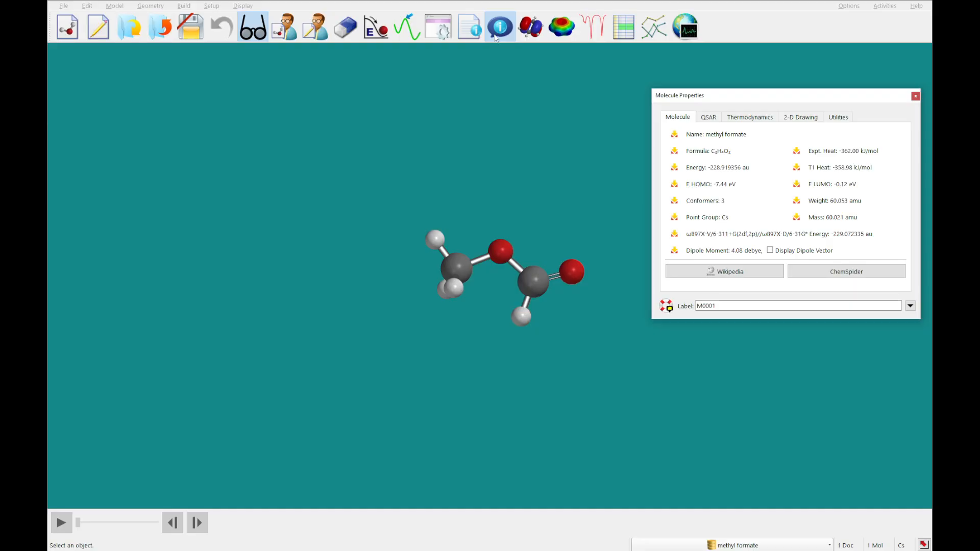
{"action": "mouse_move", "coordinate": [440, 233]}
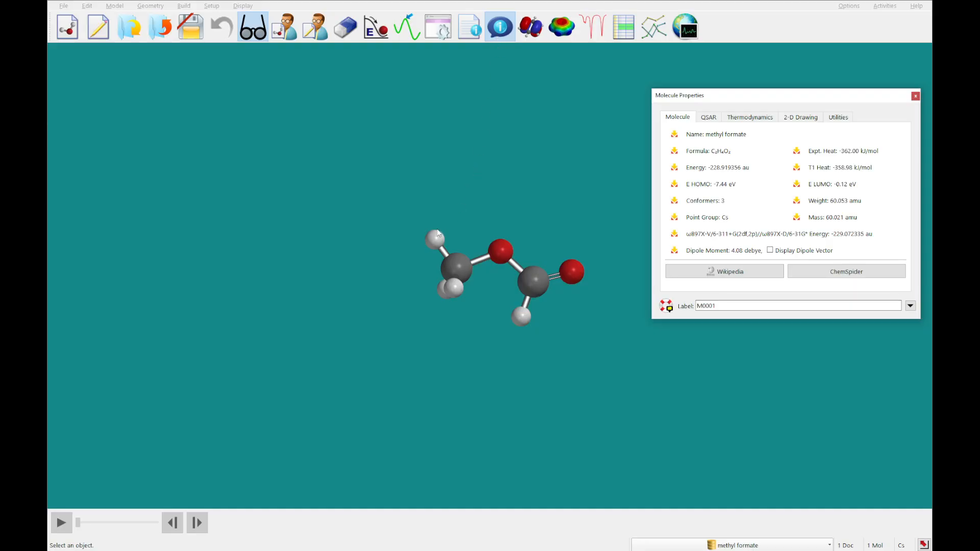
{"action": "left_click", "coordinate": [434, 238]}
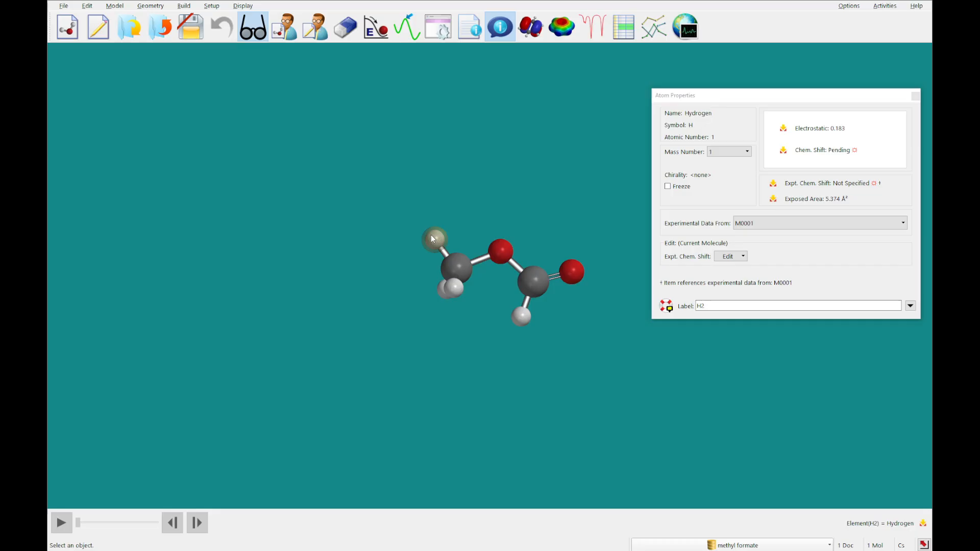
{"action": "left_click", "coordinate": [746, 151]}
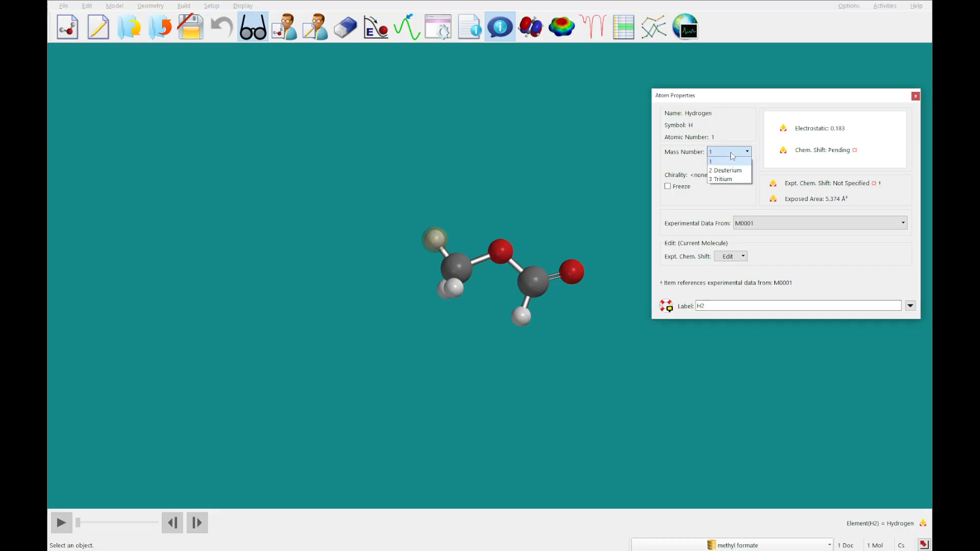
{"action": "left_click", "coordinate": [724, 170]}
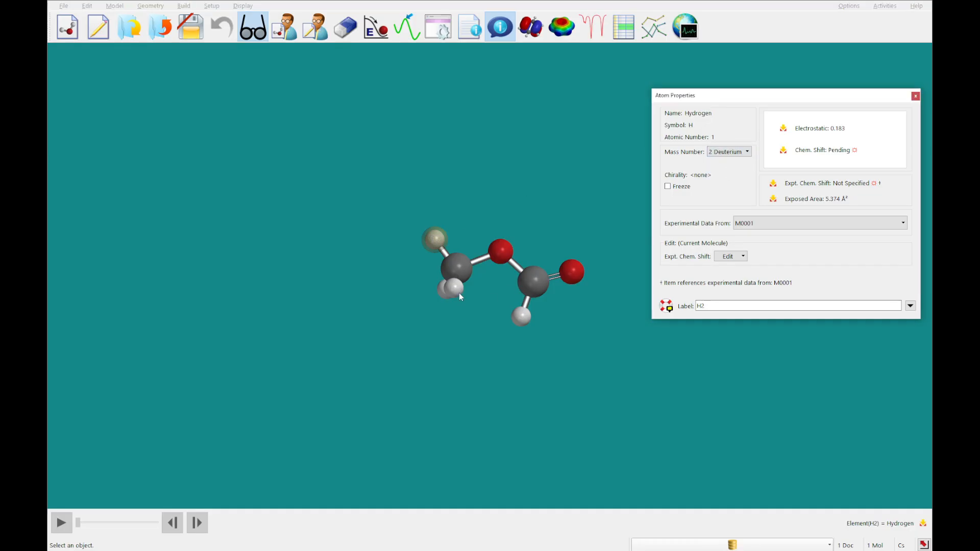
{"action": "left_click", "coordinate": [522, 276]}
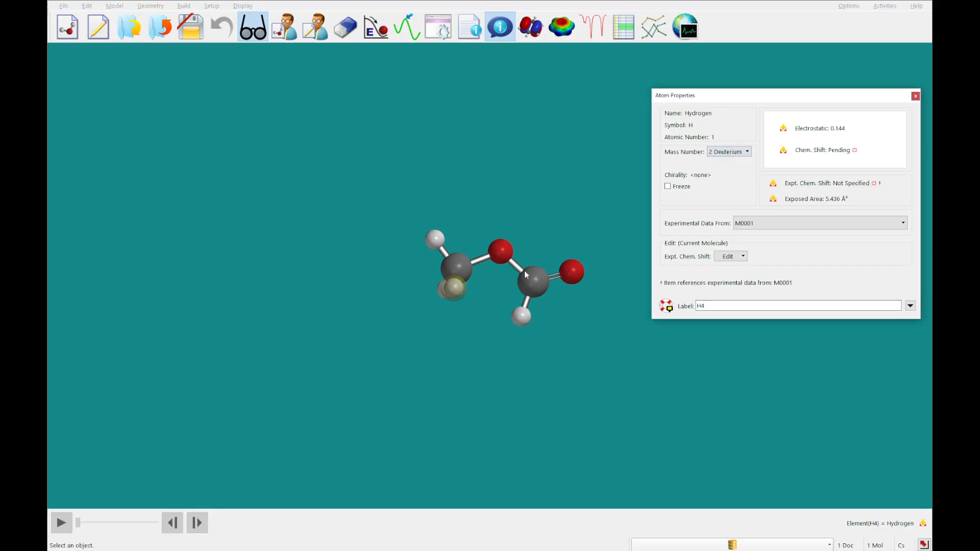
{"action": "left_click", "coordinate": [747, 151]}
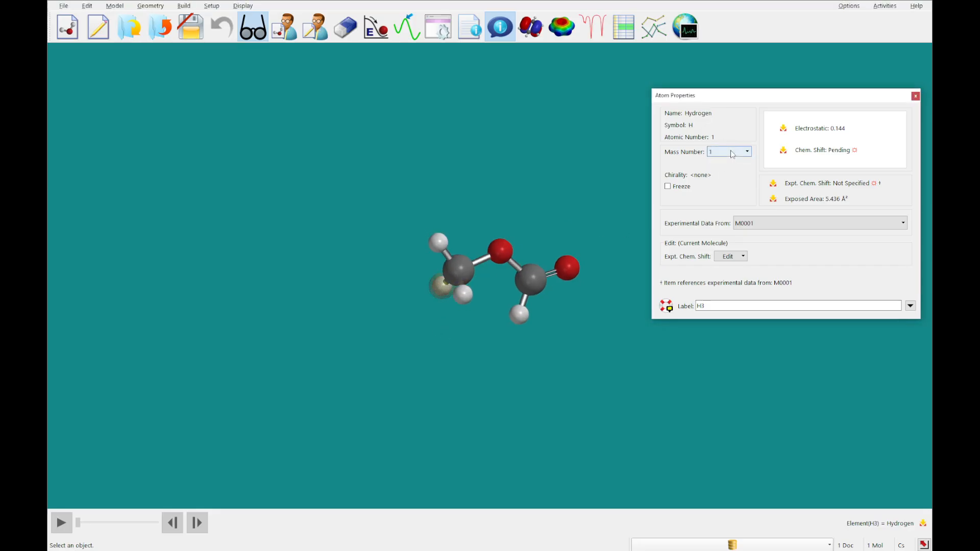
{"action": "left_click", "coordinate": [729, 151]}
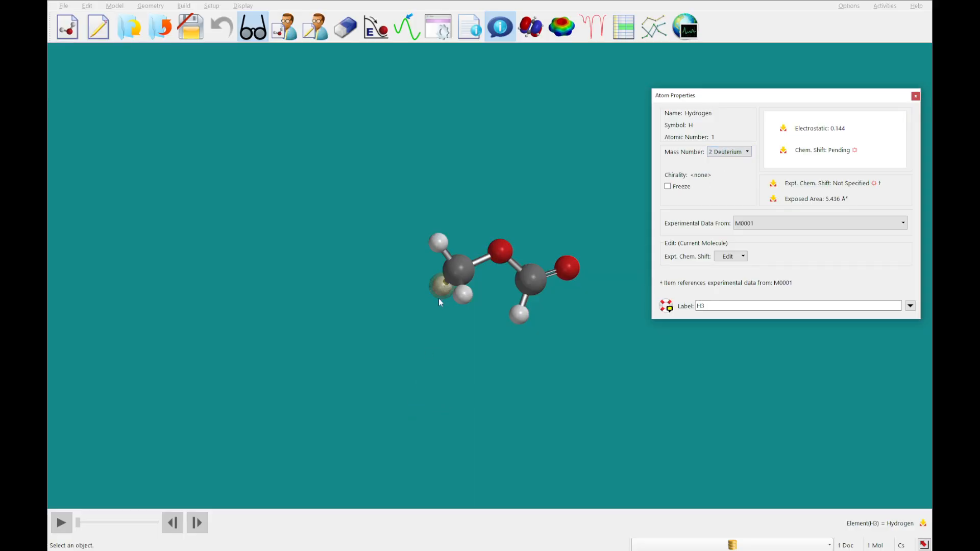
{"action": "left_click", "coordinate": [463, 294]}
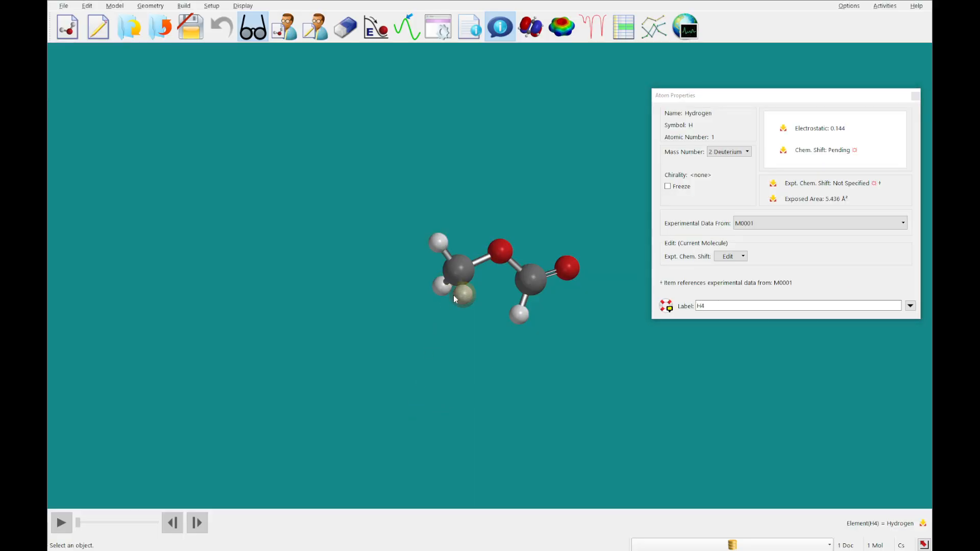
{"action": "left_click", "coordinate": [444, 289]}
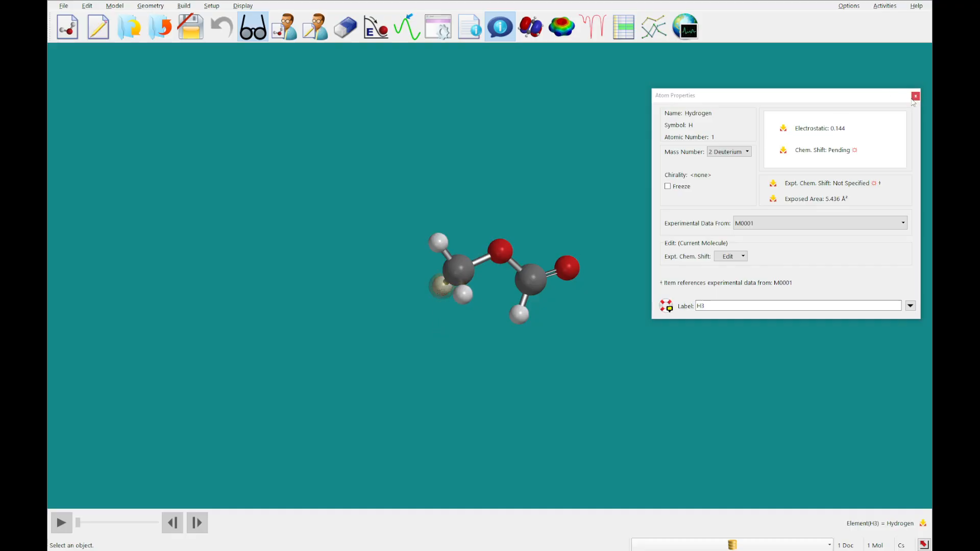
Submit the geometry and IR calculation for methyl formate d3.
{"action": "left_click", "coordinate": [916, 96]}
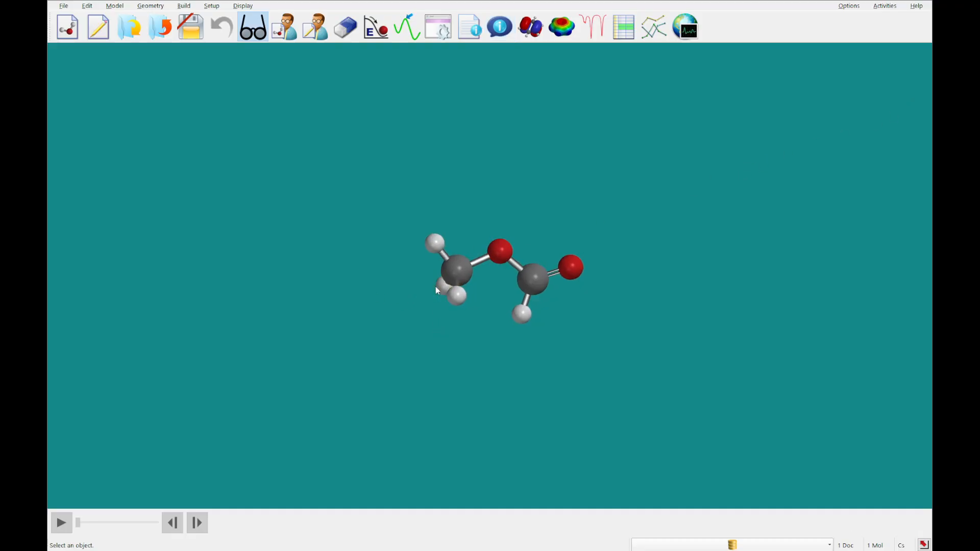
{"action": "left_click", "coordinate": [212, 6]}
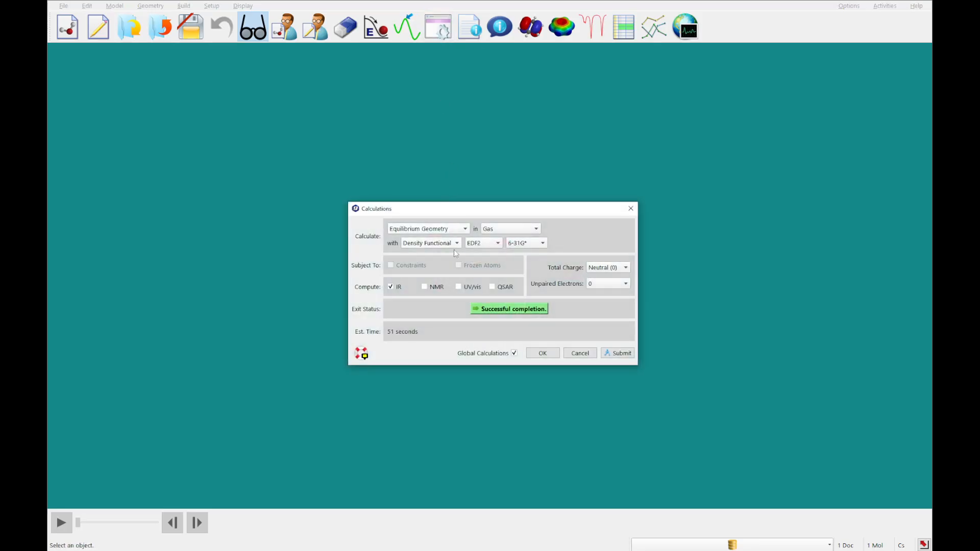
{"action": "left_click", "coordinate": [541, 353]}
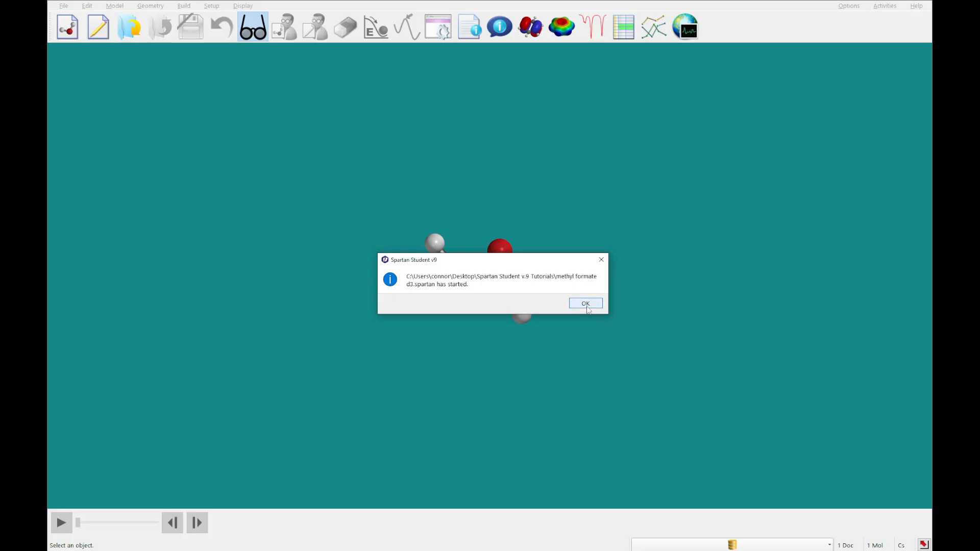
{"action": "left_click", "coordinate": [585, 303]}
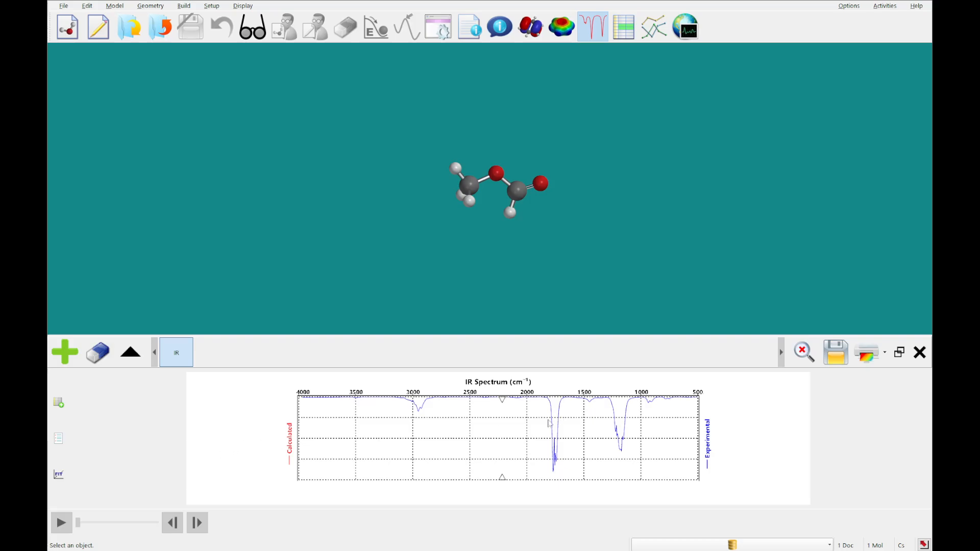
{"action": "mouse_move", "coordinate": [271, 425]}
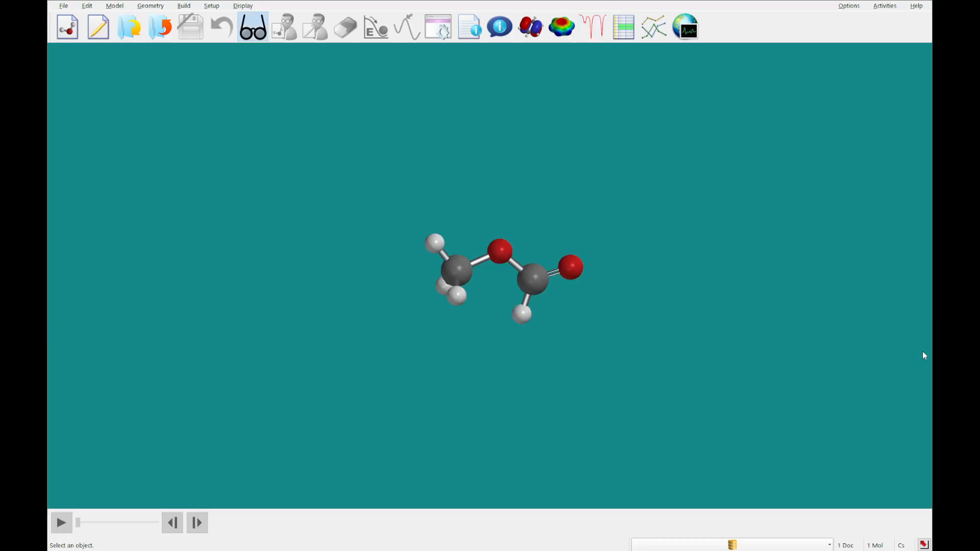
{"action": "mouse_move", "coordinate": [674, 258]}
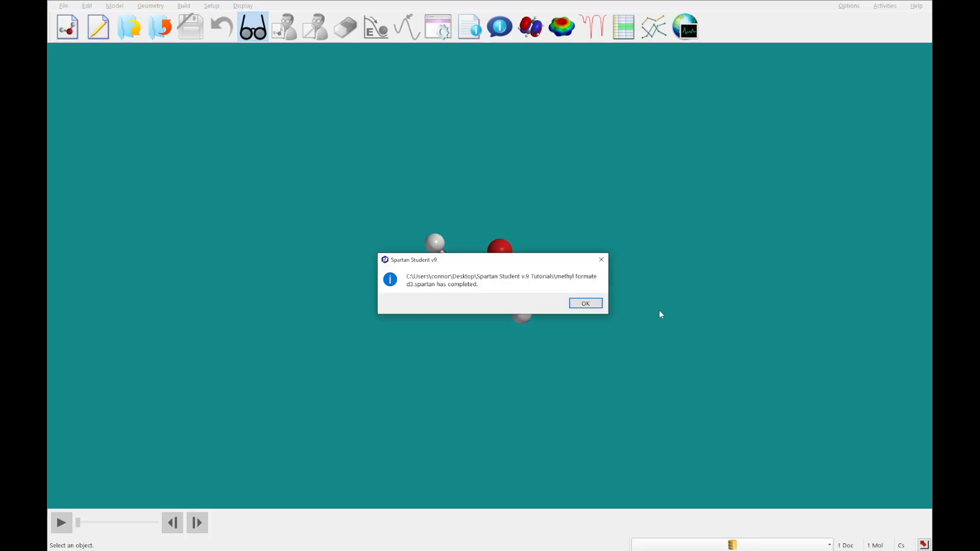
Show methyl formate d3's calculated IR spectrum with its frequency lists.
{"action": "left_click", "coordinate": [585, 304]}
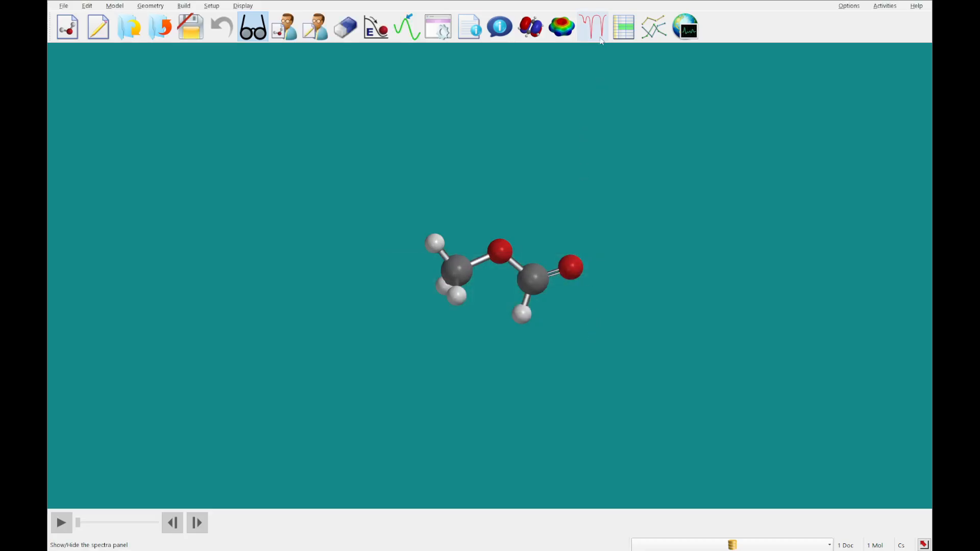
{"action": "left_click", "coordinate": [592, 27]}
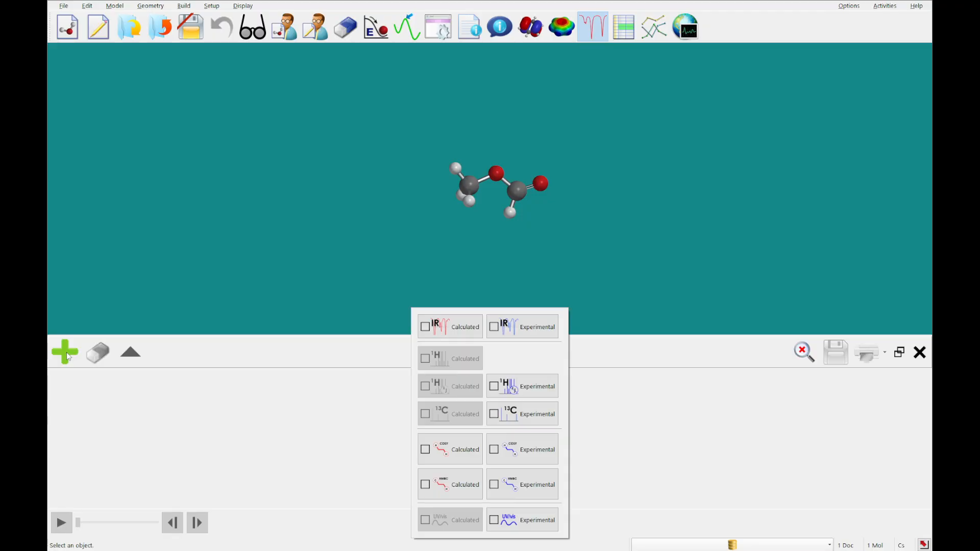
{"action": "left_click", "coordinate": [425, 326]}
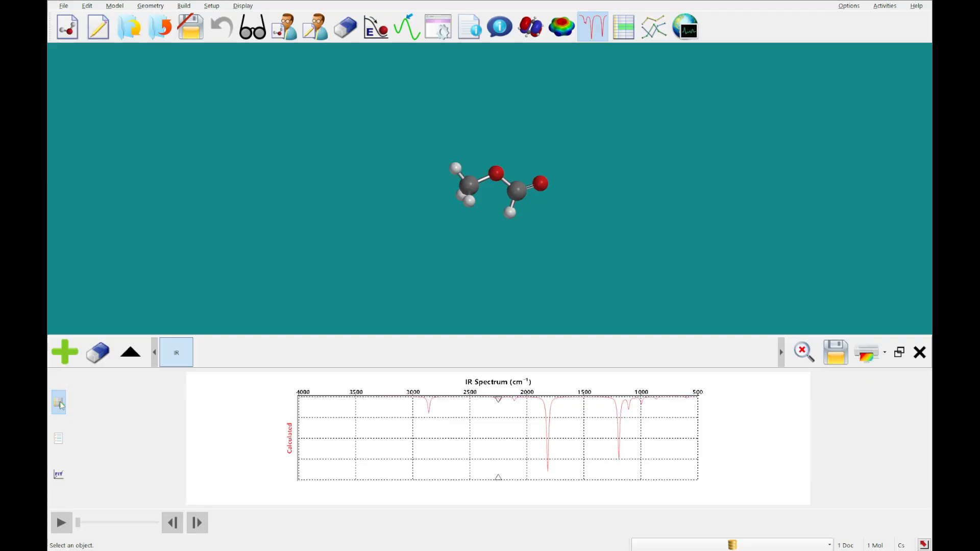
{"action": "left_click", "coordinate": [59, 402]}
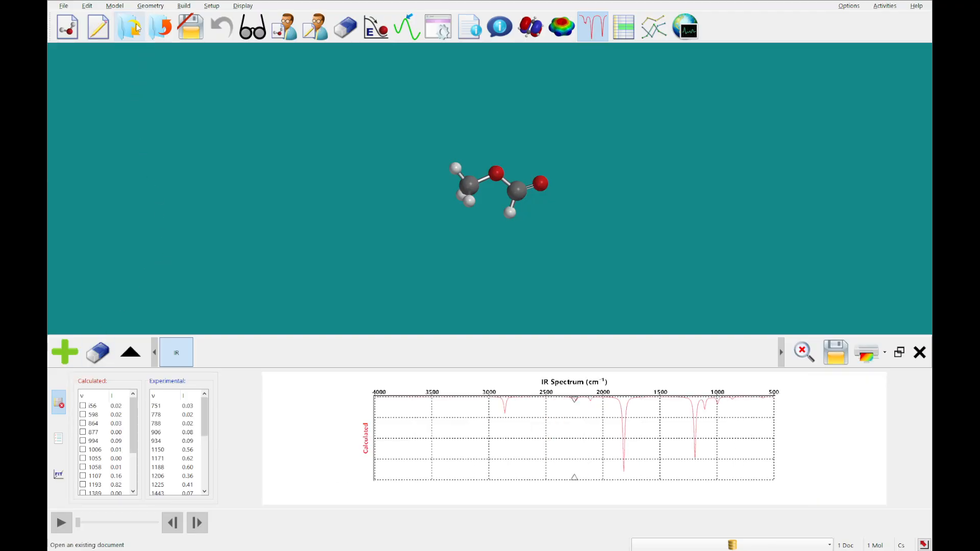
Open methyl formate.spartan and add its calculated IR spectrum.
{"action": "left_click", "coordinate": [130, 27]}
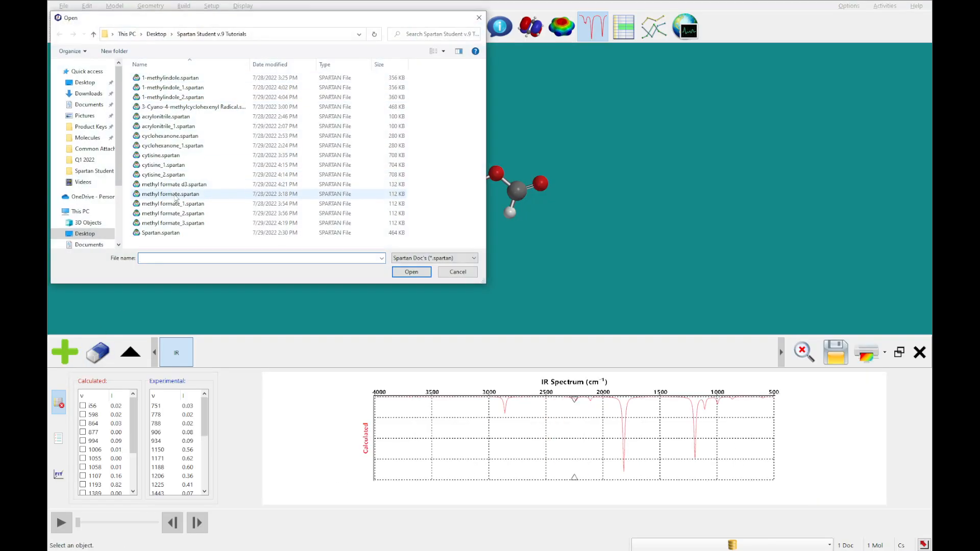
{"action": "left_click", "coordinate": [411, 271]}
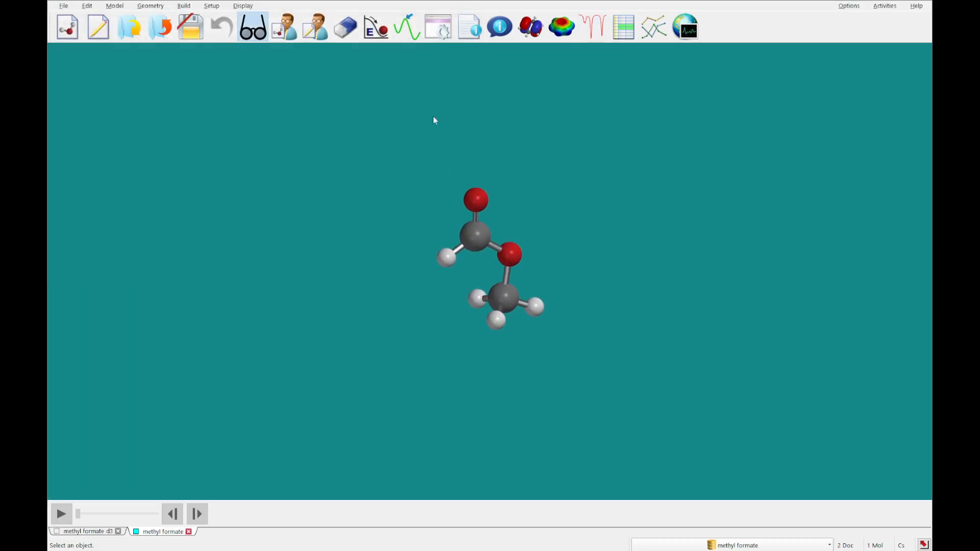
{"action": "left_click", "coordinate": [592, 27]}
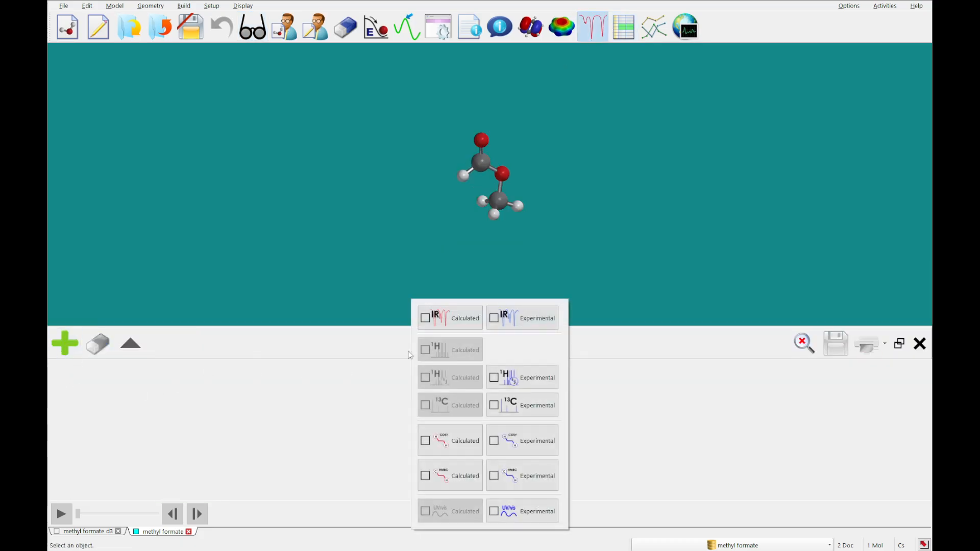
{"action": "left_click", "coordinate": [426, 317]}
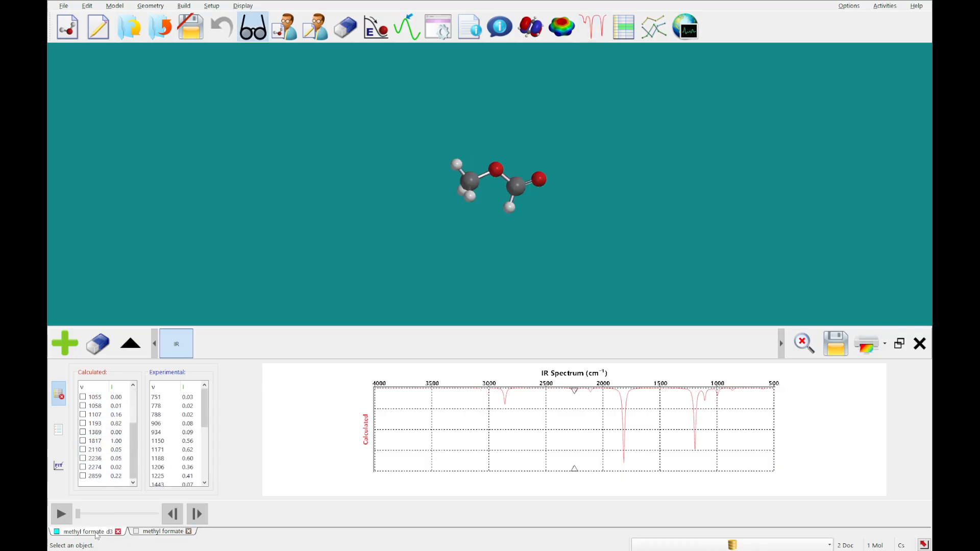
Mark the 1817 carbonyl band on methyl formate d3's spectrum.
{"action": "left_click", "coordinate": [95, 450]}
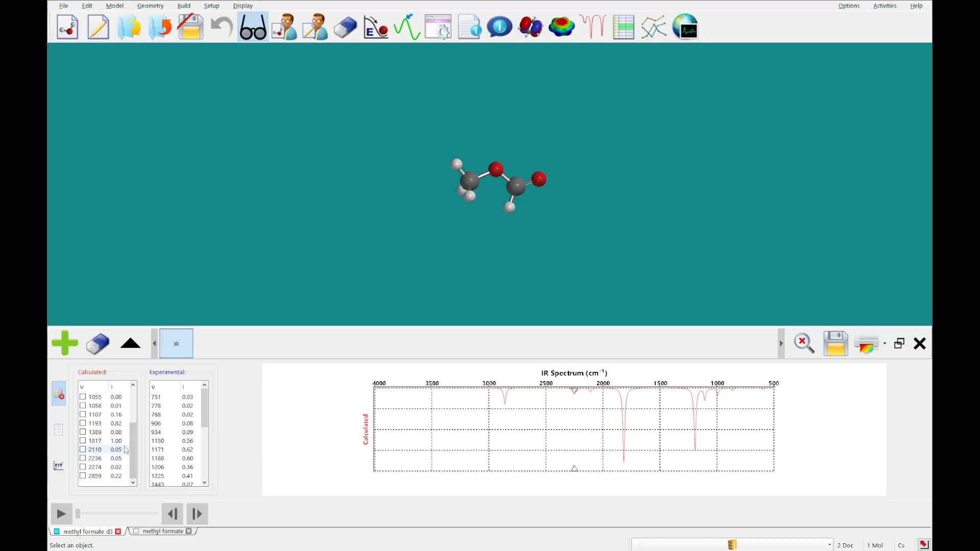
{"action": "left_click", "coordinate": [95, 441]}
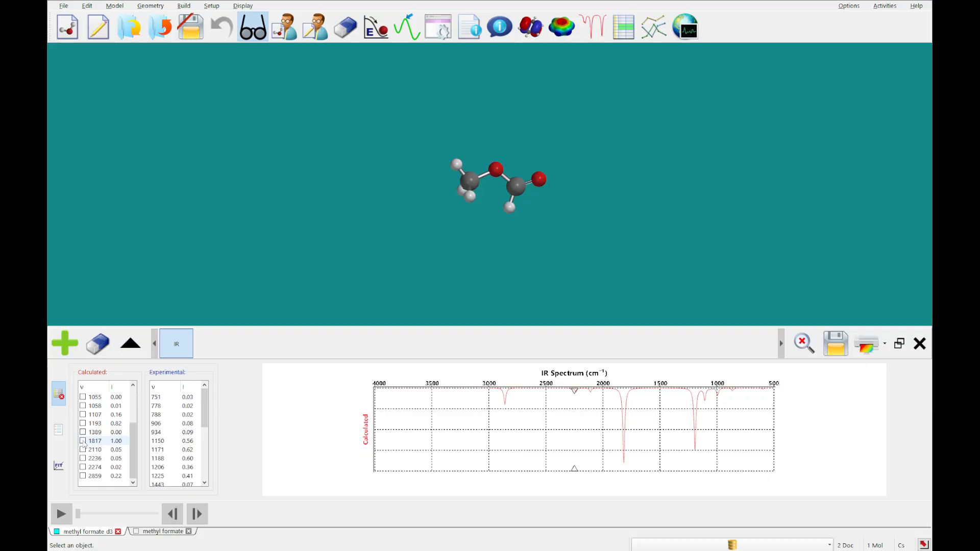
{"action": "left_click", "coordinate": [83, 441]}
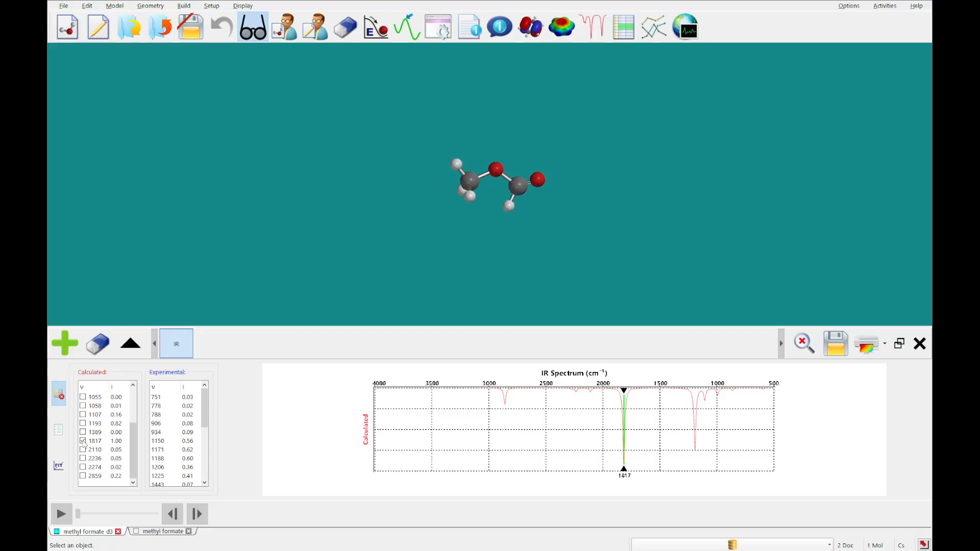
{"action": "left_click", "coordinate": [82, 441]}
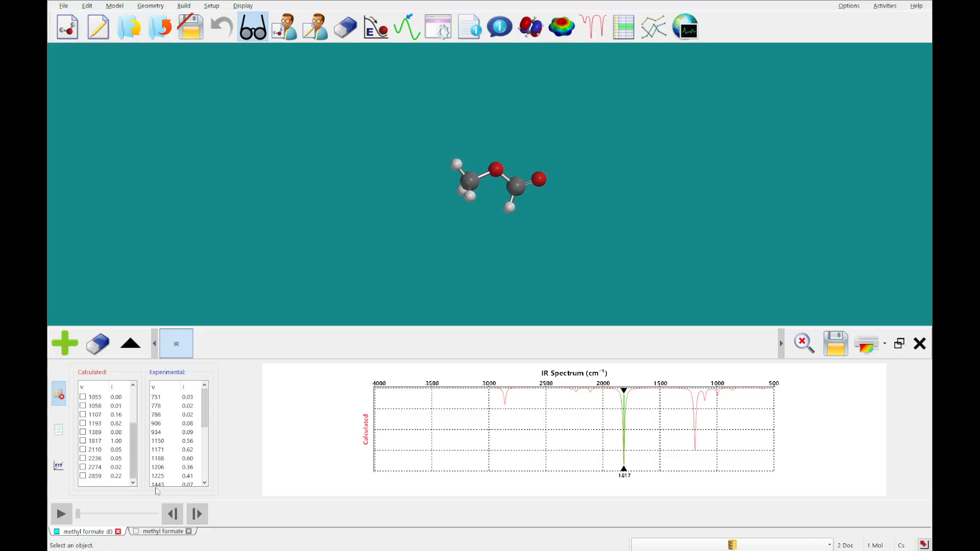
Mark the 1818 band on methyl formate's spectrum and close that document.
{"action": "left_click", "coordinate": [163, 532]}
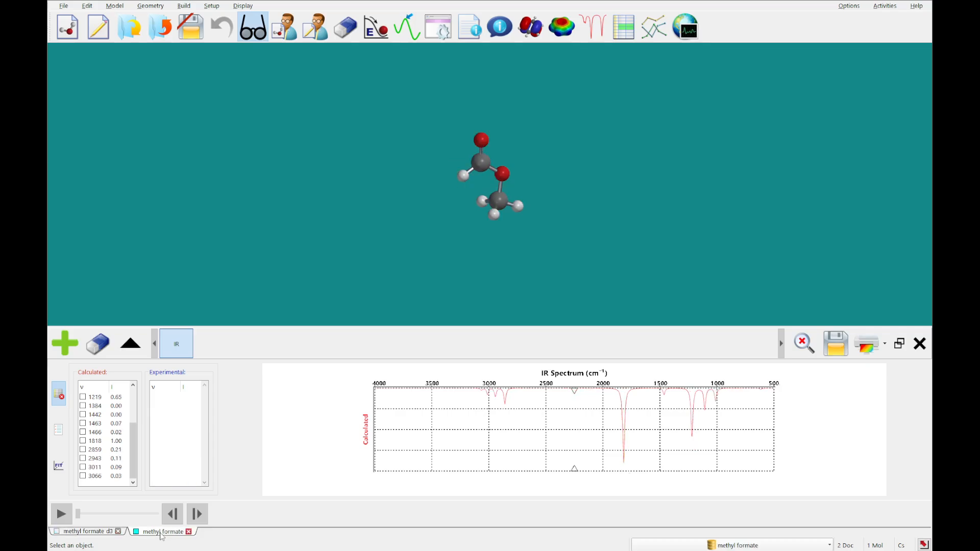
{"action": "left_click", "coordinate": [82, 441]}
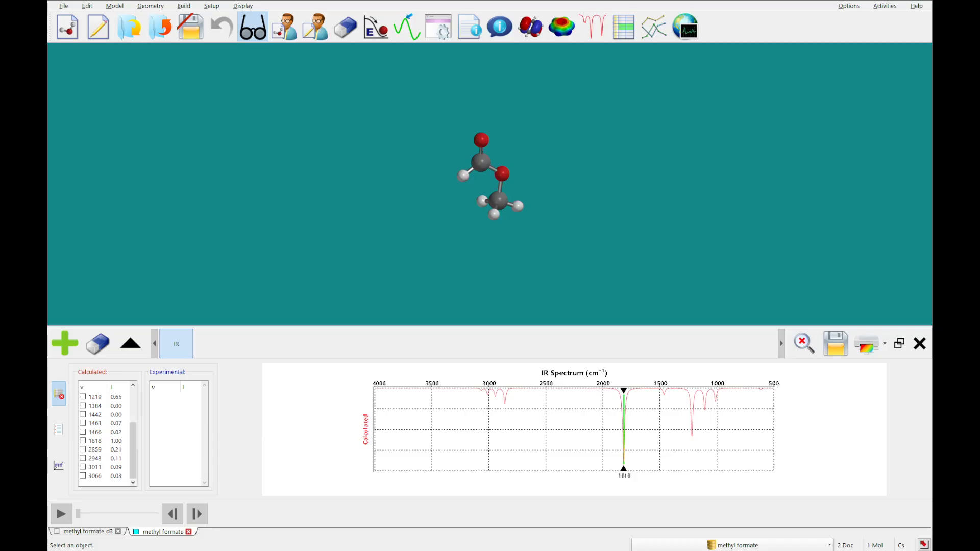
{"action": "left_click", "coordinate": [158, 27]}
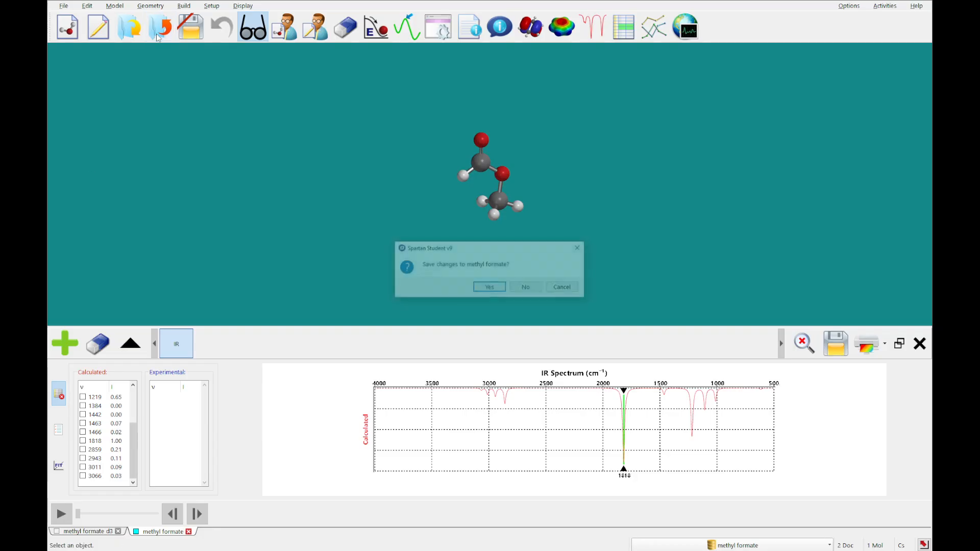
Close both methyl formate documents unsaved and build 1-methylindole in a new document.
{"action": "left_click", "coordinate": [526, 287]}
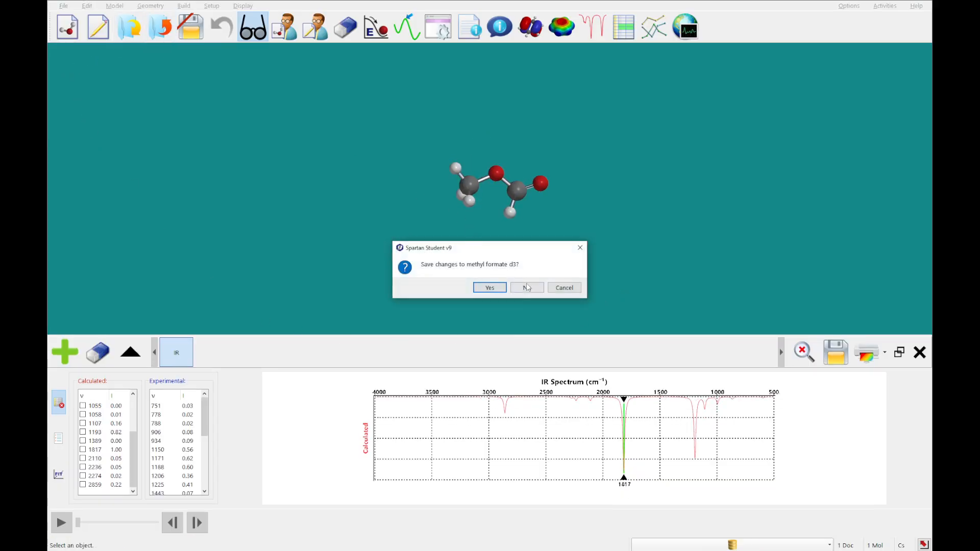
{"action": "left_click", "coordinate": [527, 287]}
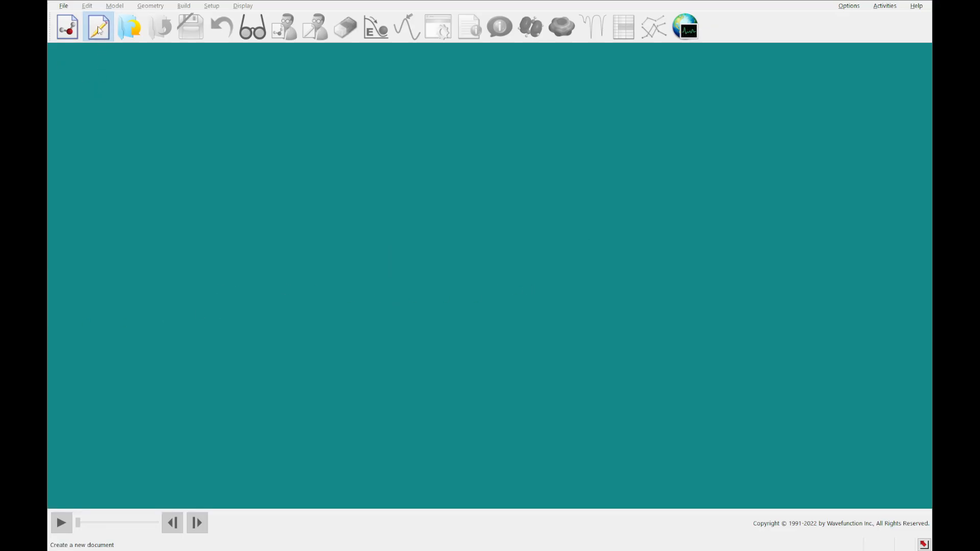
{"action": "left_click", "coordinate": [98, 26]}
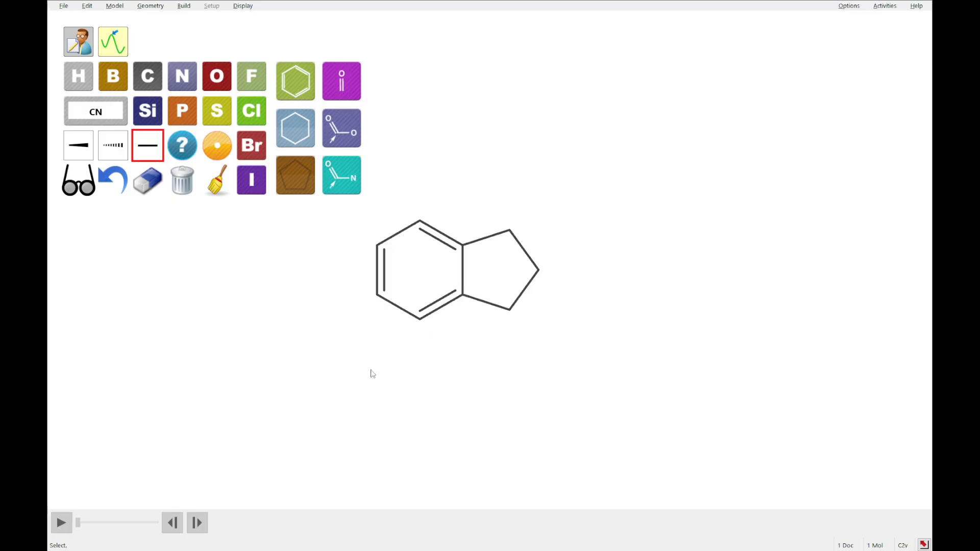
{"action": "mouse_move", "coordinate": [246, 310]}
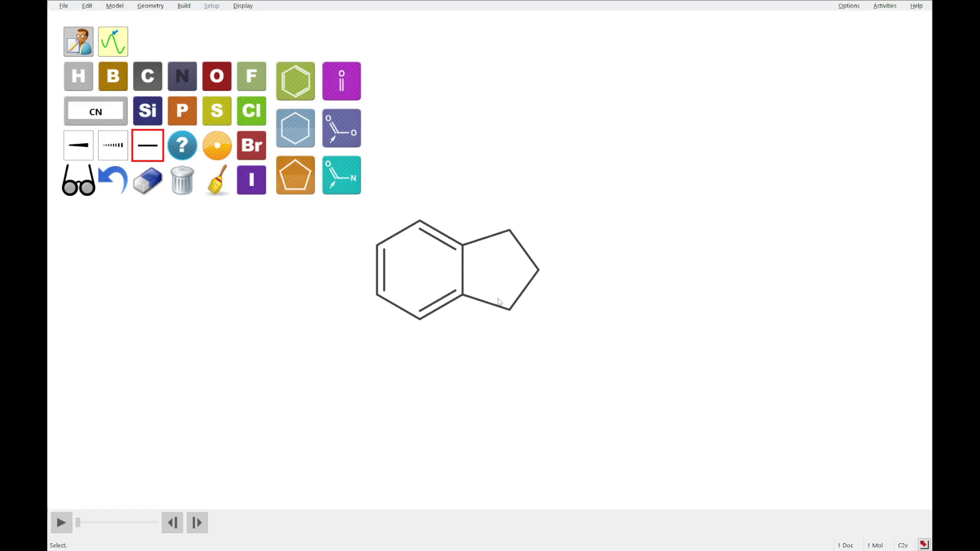
{"action": "left_click", "coordinate": [500, 303]}
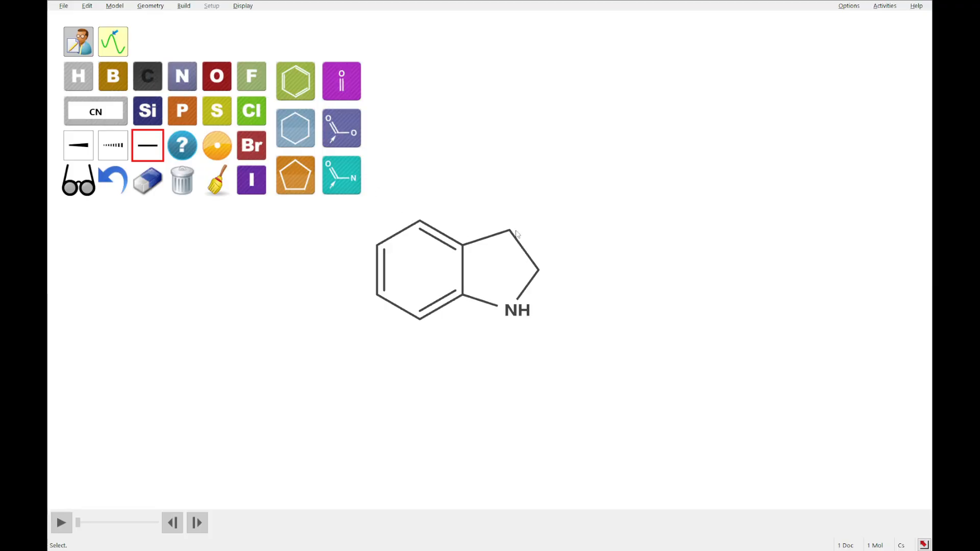
{"action": "left_click_drag", "start_coordinate": [513, 314], "coordinate": [507, 363]}
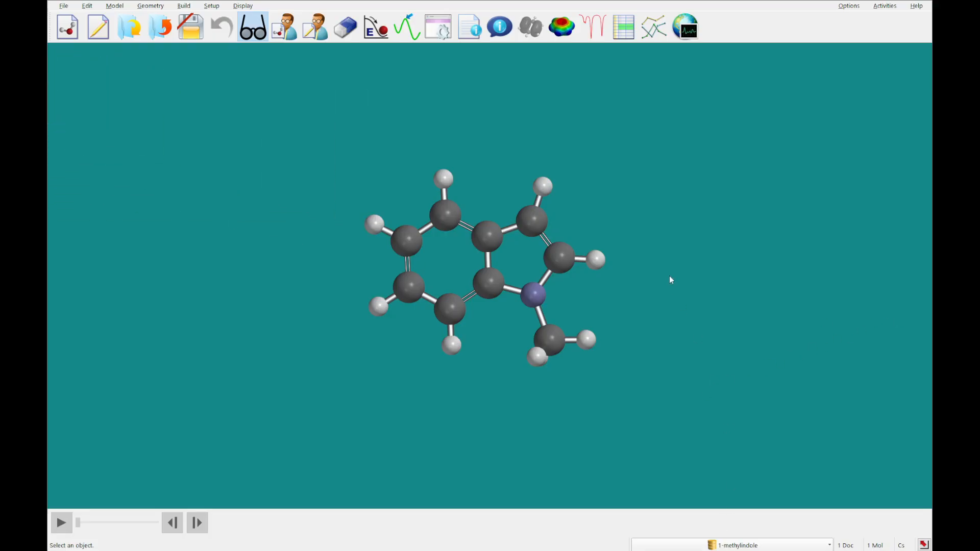
Run an ωB97X-D/6-31G* equilibrium geometry calculation with NMR on 1-methylindole, then acknowledge completion.
{"action": "left_click", "coordinate": [407, 26]}
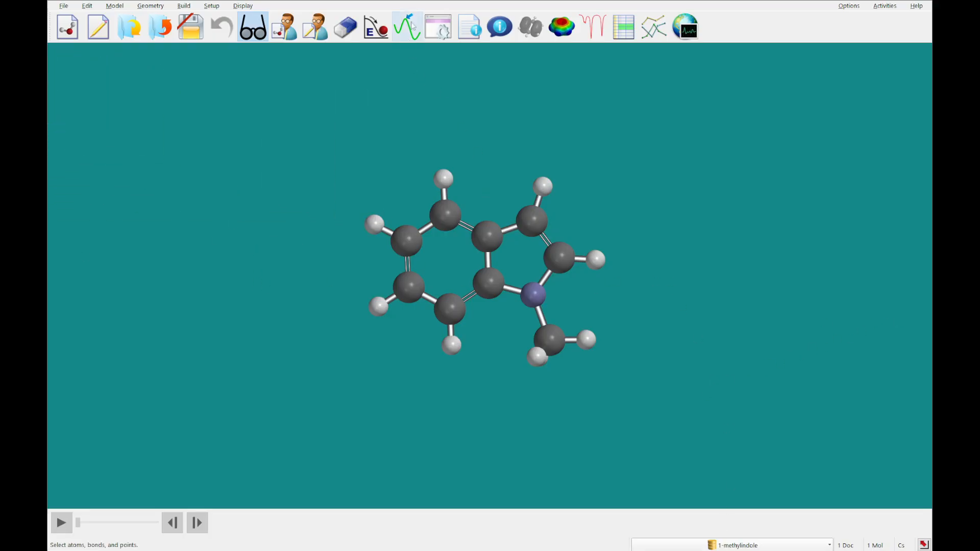
{"action": "left_click", "coordinate": [405, 27]}
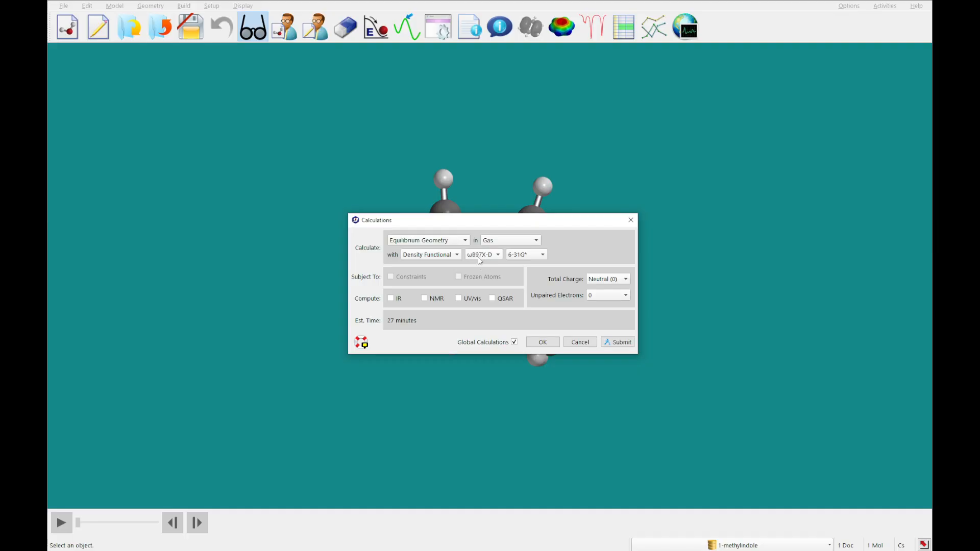
{"action": "left_click", "coordinate": [425, 298]}
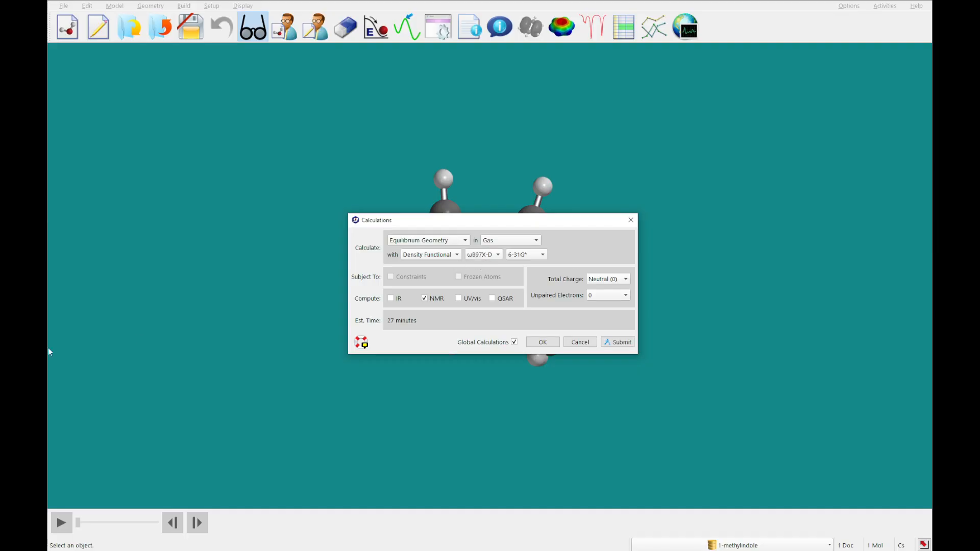
{"action": "left_click", "coordinate": [618, 341]}
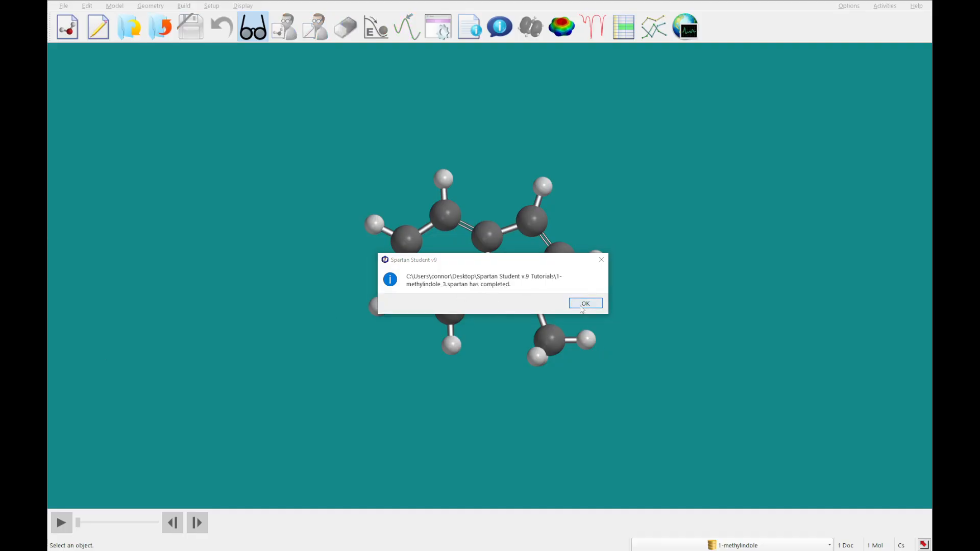
{"action": "left_click", "coordinate": [585, 303]}
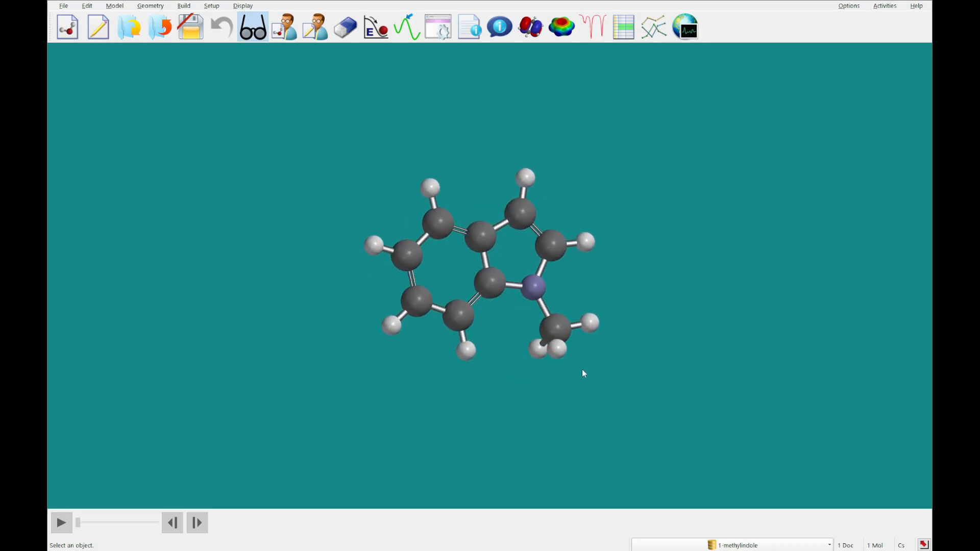
Add the calculated 1H NMR spectrum without couplings to the Spectra panel.
{"action": "left_click", "coordinate": [591, 27]}
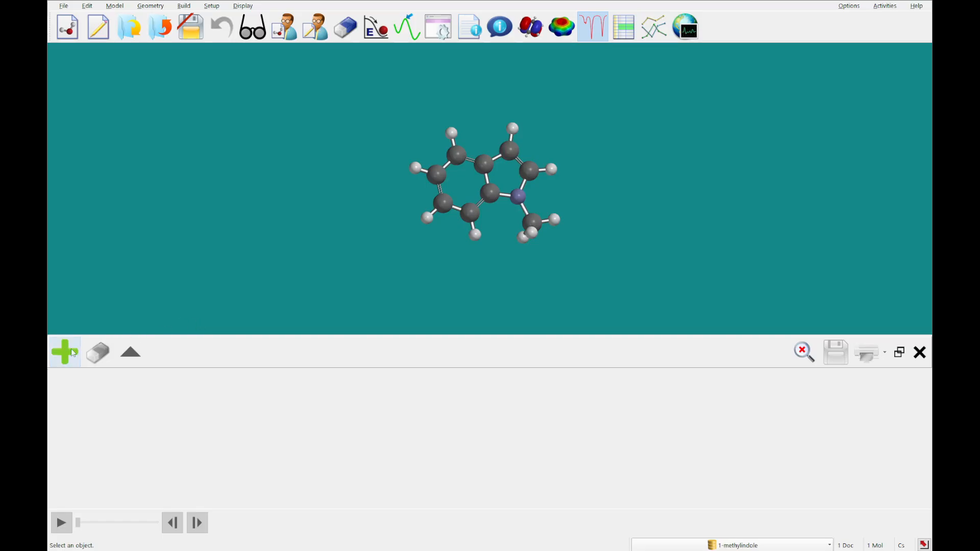
{"action": "left_click", "coordinate": [64, 352]}
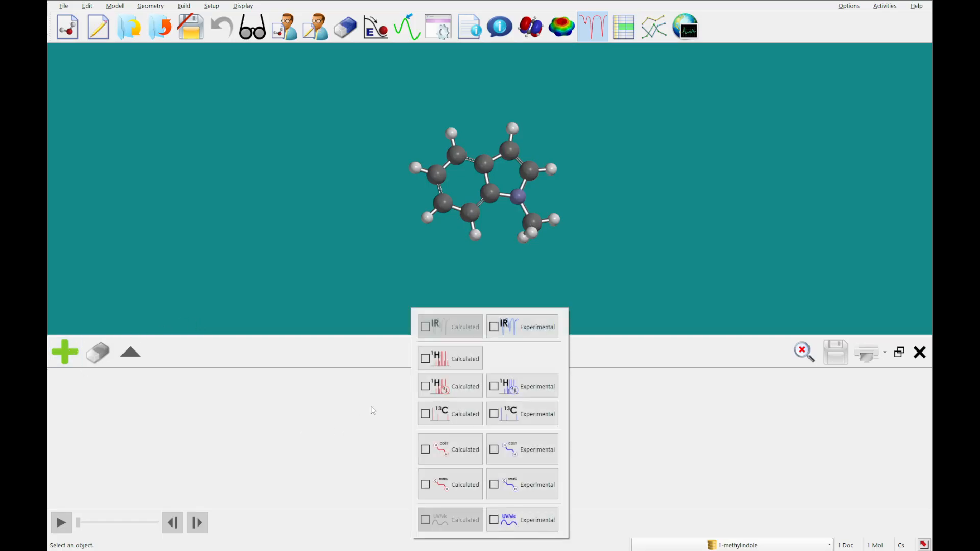
{"action": "left_click", "coordinate": [450, 385]}
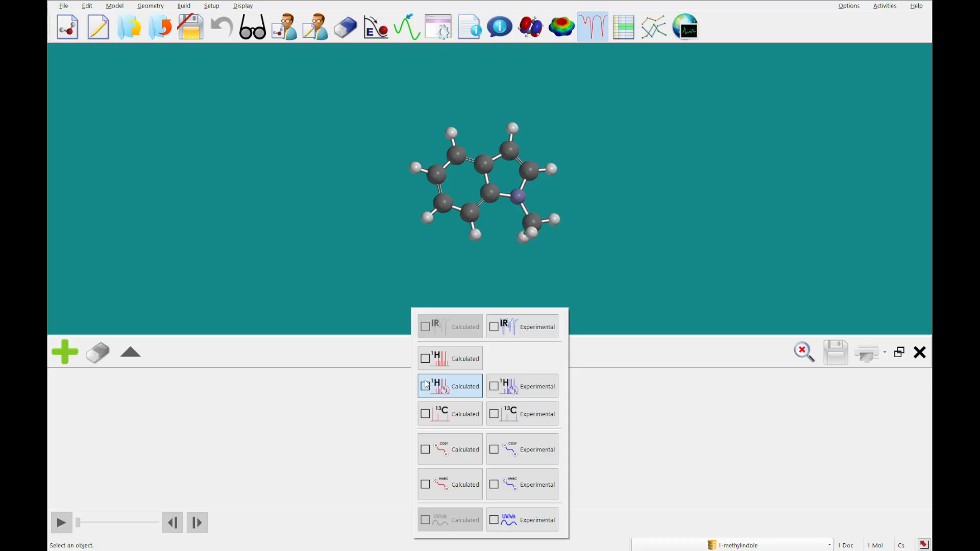
{"action": "left_click", "coordinate": [450, 386]}
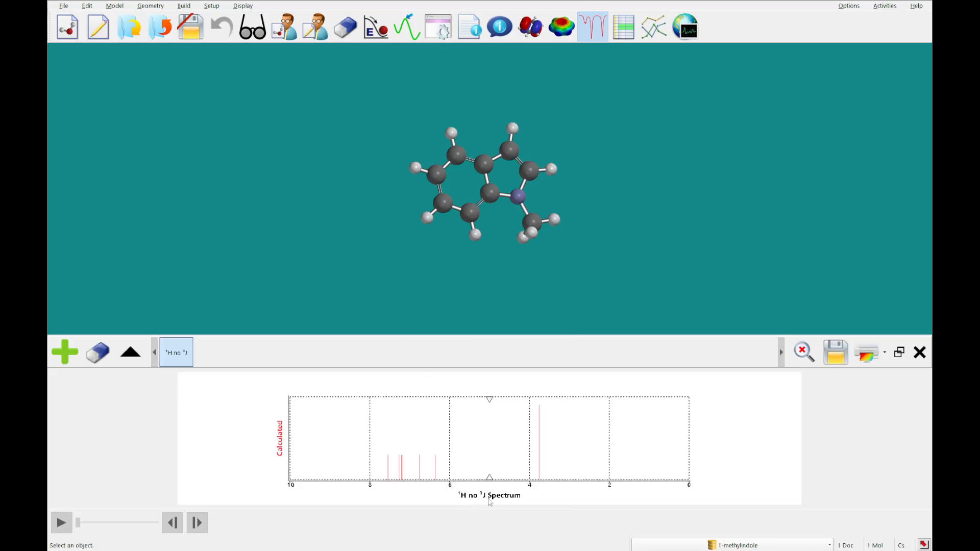
{"action": "mouse_move", "coordinate": [78, 376]}
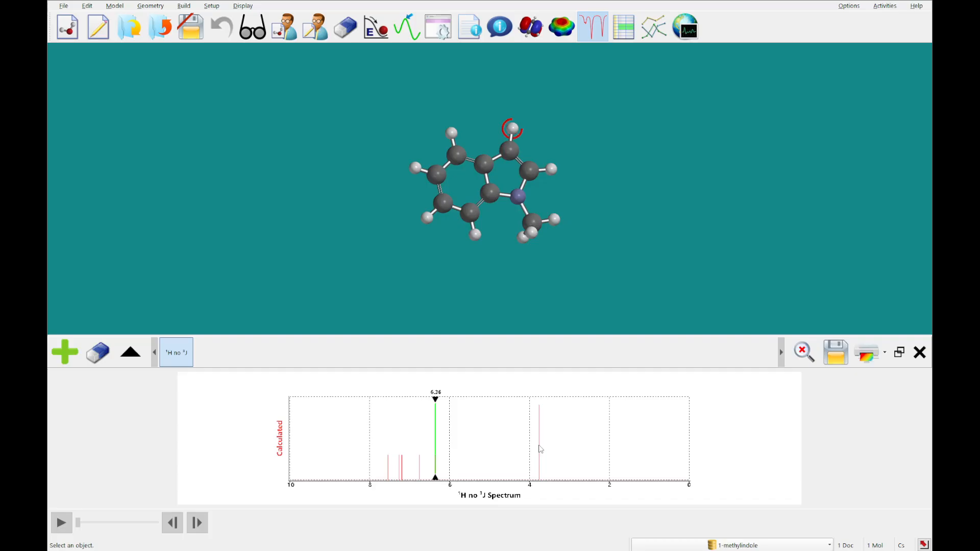
Highlight the hydrogens behind the 3.8 ppm peak and overlay the experimental proton spectrum.
{"action": "left_click", "coordinate": [539, 438]}
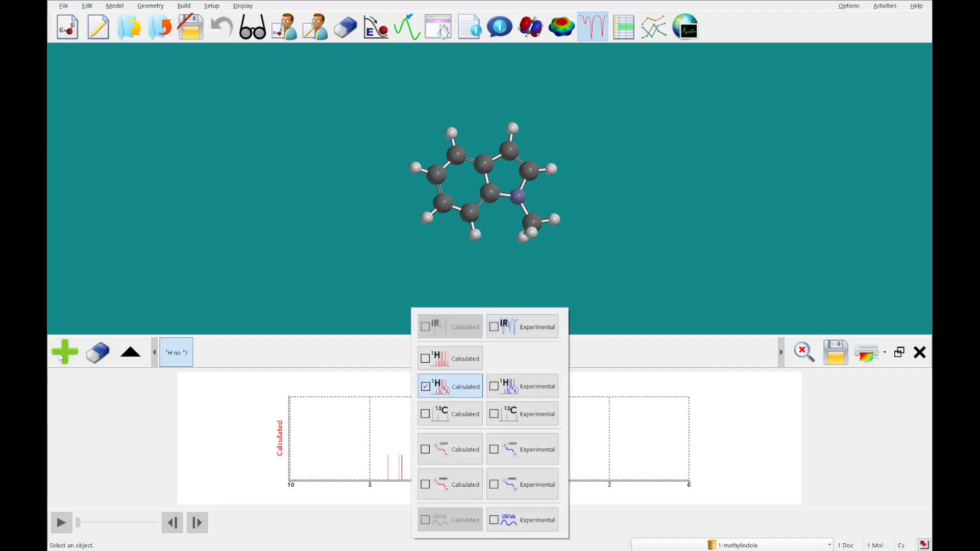
{"action": "left_click", "coordinate": [450, 386]}
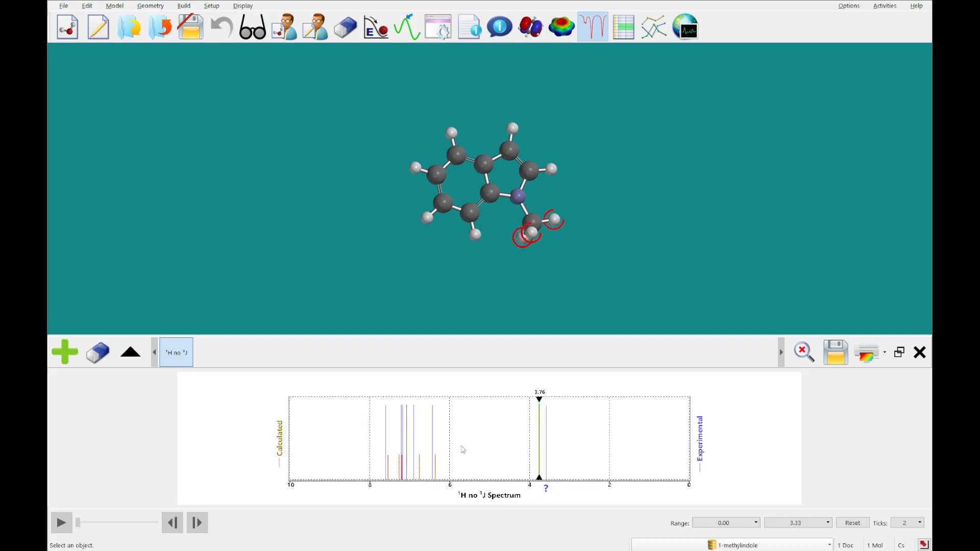
{"action": "left_click", "coordinate": [435, 400]}
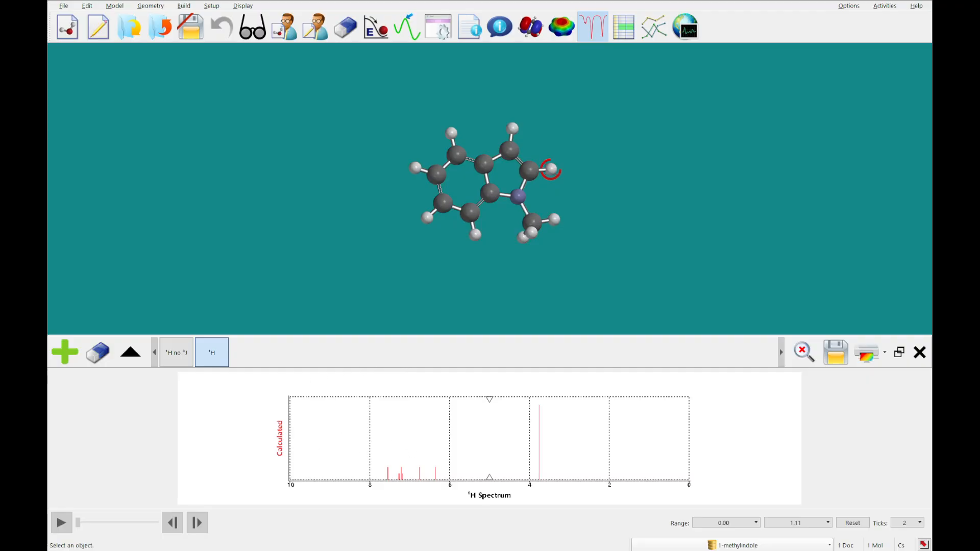
{"action": "mouse_move", "coordinate": [540, 439]}
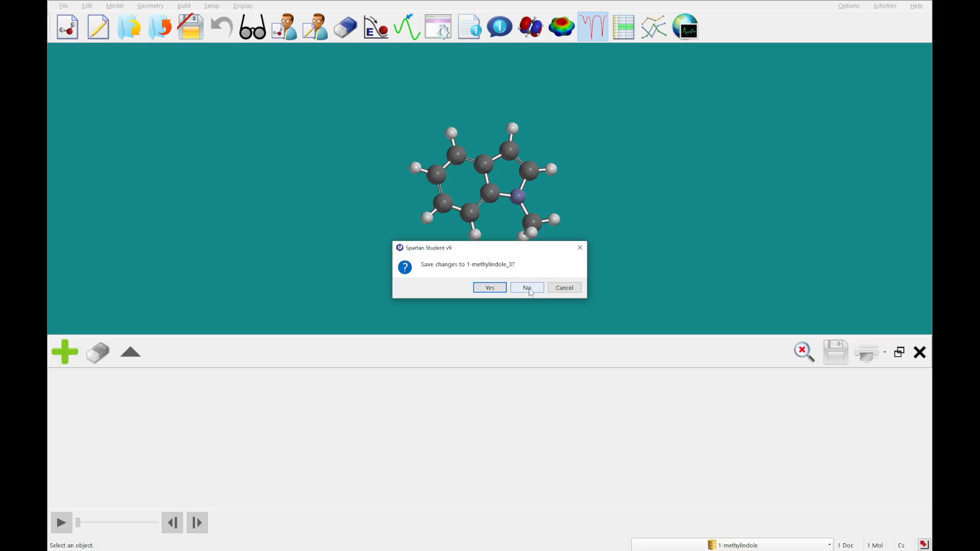
Close the 1-methylindole document, answering No to saving changes.
{"action": "left_click", "coordinate": [527, 287]}
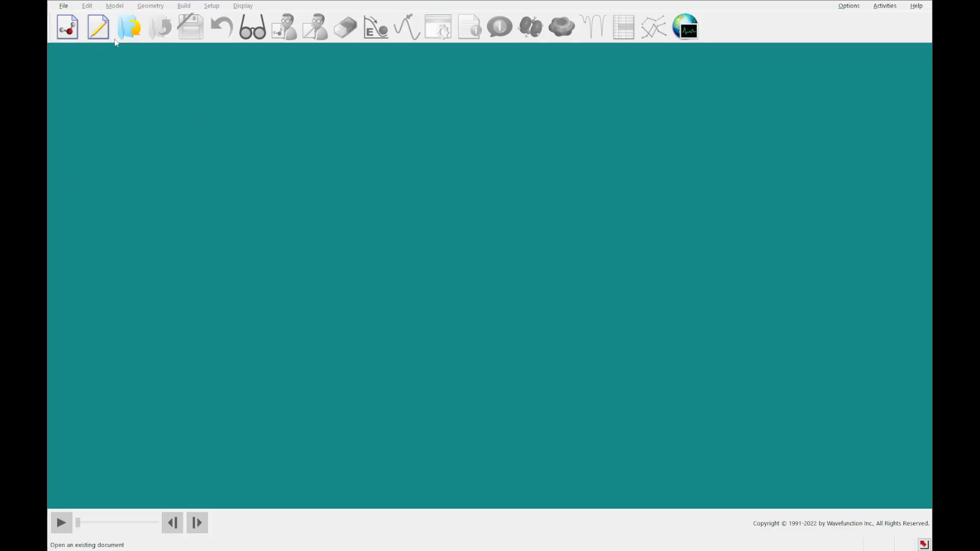
Sketch cytisine's bridged rings with double bonds, ring N, NH bridge, carbonyl O and a wedge bond.
{"action": "left_click", "coordinate": [97, 26]}
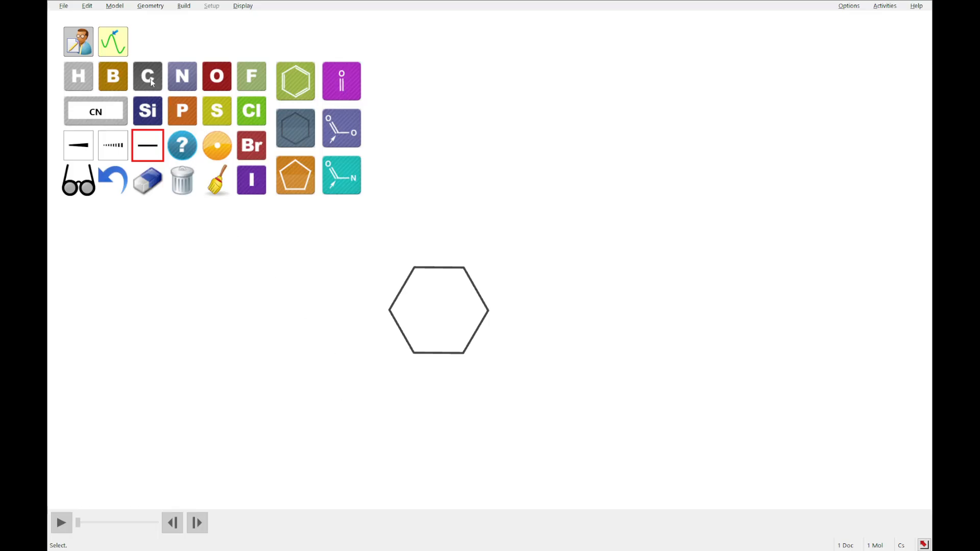
{"action": "left_click", "coordinate": [296, 128]}
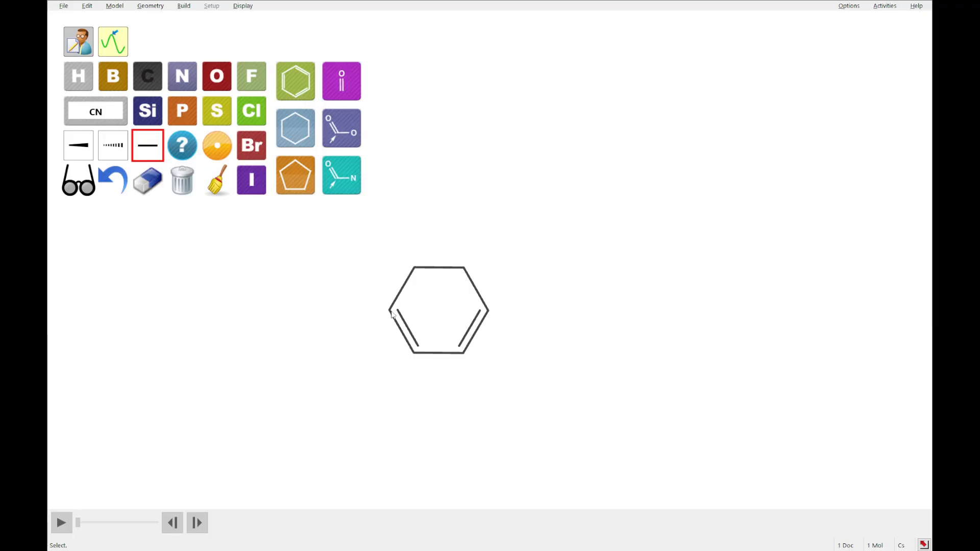
{"action": "left_click_drag", "start_coordinate": [390, 315], "coordinate": [282, 316]}
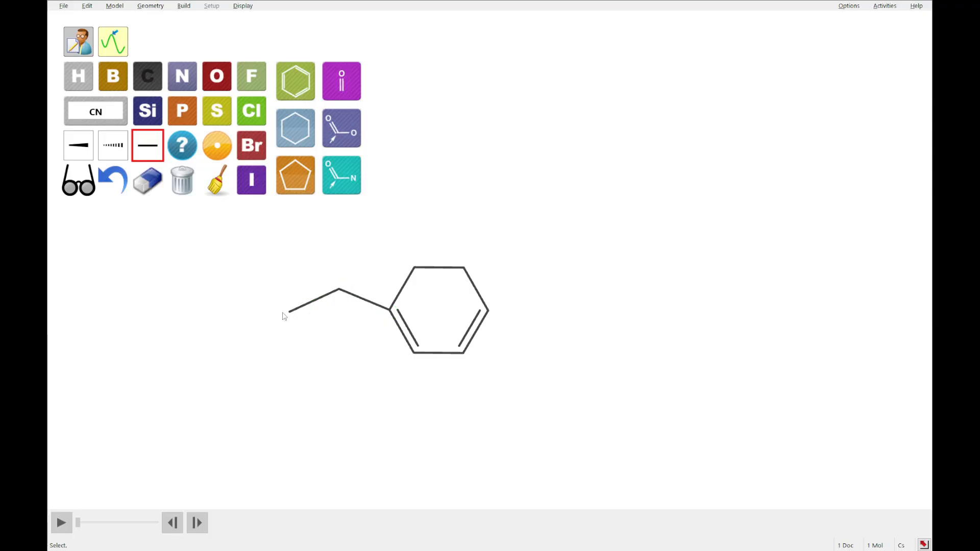
{"action": "left_click_drag", "start_coordinate": [284, 316], "coordinate": [360, 270]}
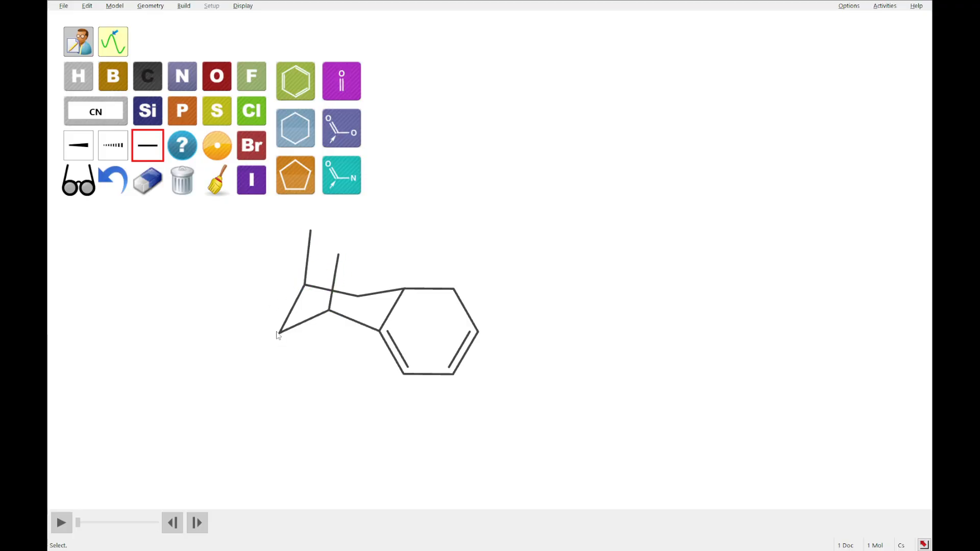
{"action": "left_click", "coordinate": [309, 231]}
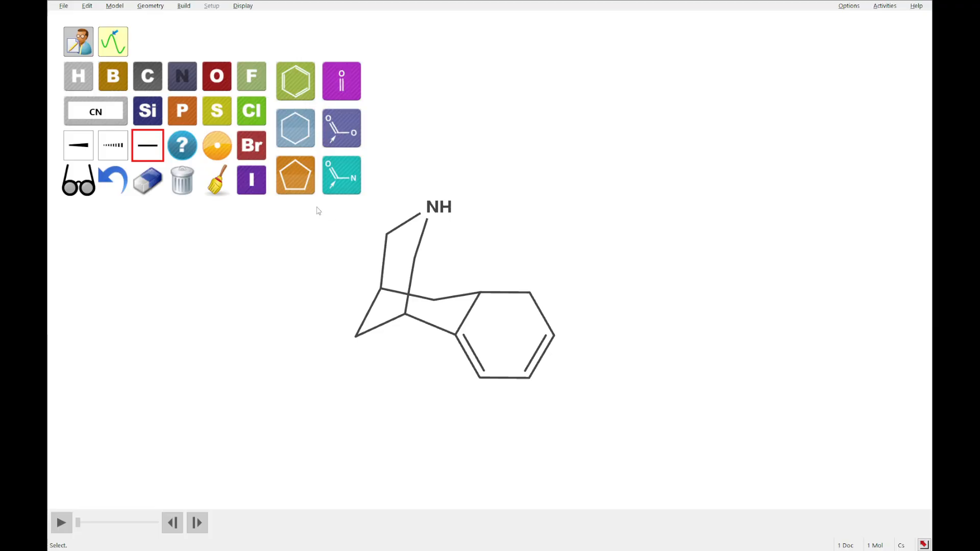
{"action": "mouse_move", "coordinate": [148, 75]}
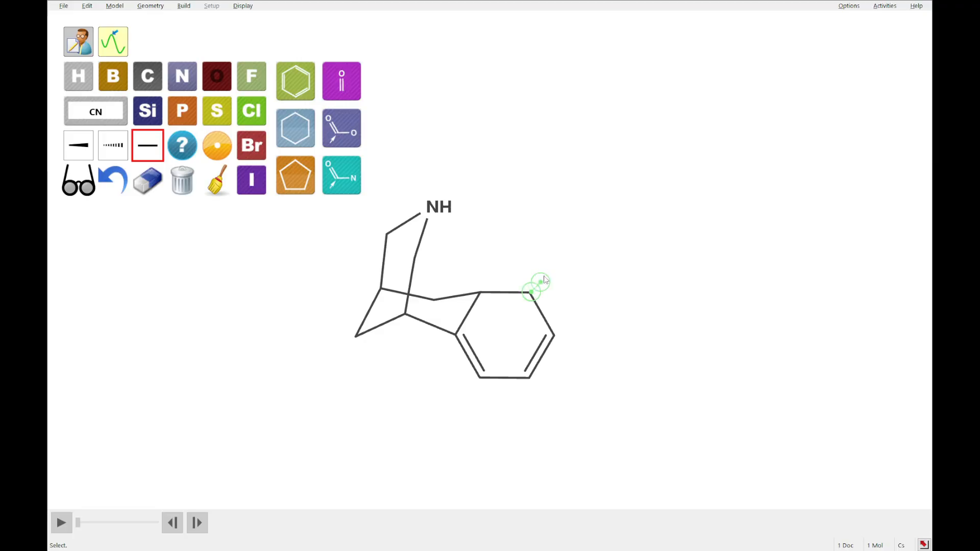
{"action": "left_click", "coordinate": [534, 289]}
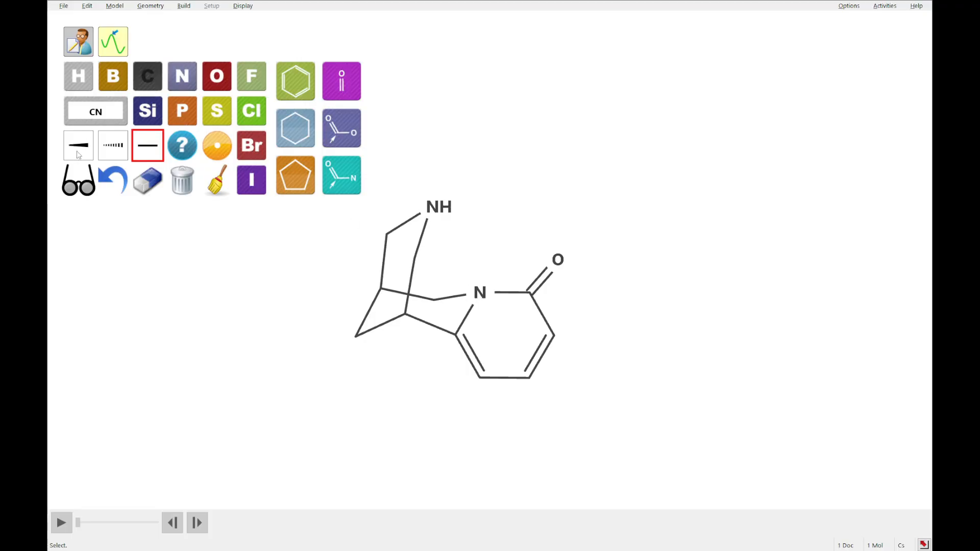
{"action": "left_click", "coordinate": [78, 145]}
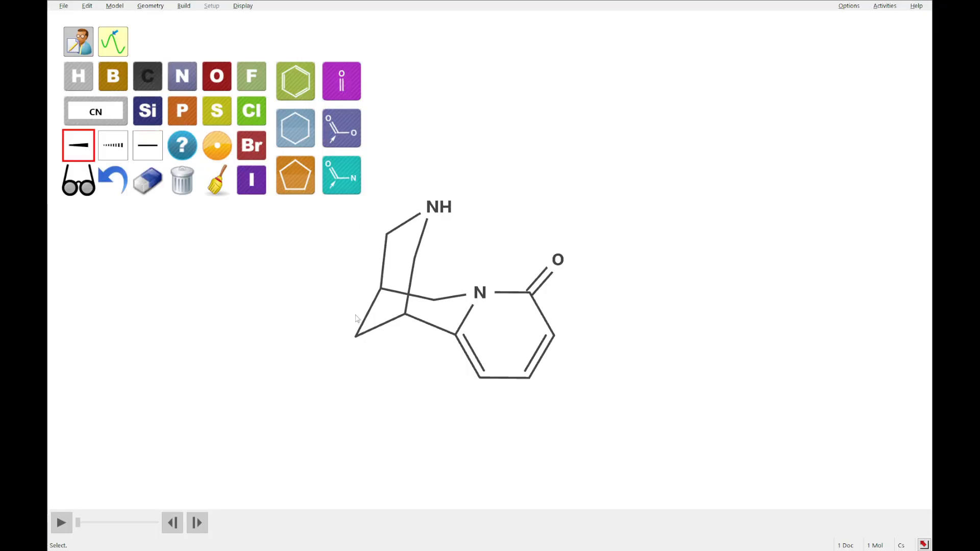
{"action": "left_click", "coordinate": [384, 288]}
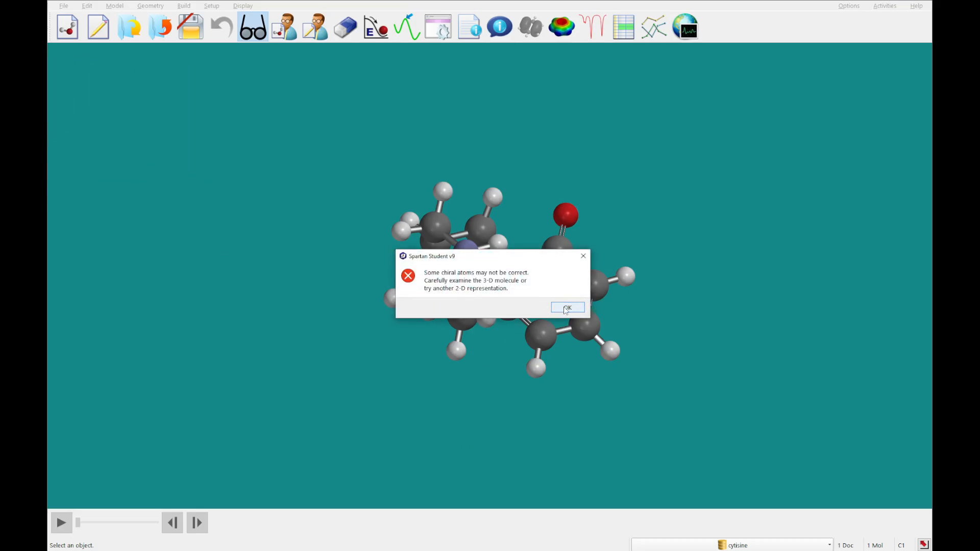
Dismiss the possibly incorrect chiral atoms warning on the 3D cytisine model.
{"action": "left_click", "coordinate": [566, 307]}
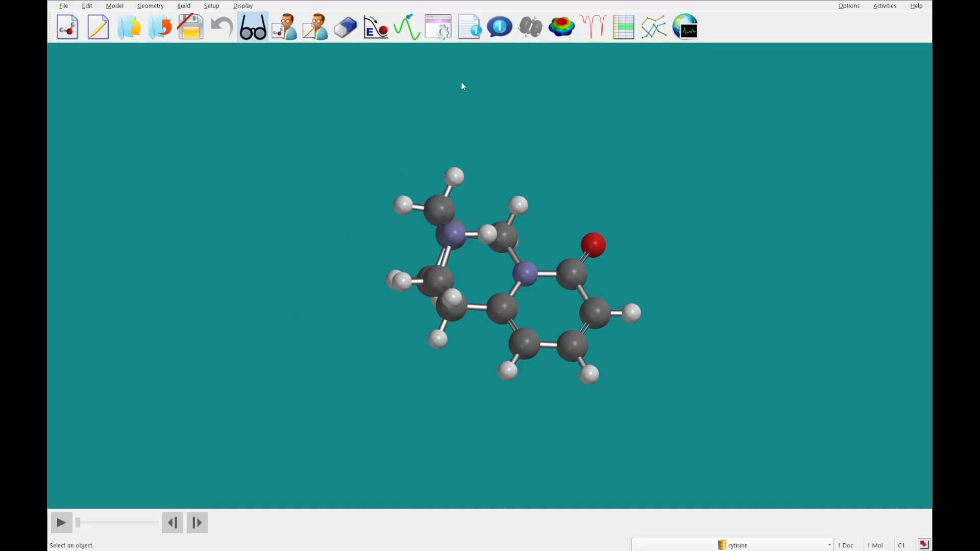
Submit cytisine's ωB97X-D/6-31G* geometry and NMR calculation as cytisine_3 and acknowledge completion.
{"action": "left_click", "coordinate": [211, 5]}
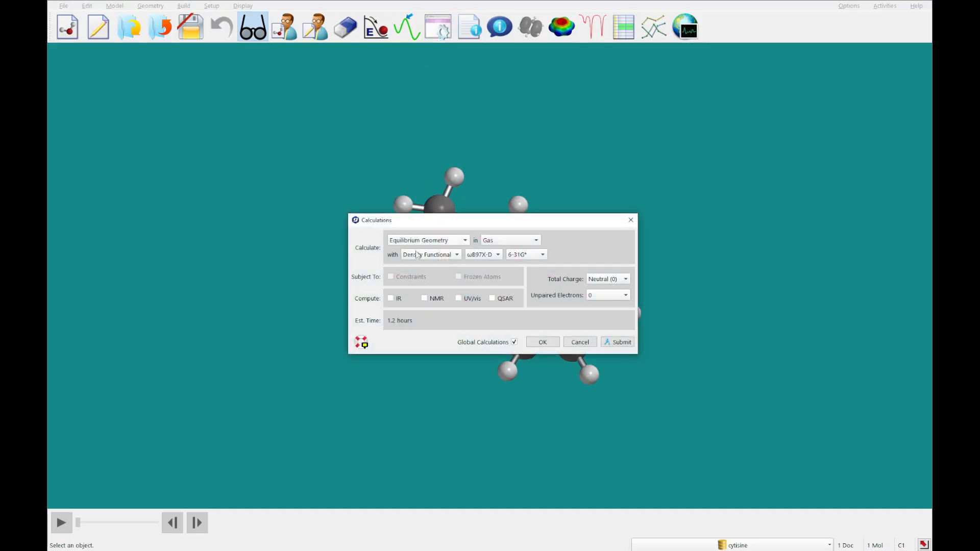
{"action": "left_click", "coordinate": [424, 298]}
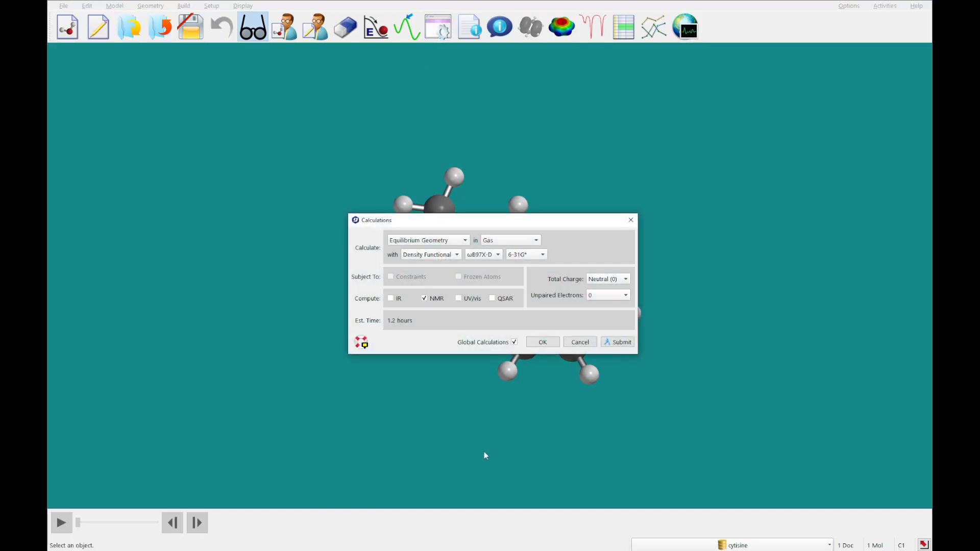
{"action": "left_click", "coordinate": [617, 342]}
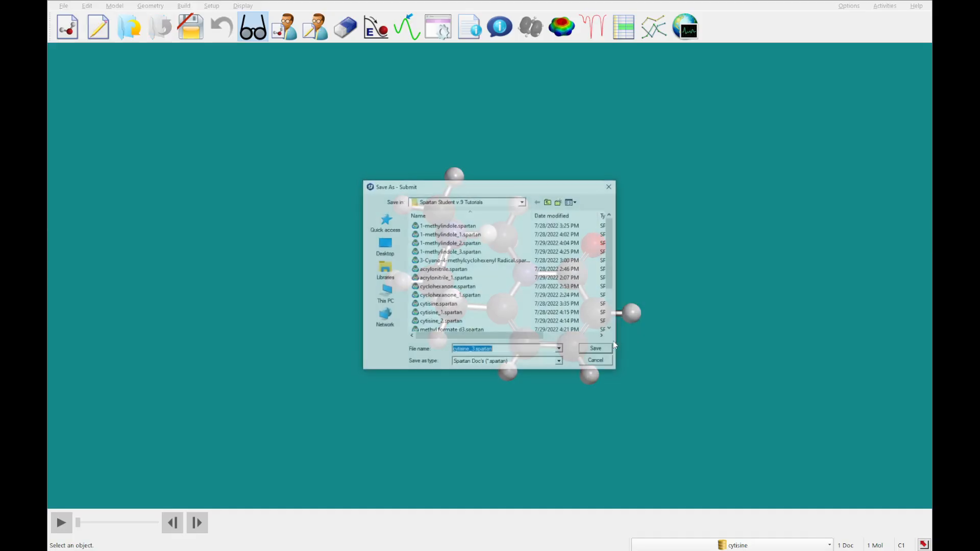
{"action": "left_click", "coordinate": [594, 348]}
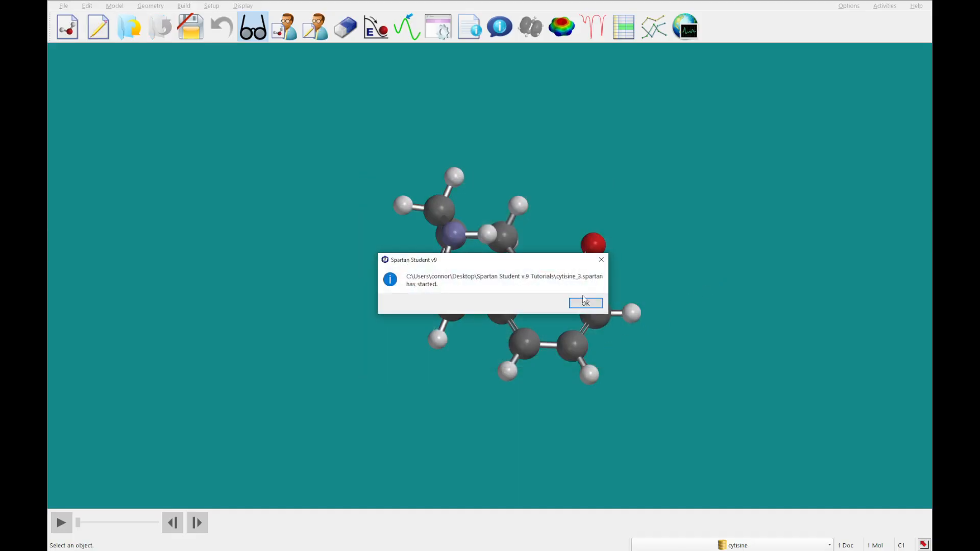
{"action": "left_click", "coordinate": [585, 303]}
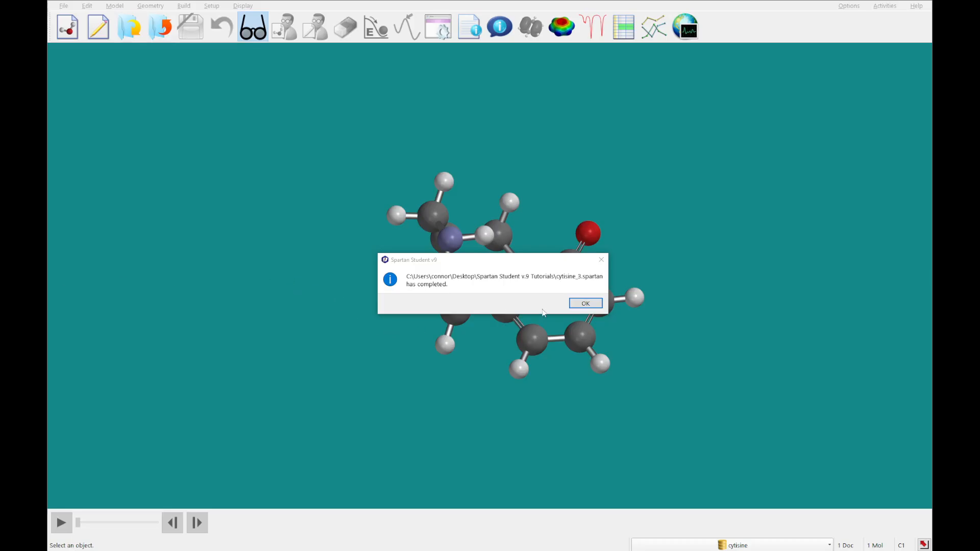
{"action": "left_click", "coordinate": [584, 303]}
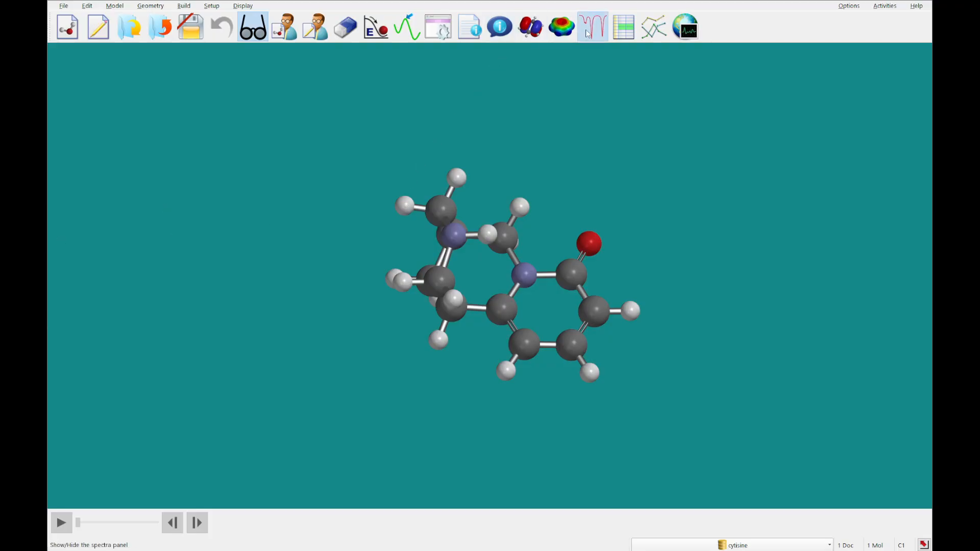
Add cytisine's experimental 13C spectrum, then its calculated 13C spectrum, in the Spectra panel.
{"action": "left_click", "coordinate": [591, 27]}
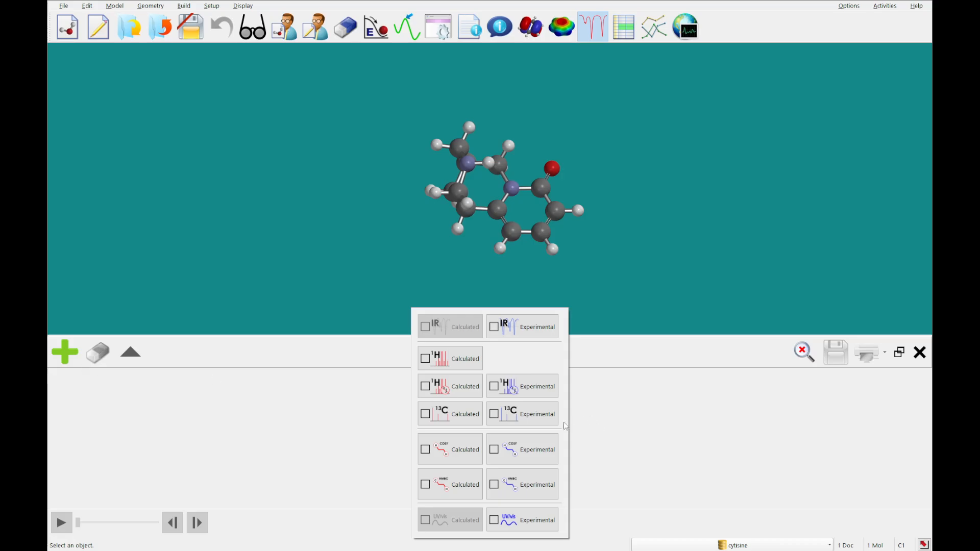
{"action": "mouse_move", "coordinate": [521, 414]}
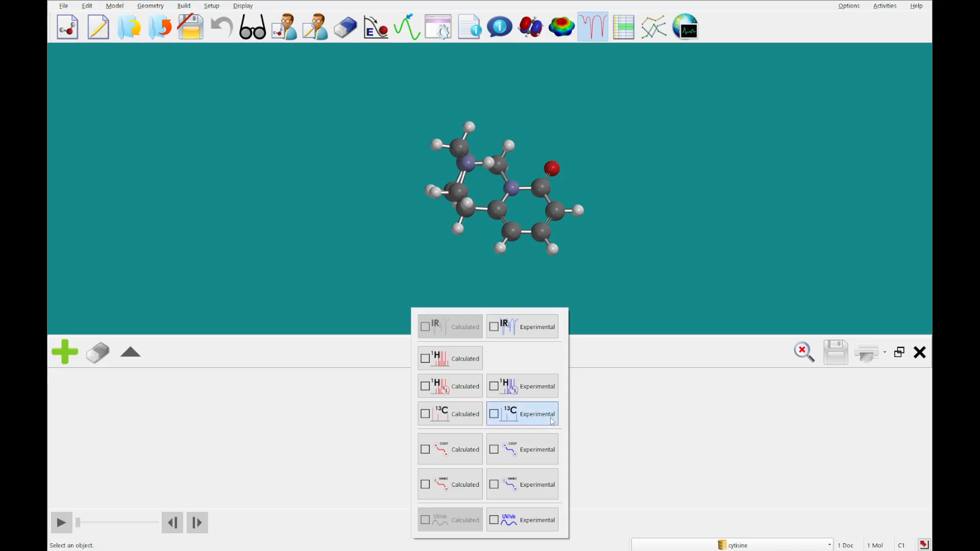
{"action": "left_click", "coordinate": [522, 414]}
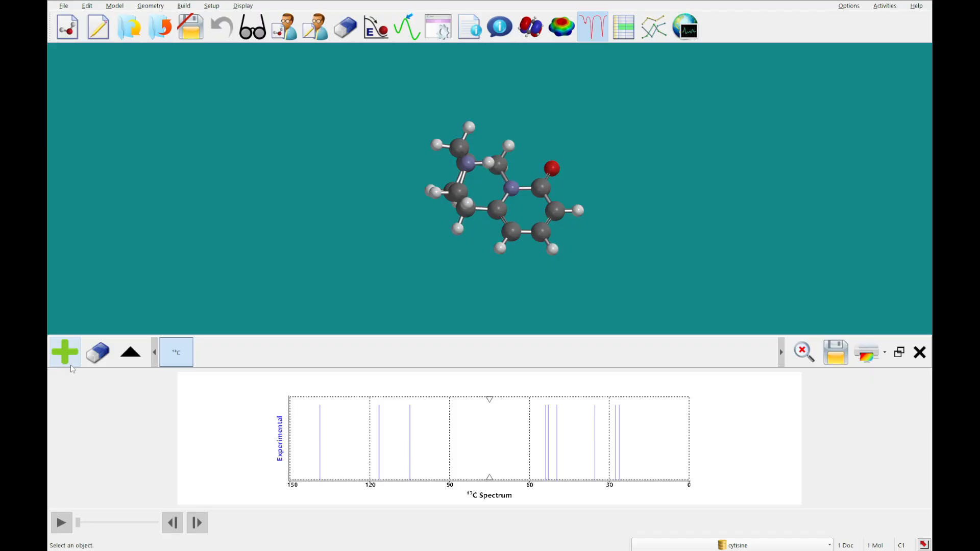
{"action": "left_click", "coordinate": [64, 351]}
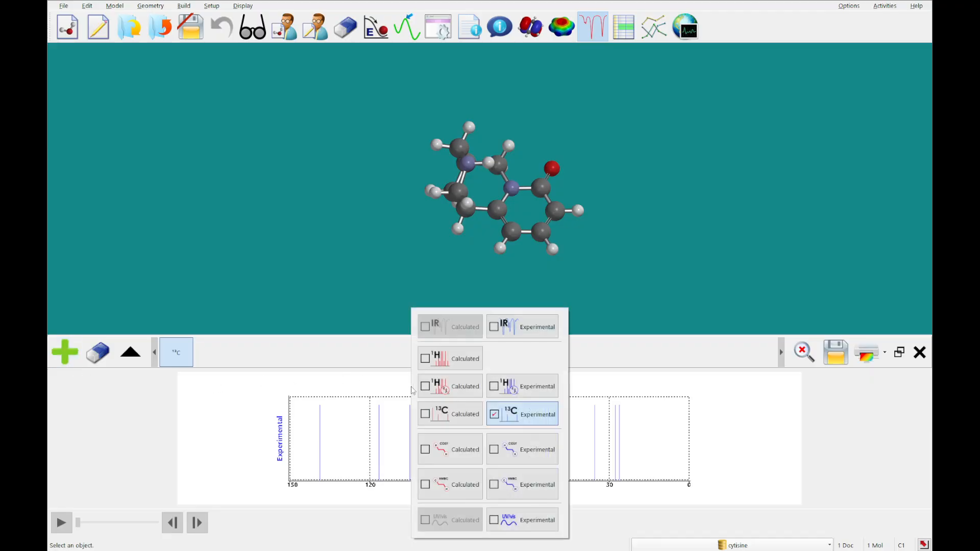
{"action": "left_click", "coordinate": [425, 414]}
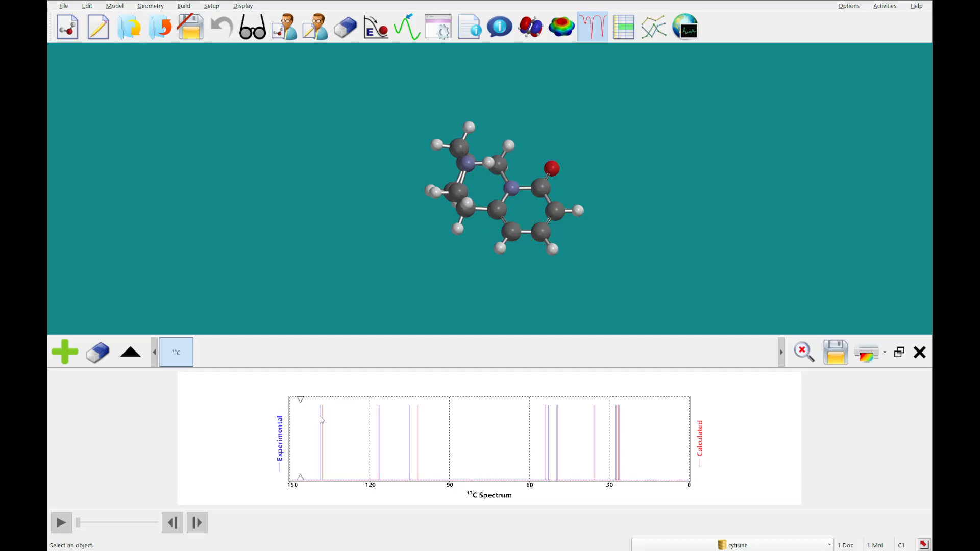
Select a 13C line to locate its carbon and zoom into the 20–60 ppm region.
{"action": "left_click", "coordinate": [320, 413]}
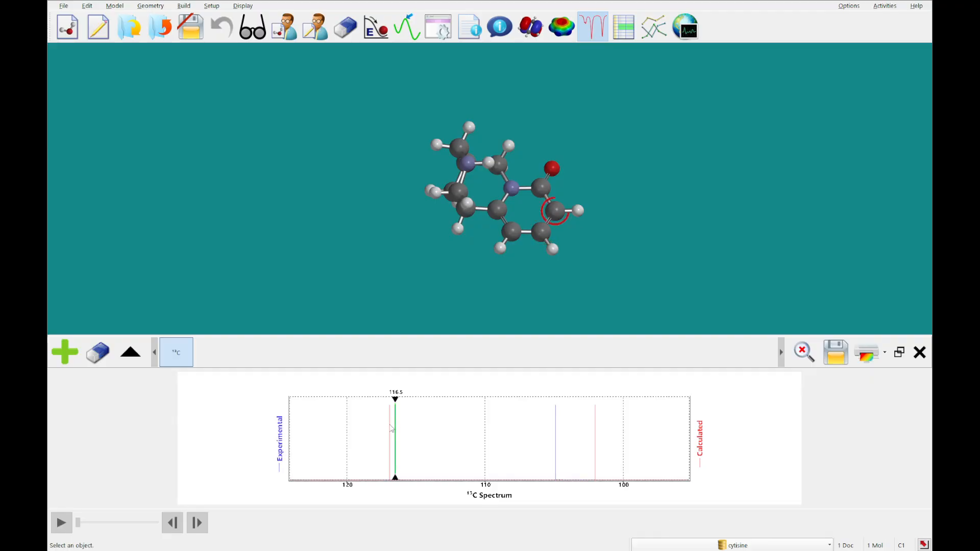
{"action": "left_click_drag", "start_coordinate": [394, 431], "coordinate": [389, 432]}
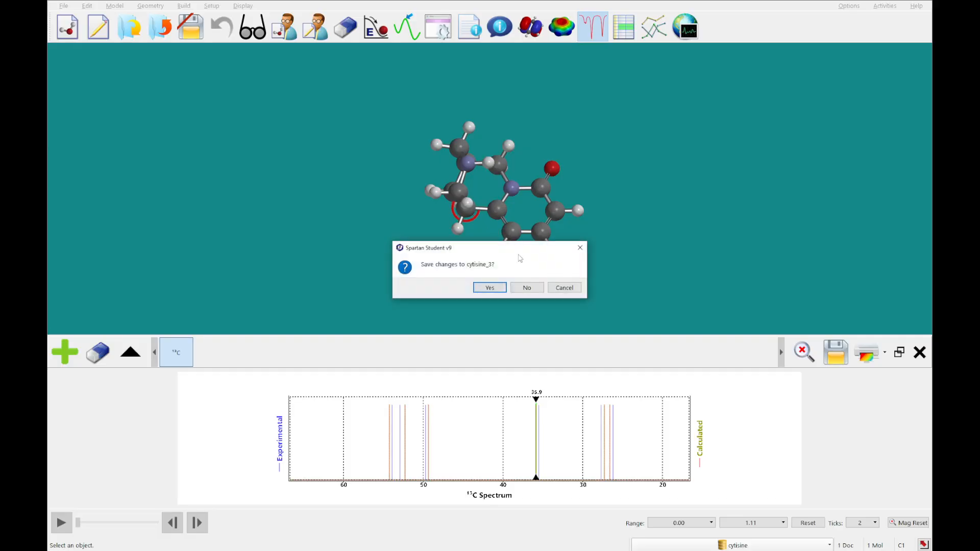
Close cytisine at the save prompt and start a new sketch document.
{"action": "left_click", "coordinate": [527, 288]}
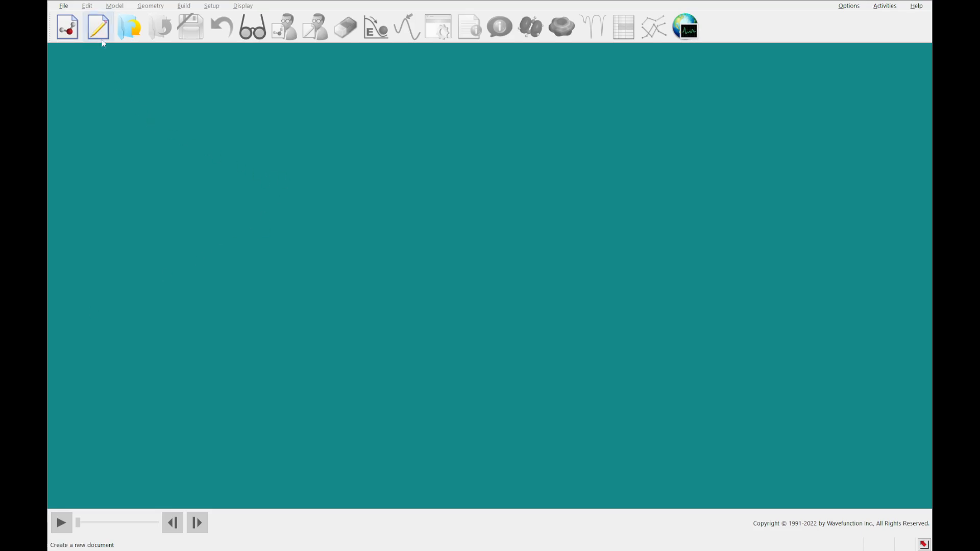
{"action": "left_click", "coordinate": [97, 26]}
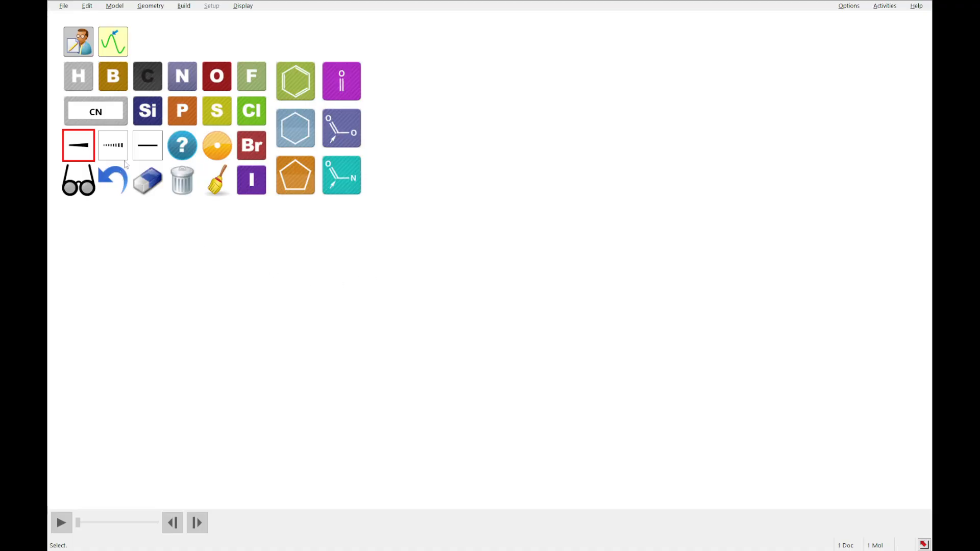
Draw the 2-methylnorbornane skeleton with single bonds, including the methyl group.
{"action": "left_click", "coordinate": [147, 146]}
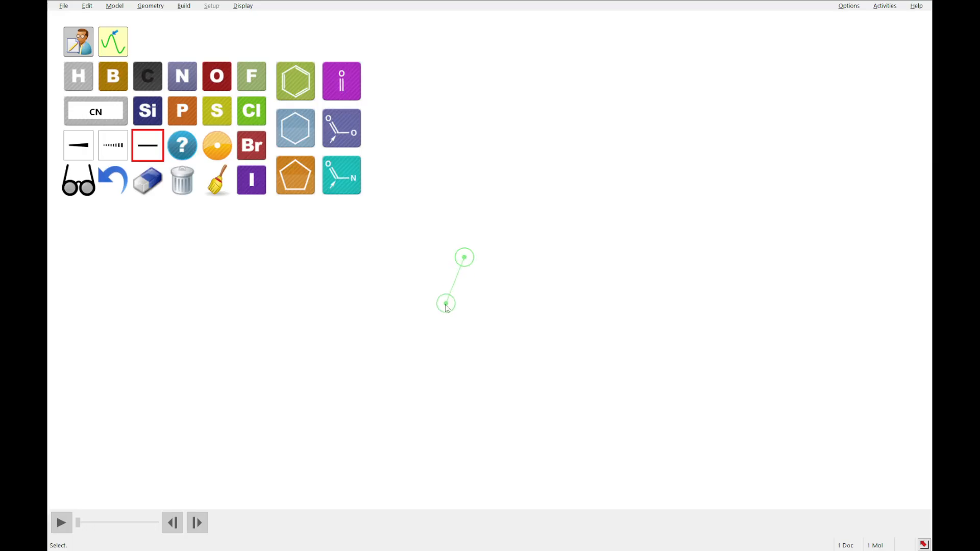
{"action": "left_click_drag", "start_coordinate": [446, 304], "coordinate": [493, 200]}
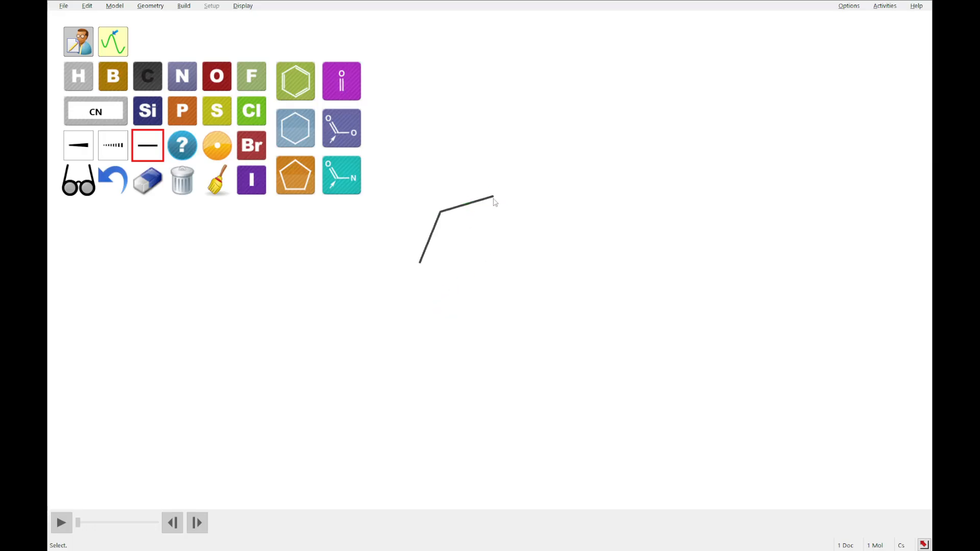
{"action": "left_click_drag", "start_coordinate": [491, 198], "coordinate": [543, 225]}
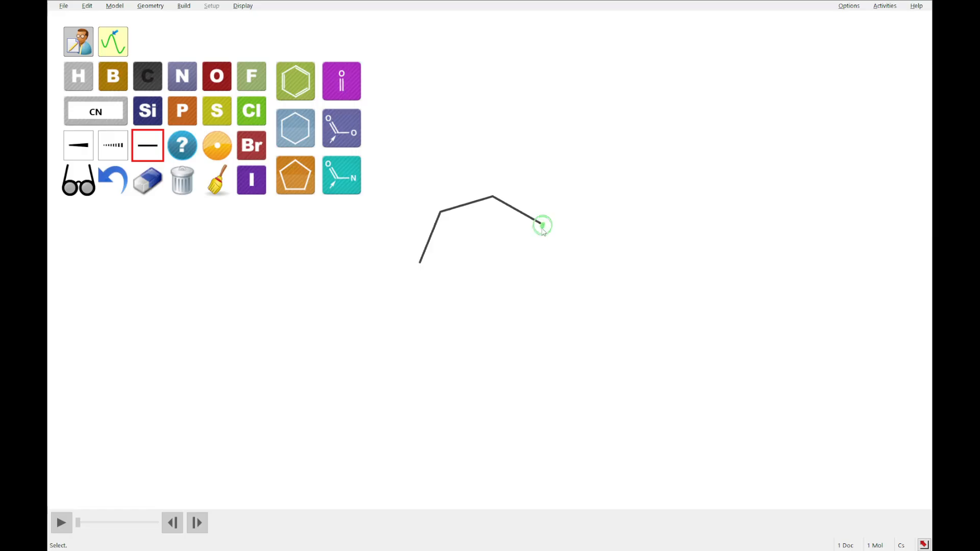
{"action": "left_click_drag", "start_coordinate": [541, 225], "coordinate": [470, 262]}
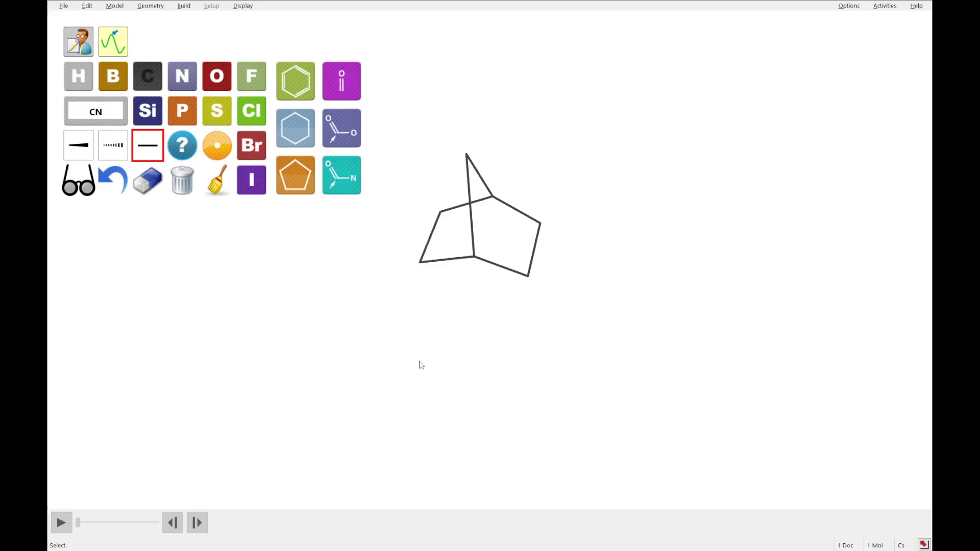
{"action": "left_click_drag", "start_coordinate": [527, 275], "coordinate": [527, 334]}
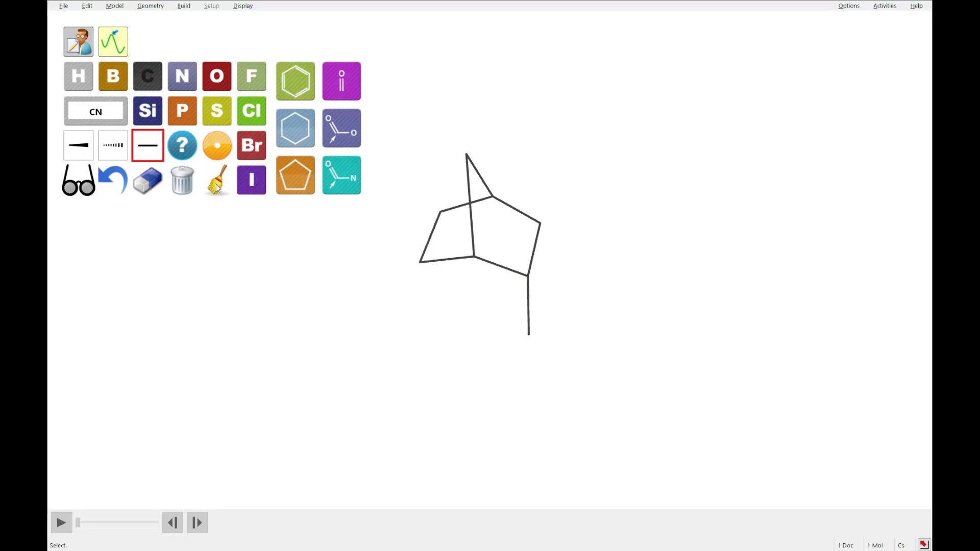
Add a second molecule to the document and draw its first ring bonds.
{"action": "left_click", "coordinate": [63, 6]}
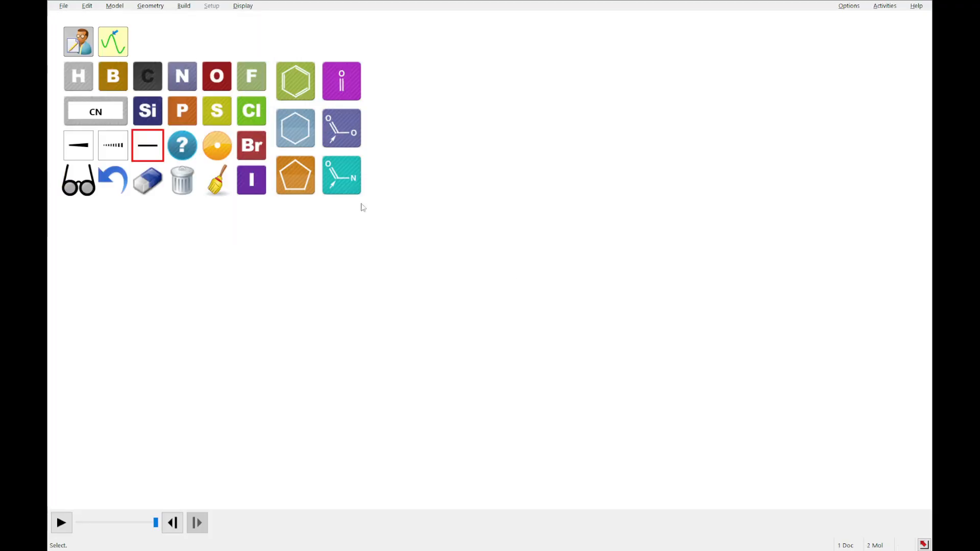
{"action": "left_click_drag", "start_coordinate": [382, 280], "coordinate": [453, 209]}
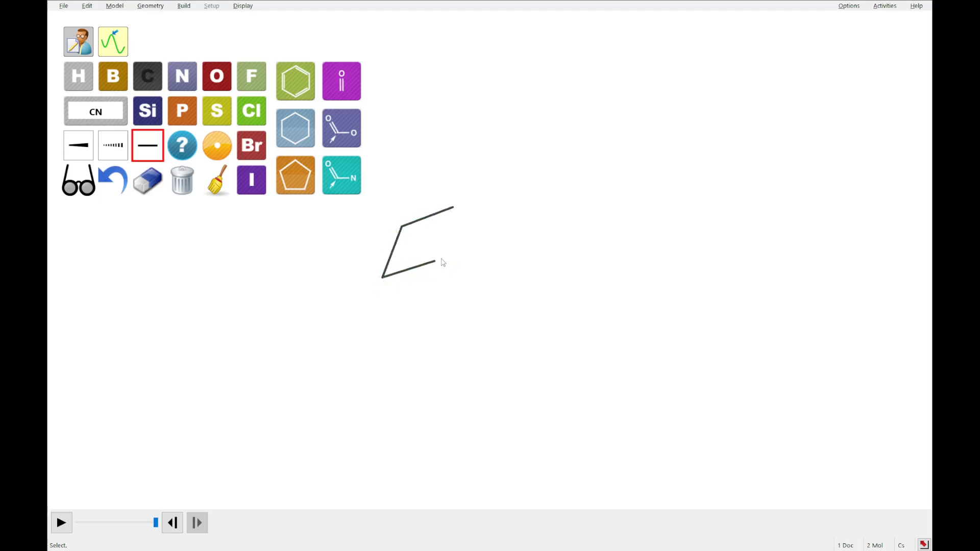
{"action": "left_click_drag", "start_coordinate": [431, 262], "coordinate": [510, 224]}
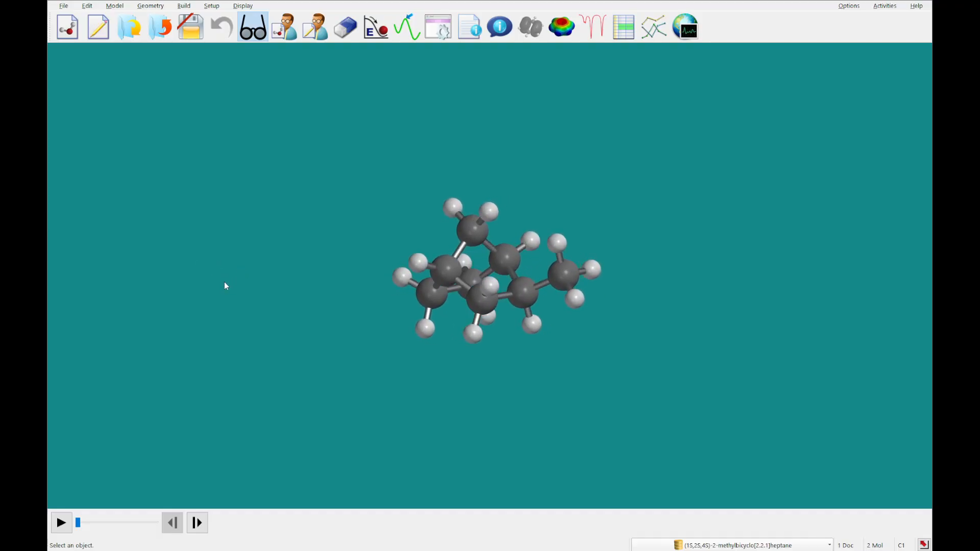
Reopen the norbornane 3D model for editing and pick the sp3 carbon fragment.
{"action": "left_click", "coordinate": [283, 26]}
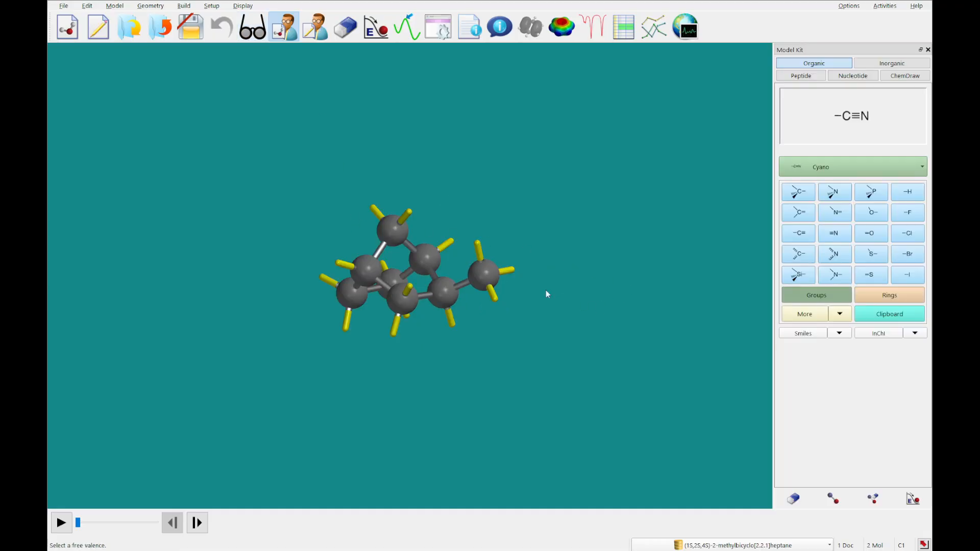
{"action": "mouse_move", "coordinate": [489, 276]}
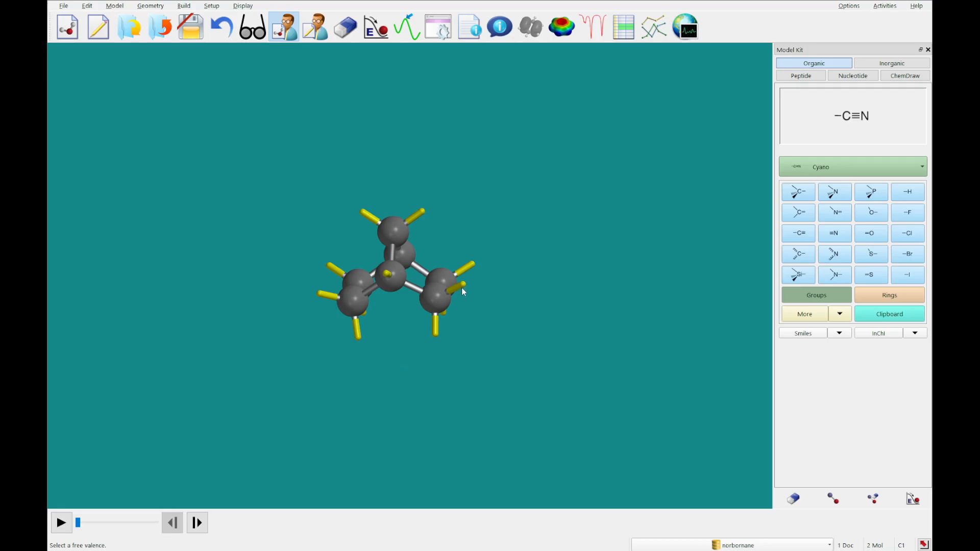
{"action": "left_click", "coordinate": [797, 192]}
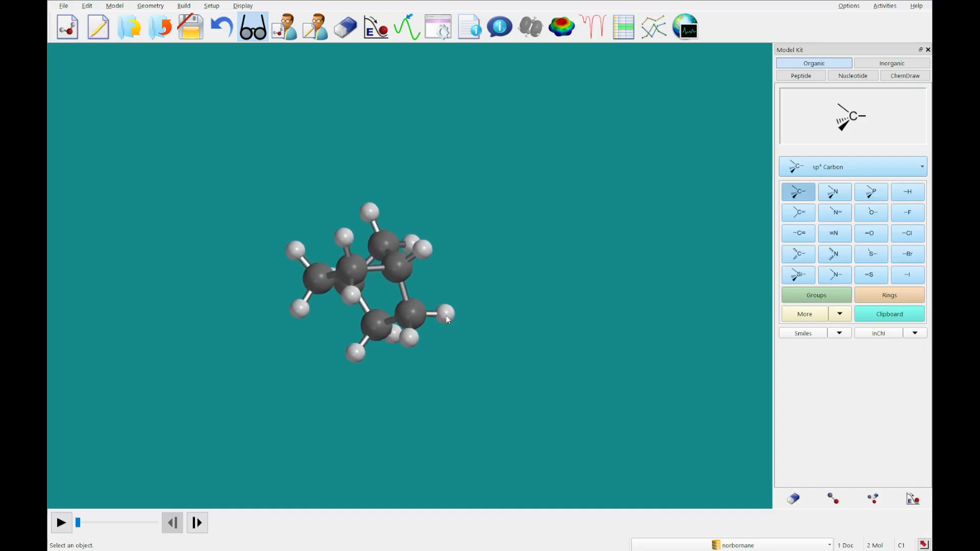
Add an endo methyl to norbornane and replace exo-2-methylnorbornane with its database structure.
{"action": "left_click", "coordinate": [283, 27]}
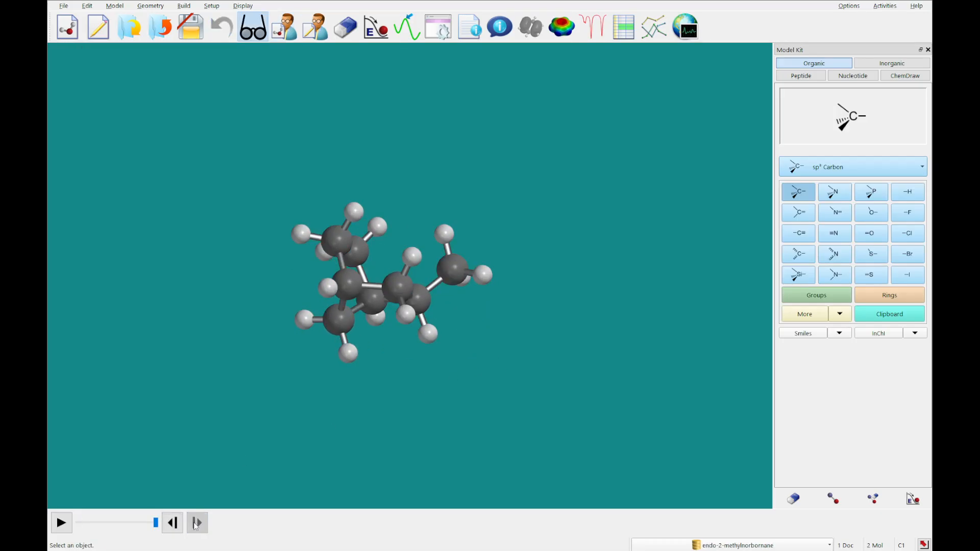
{"action": "left_click", "coordinate": [197, 522]}
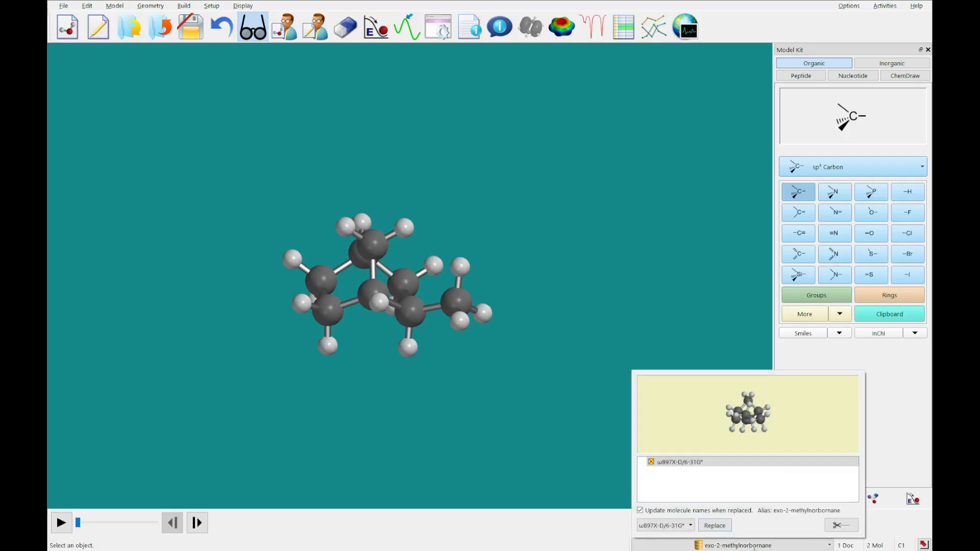
{"action": "left_click", "coordinate": [715, 525]}
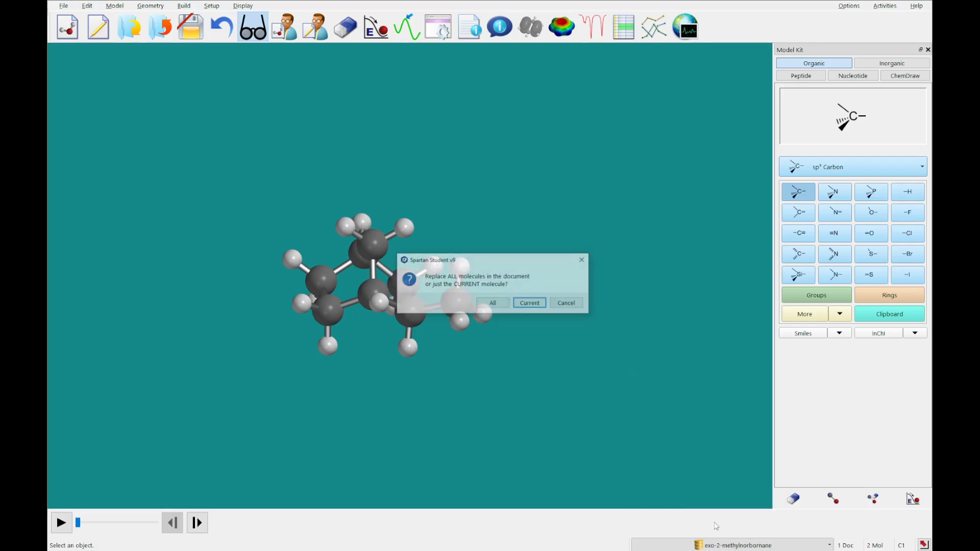
{"action": "left_click", "coordinate": [529, 303]}
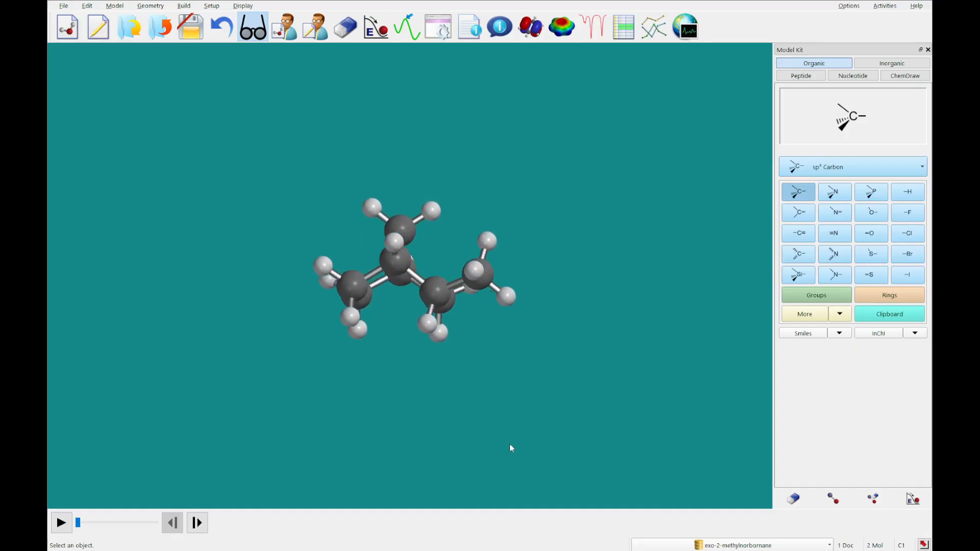
{"action": "left_click", "coordinate": [197, 523]}
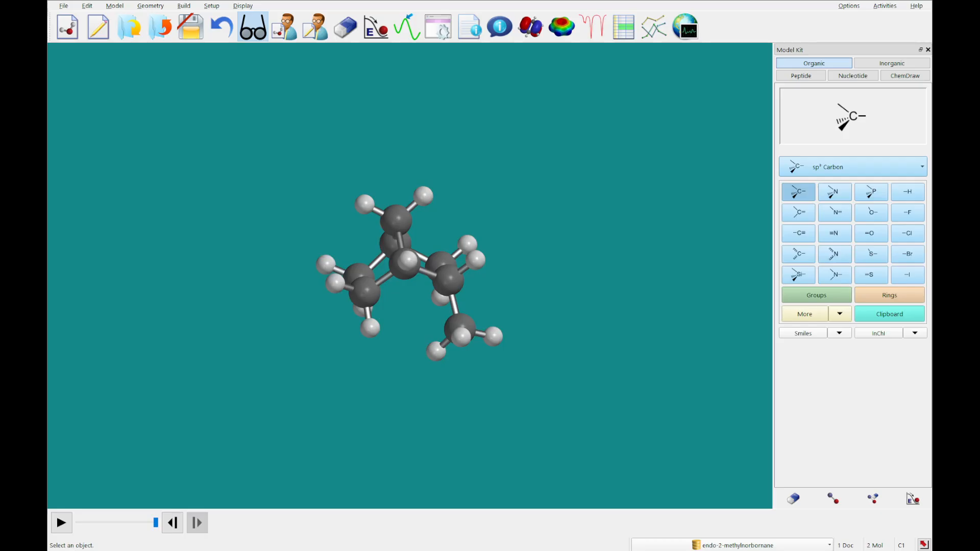
{"action": "mouse_move", "coordinate": [592, 27]}
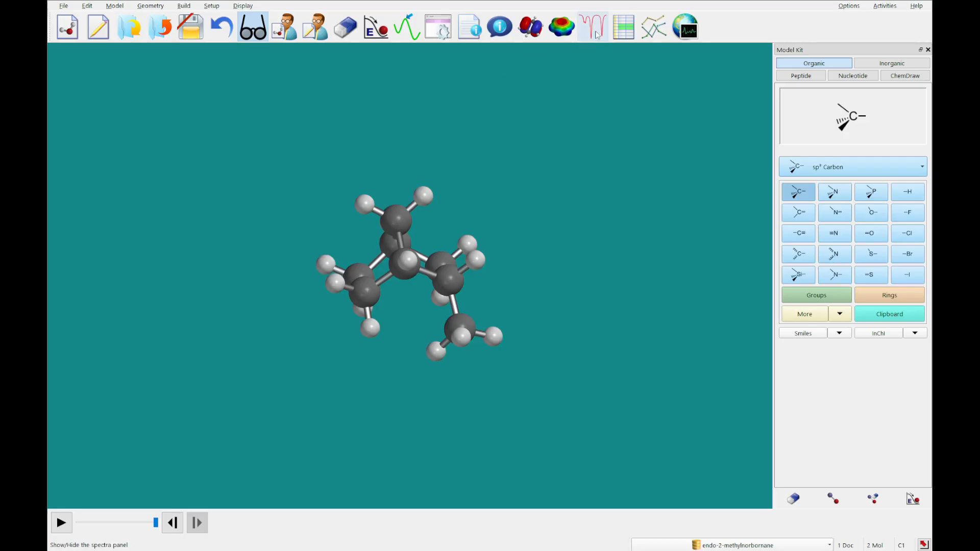
Plot the calculated 13C spectrum and identify carbons behind the 37.6, 30.1 and other lines.
{"action": "left_click", "coordinate": [592, 27]}
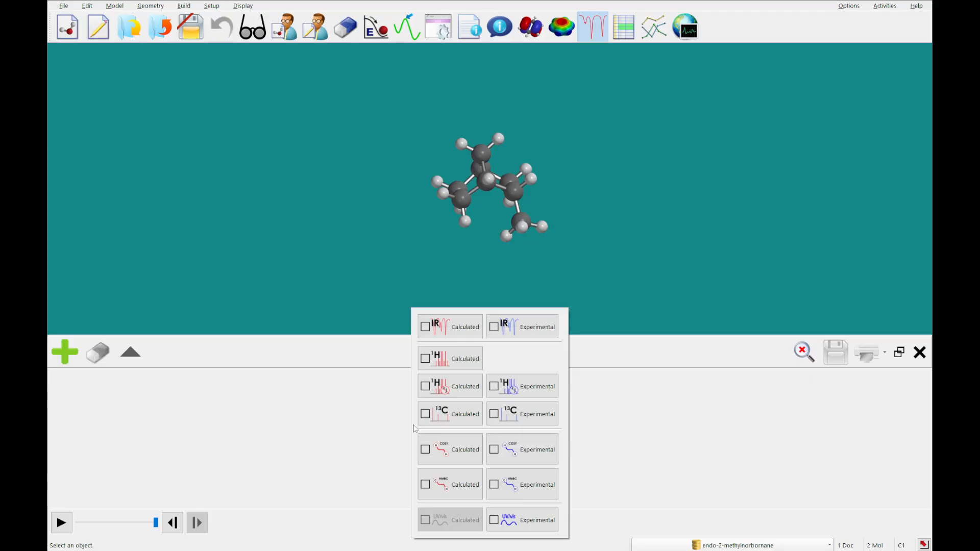
{"action": "left_click", "coordinate": [426, 413]}
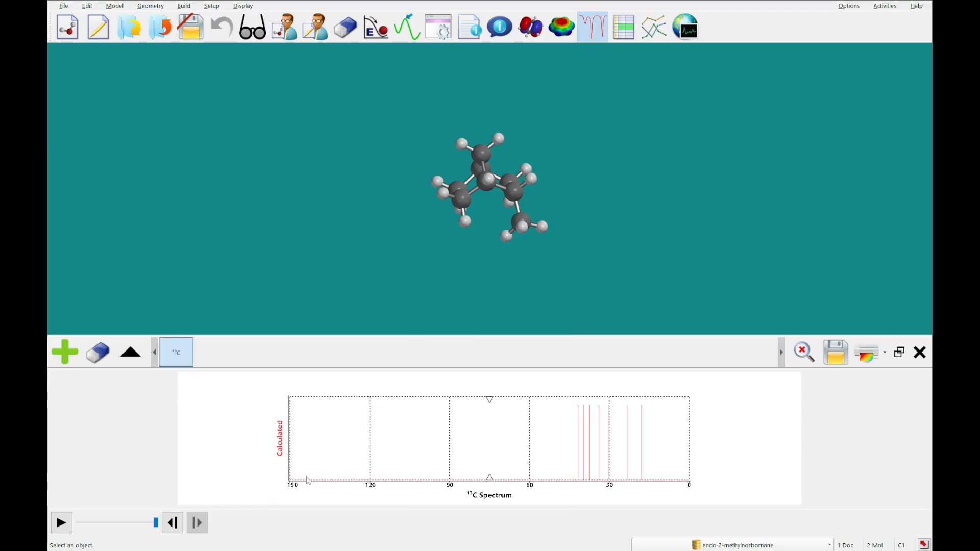
{"action": "left_click", "coordinate": [579, 410]}
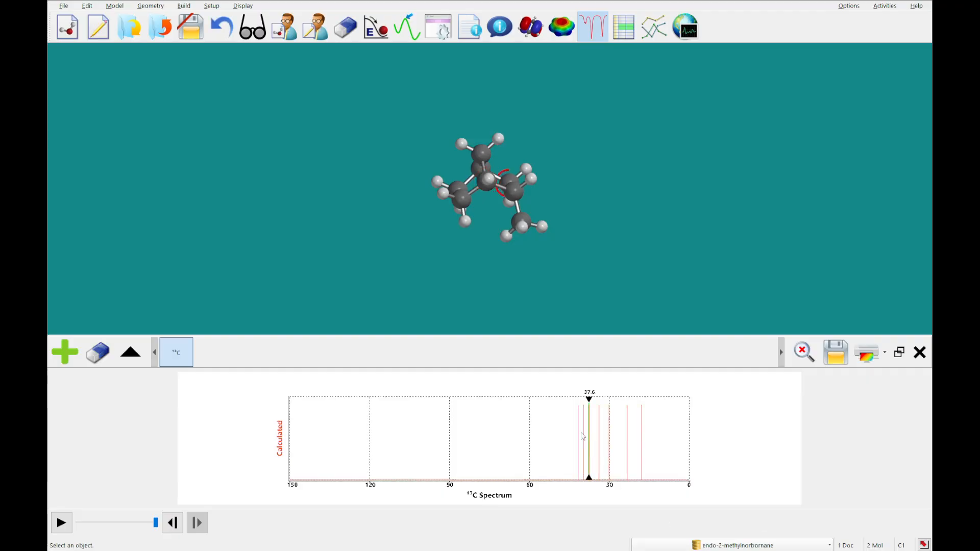
{"action": "left_click", "coordinate": [609, 403]}
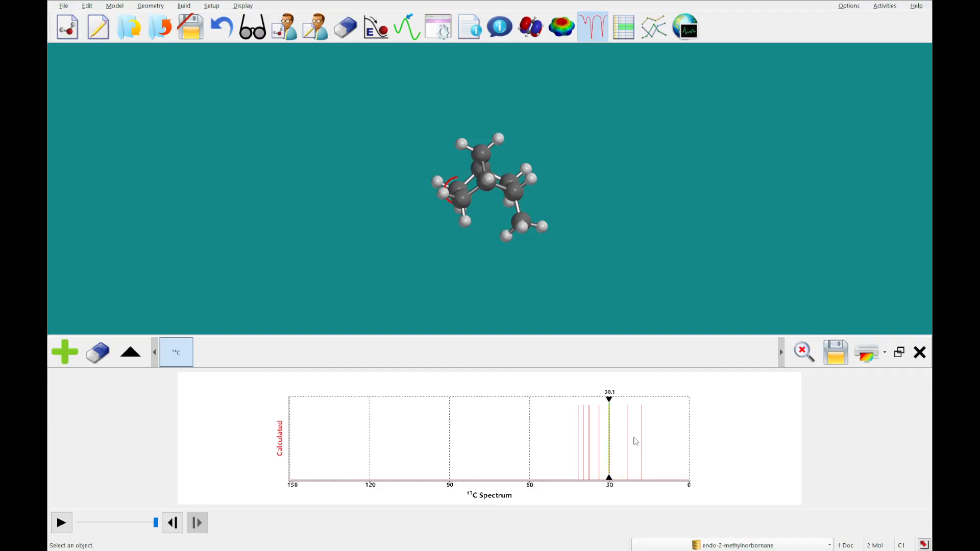
{"action": "left_click", "coordinate": [640, 410]}
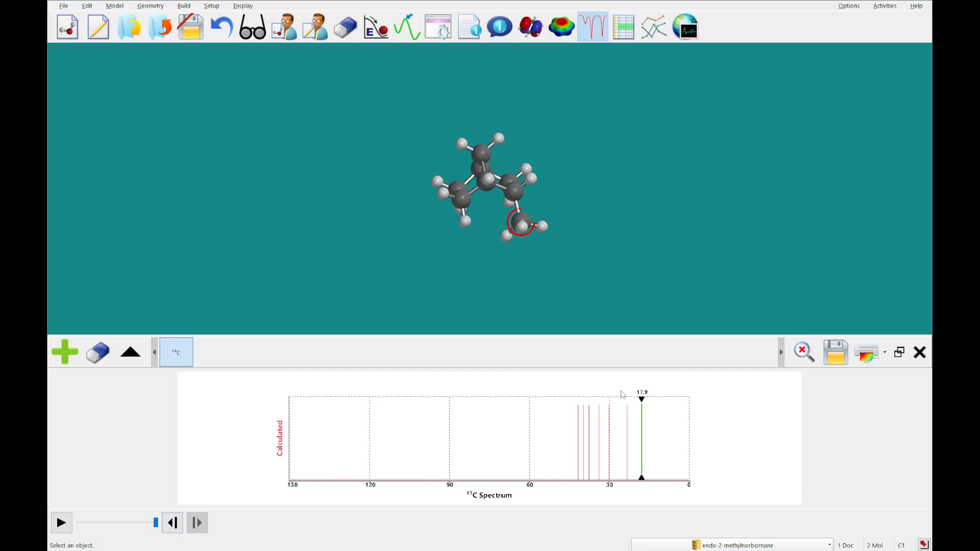
Switch between exo and endo isomers to compare methyl shifts of 21.3 and 17.9 ppm.
{"action": "left_click", "coordinate": [172, 522]}
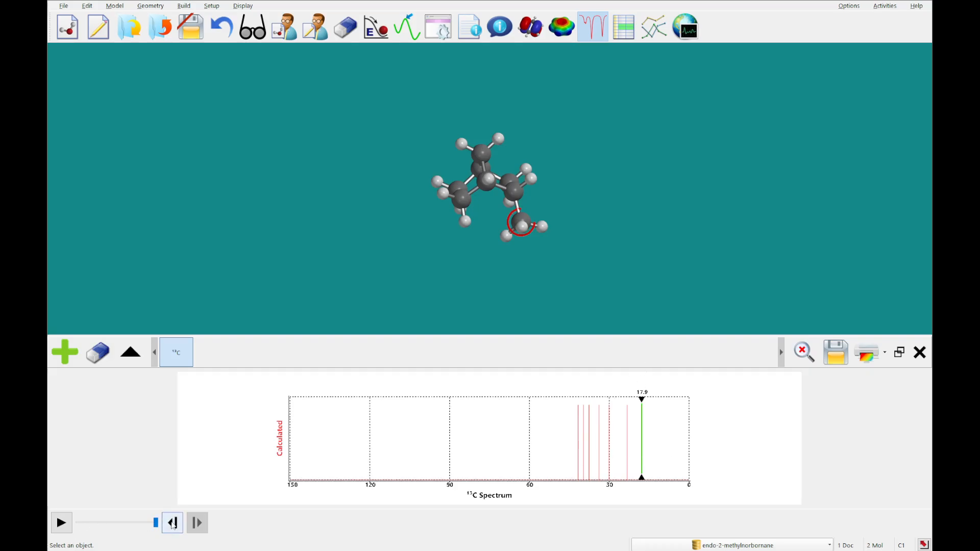
{"action": "left_click", "coordinate": [172, 522]}
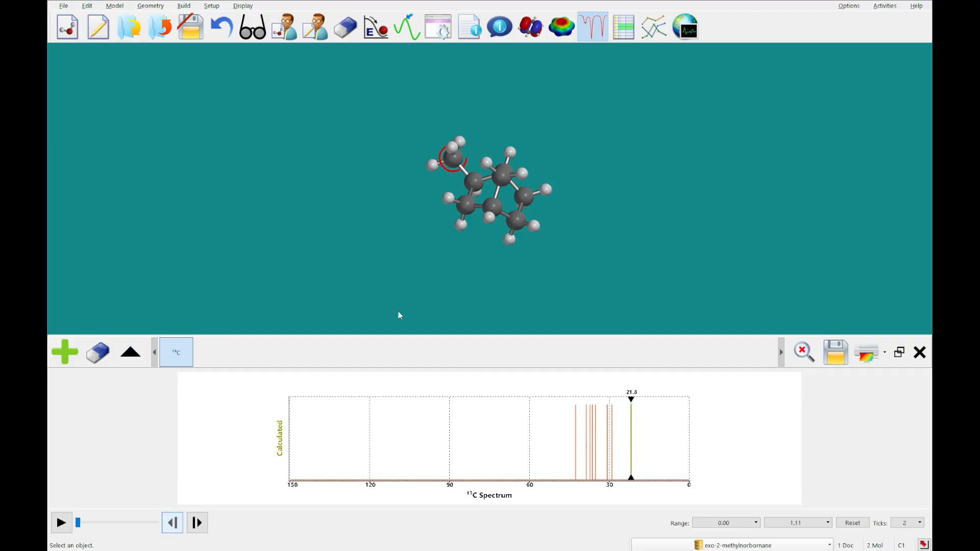
{"action": "mouse_move", "coordinate": [566, 417]}
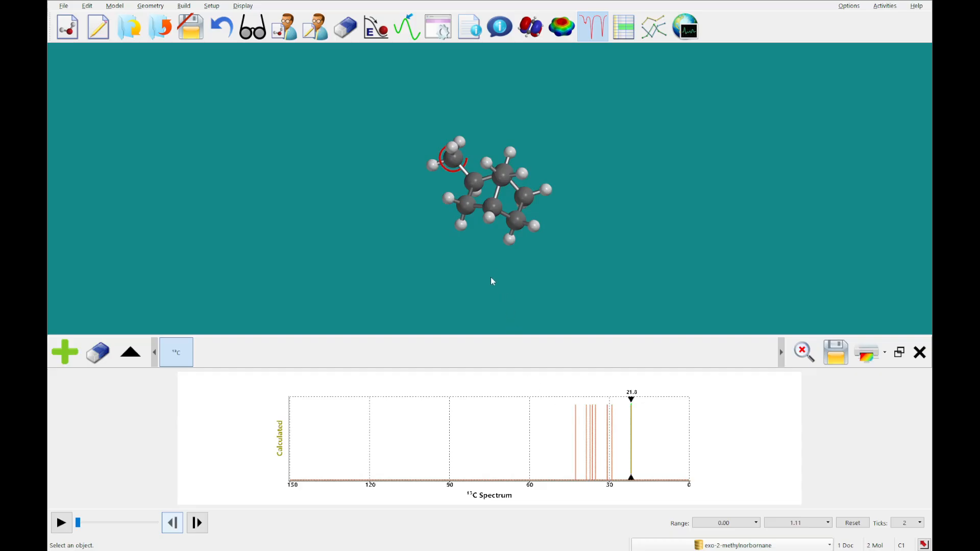
{"action": "mouse_move", "coordinate": [617, 434]}
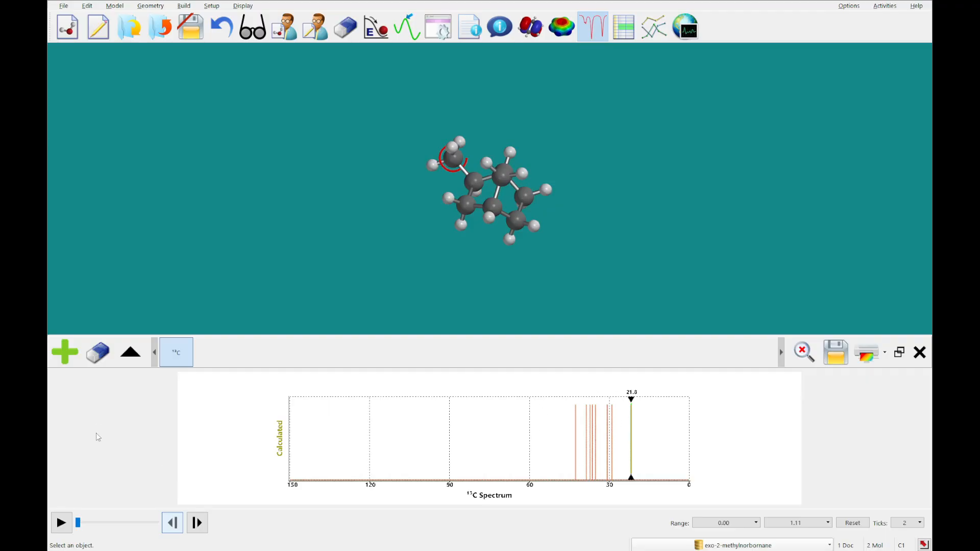
{"action": "left_click", "coordinate": [197, 523]}
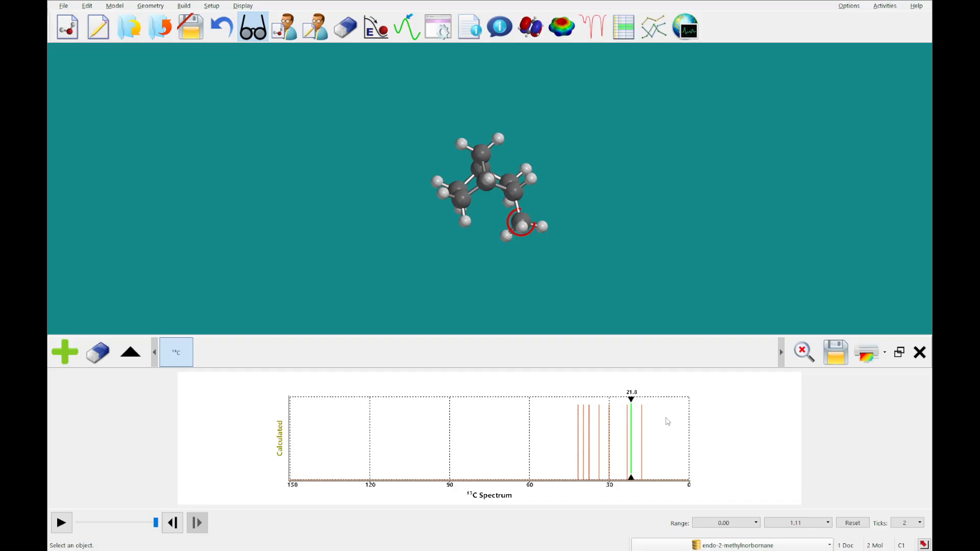
{"action": "left_click", "coordinate": [172, 523]}
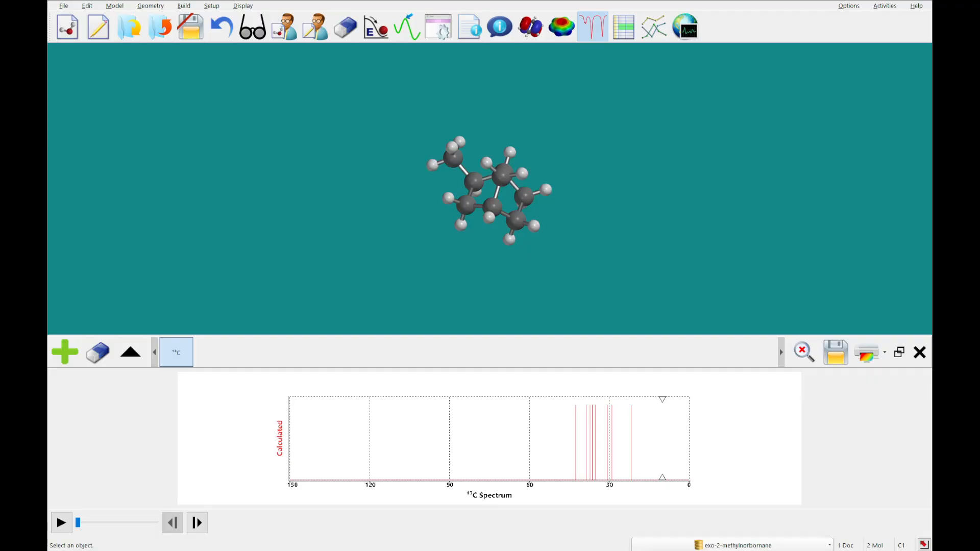
Close the endo/exo-2-methylnorbornane document.
{"action": "left_click", "coordinate": [920, 352]}
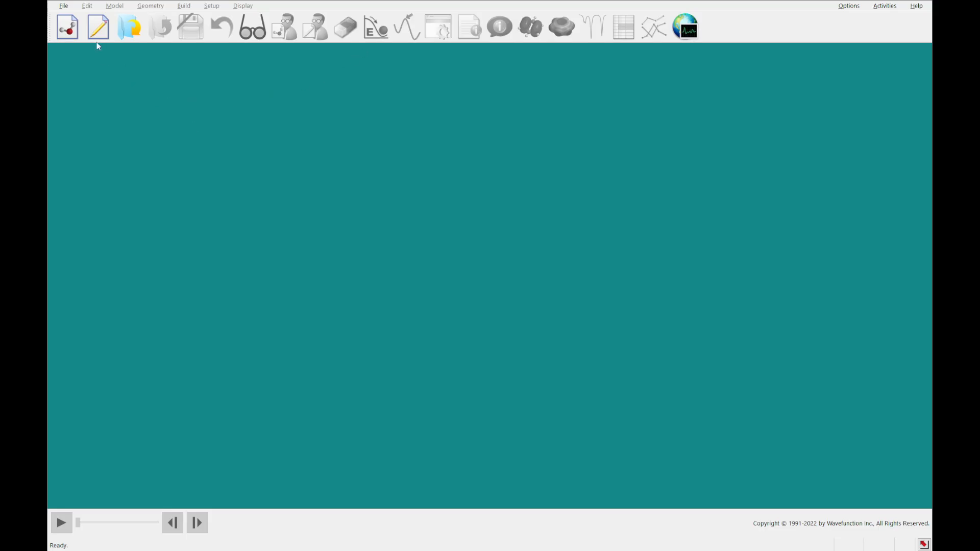
{"action": "mouse_move", "coordinate": [97, 26]}
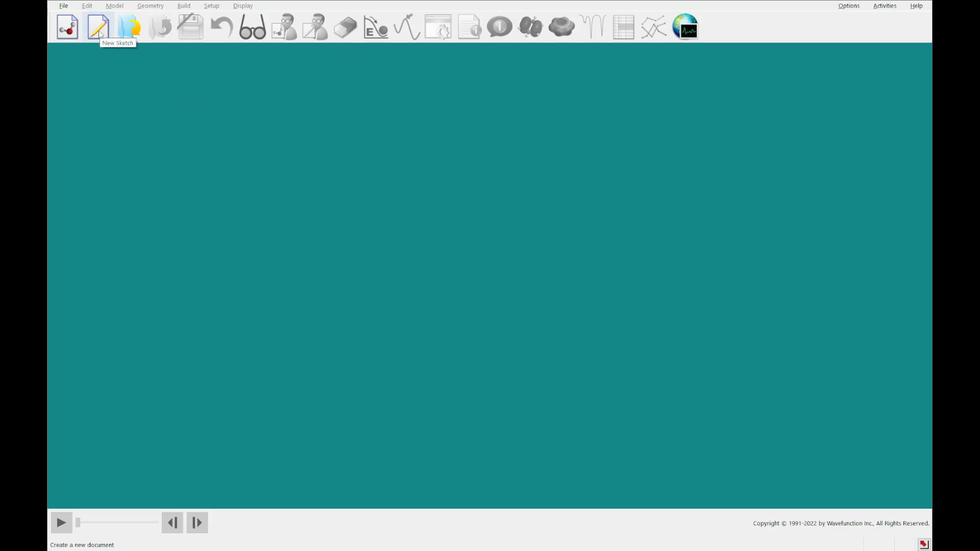
Draw the fused-ring indigo skeleton in a new 2D sketch.
{"action": "left_click", "coordinate": [98, 26]}
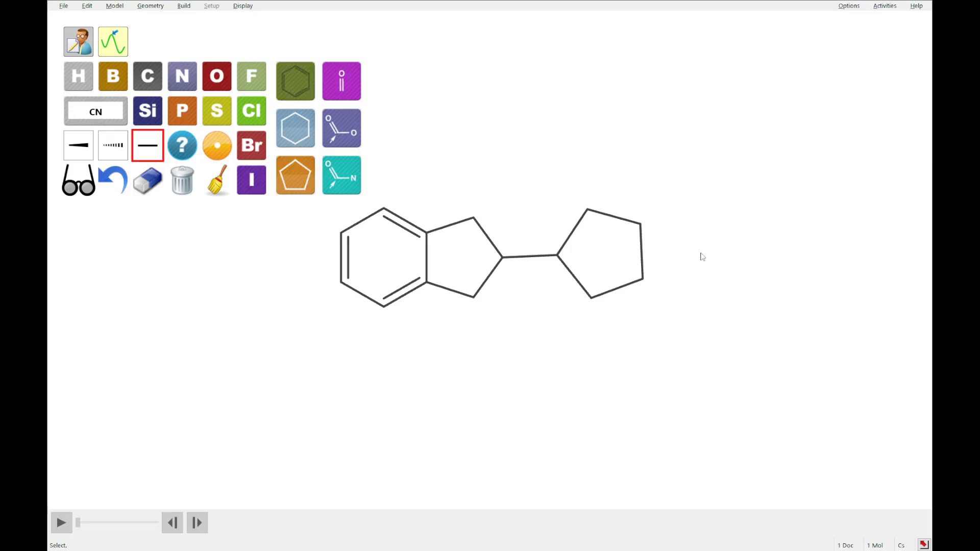
{"action": "left_click", "coordinate": [295, 80]}
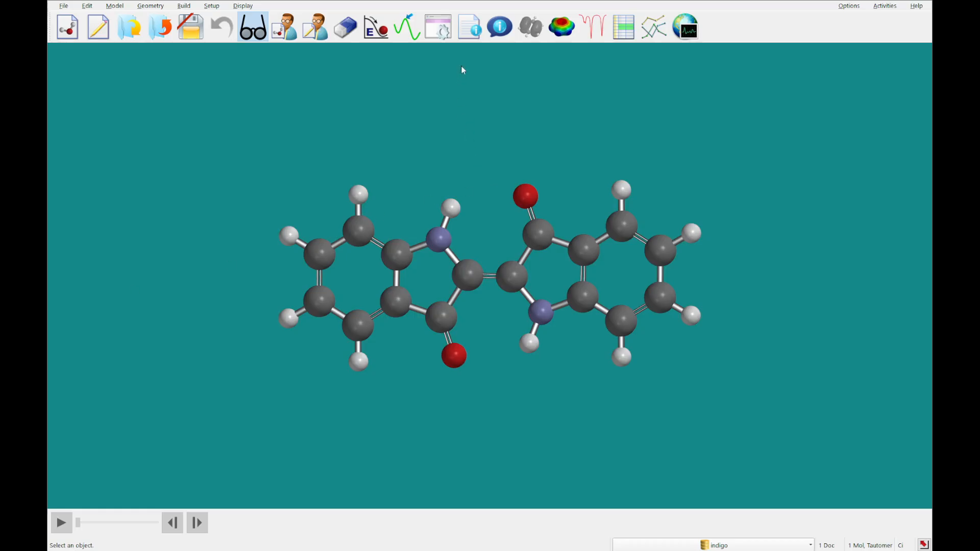
Submit a B3LYP equilibrium geometry job with UV/vis, saved as indigo.spartan.
{"action": "left_click", "coordinate": [211, 6]}
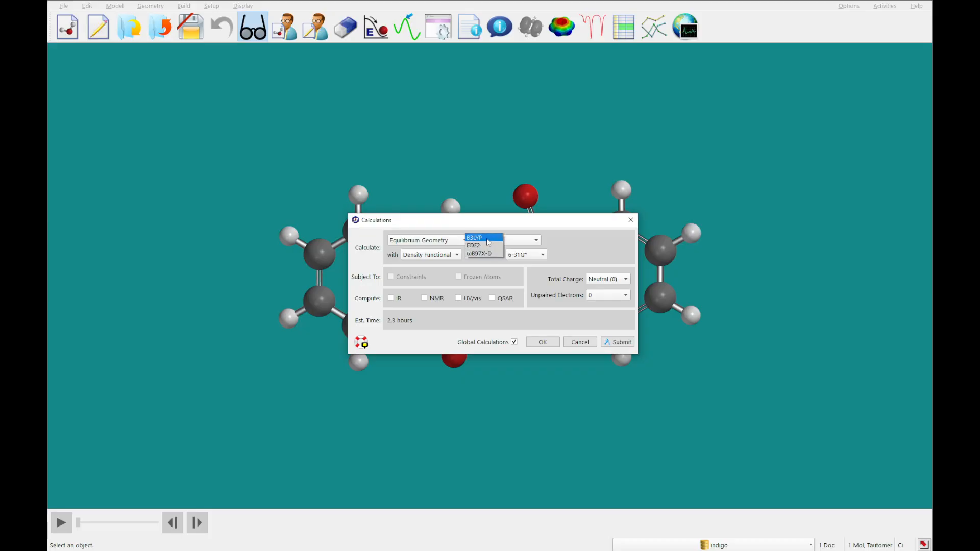
{"action": "left_click", "coordinate": [474, 237]}
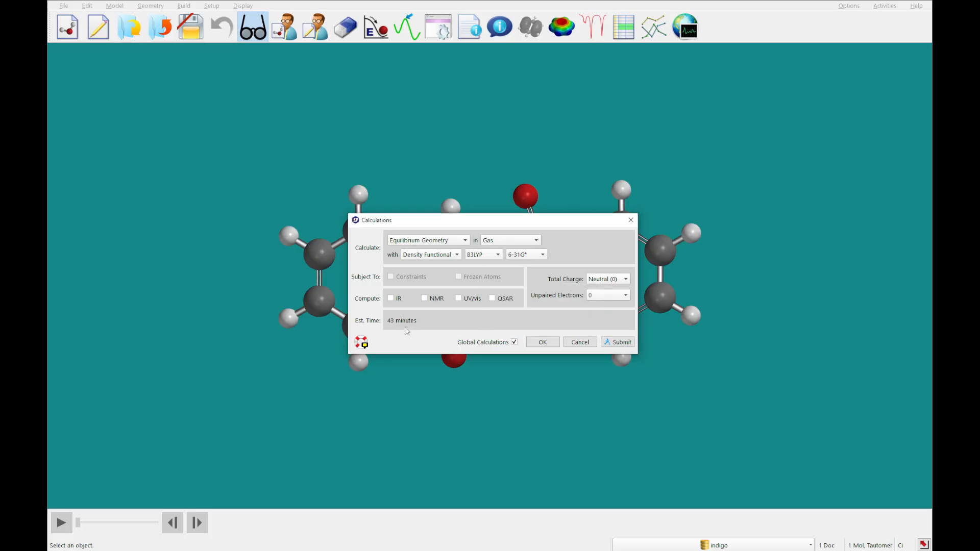
{"action": "left_click", "coordinate": [459, 298]}
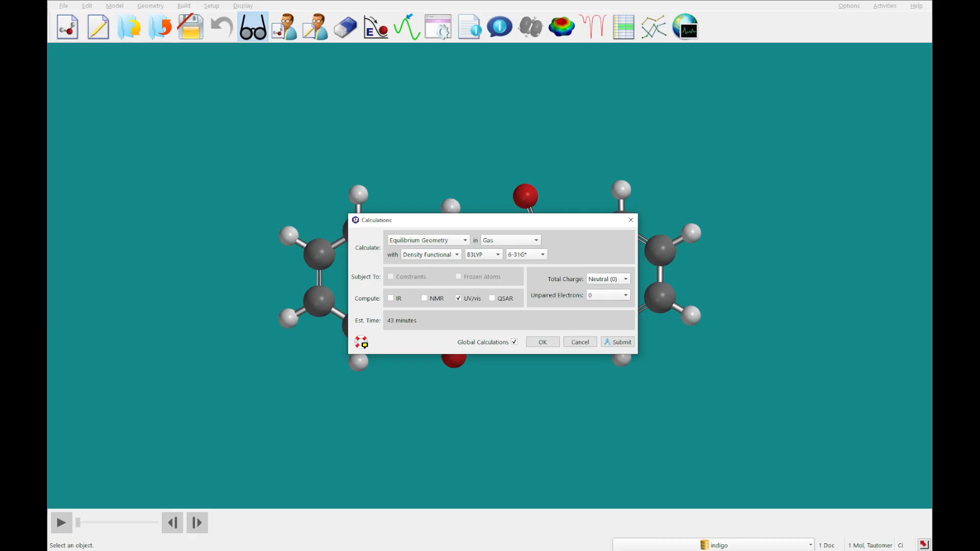
{"action": "left_click", "coordinate": [617, 342]}
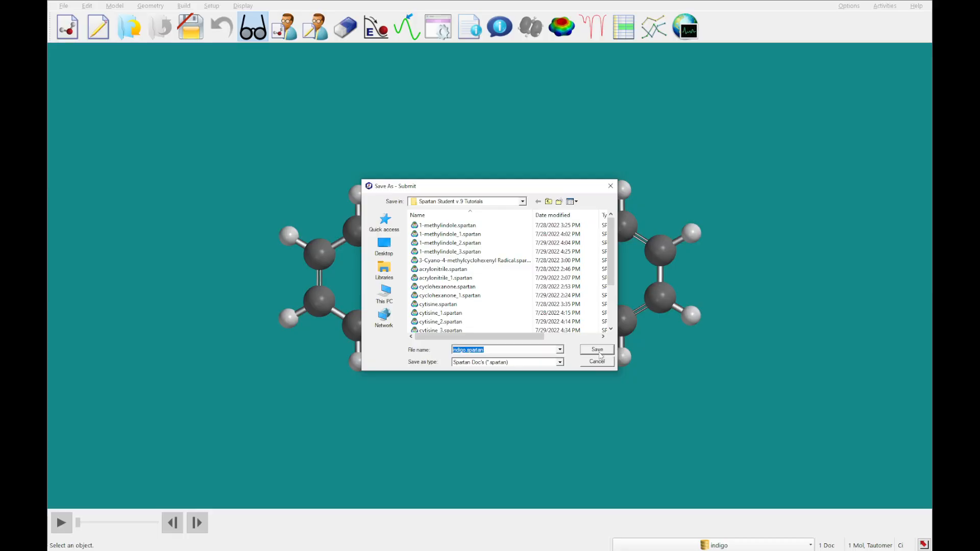
{"action": "left_click", "coordinate": [596, 349]}
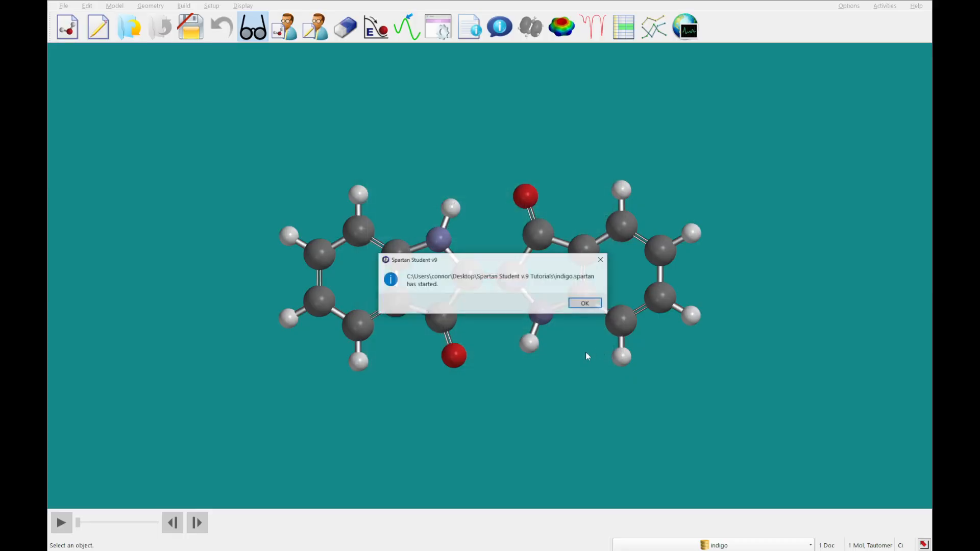
{"action": "left_click", "coordinate": [584, 303]}
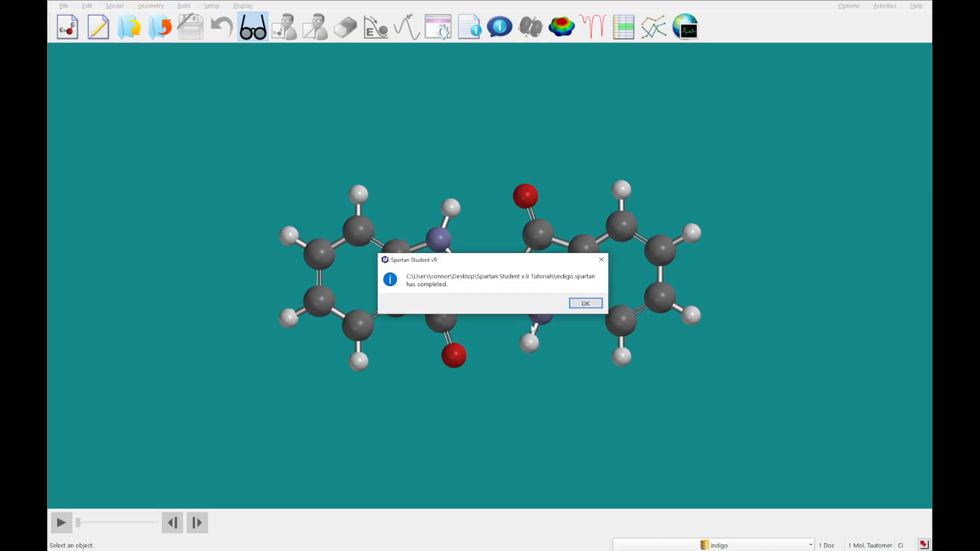
Add indigo's calculated UV/vis spectrum to the spectra panel after the job completes.
{"action": "left_click", "coordinate": [584, 303]}
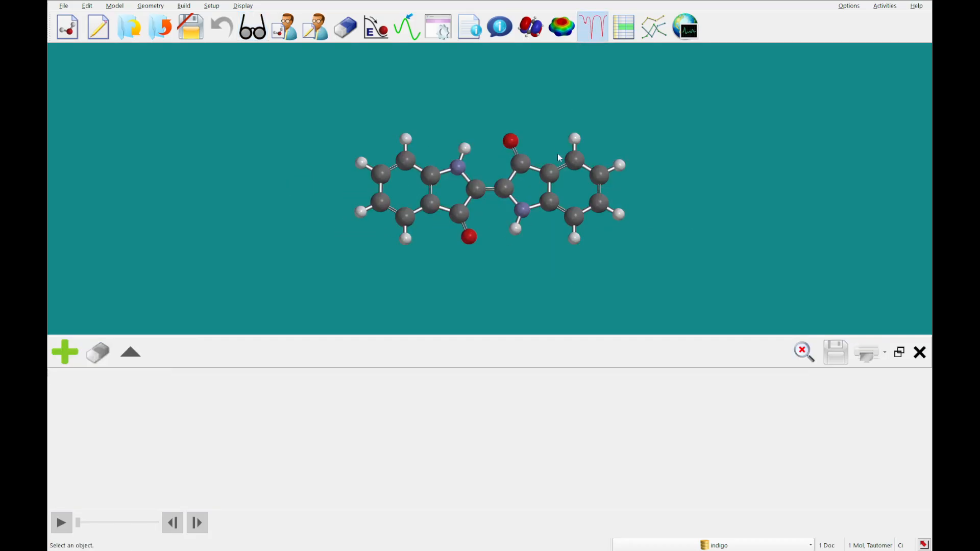
{"action": "left_click", "coordinate": [592, 26]}
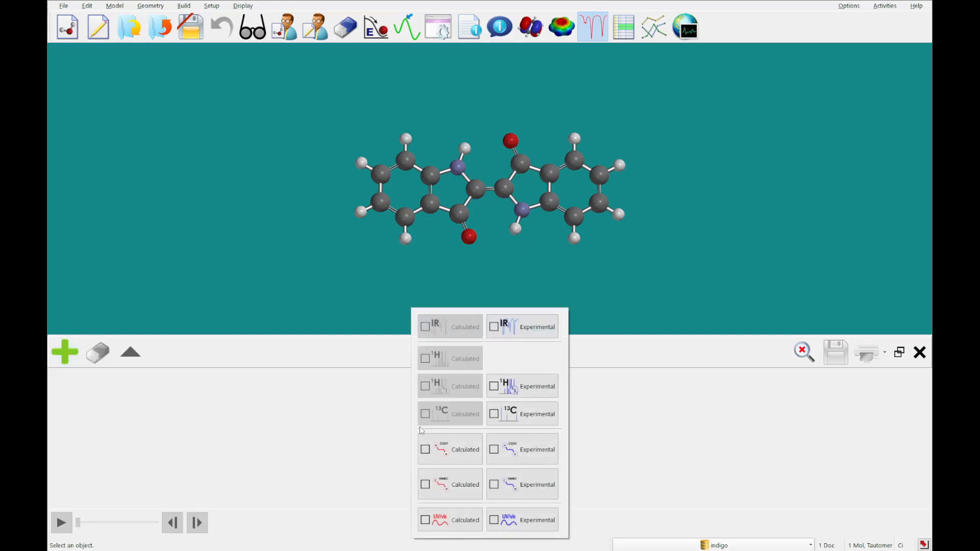
{"action": "left_click", "coordinate": [426, 520]}
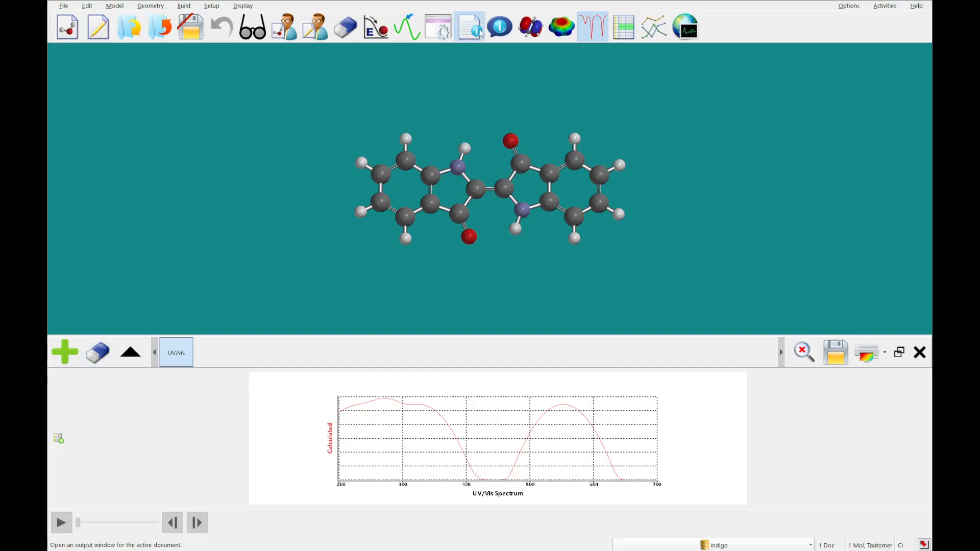
Highlight the 552.20 nm, 0.2777 intensity transition in the output's UV/Vis Allowed Transitions table.
{"action": "left_click", "coordinate": [470, 26]}
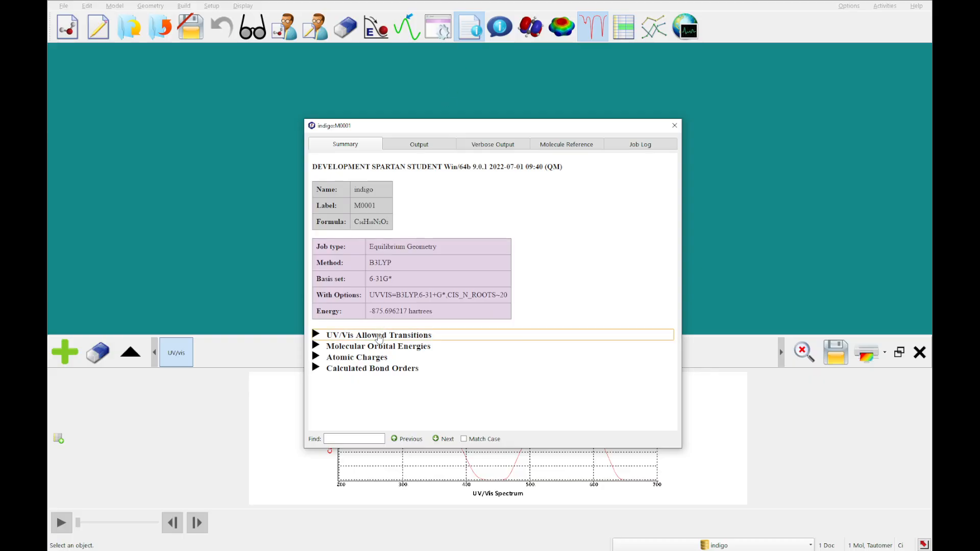
{"action": "left_click", "coordinate": [379, 335]}
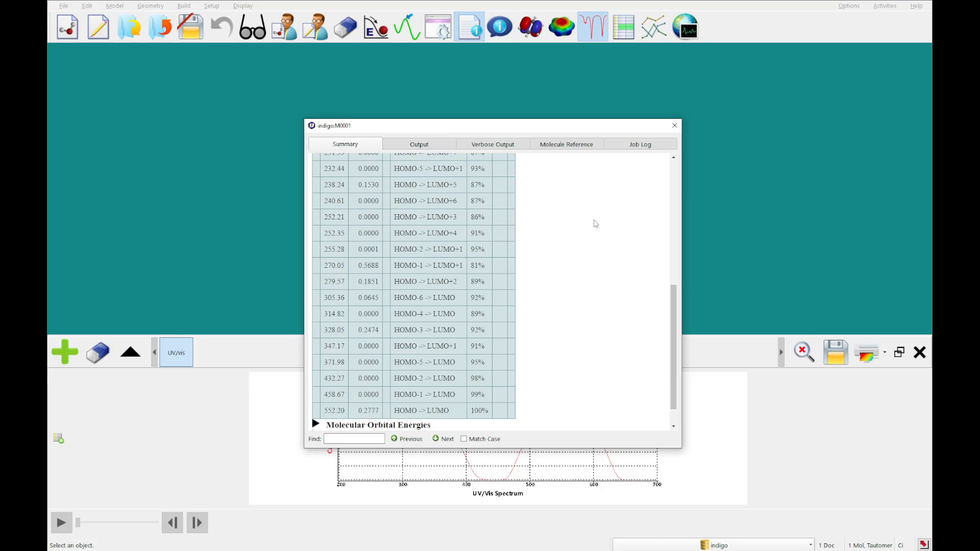
{"action": "mouse_move", "coordinate": [592, 225]}
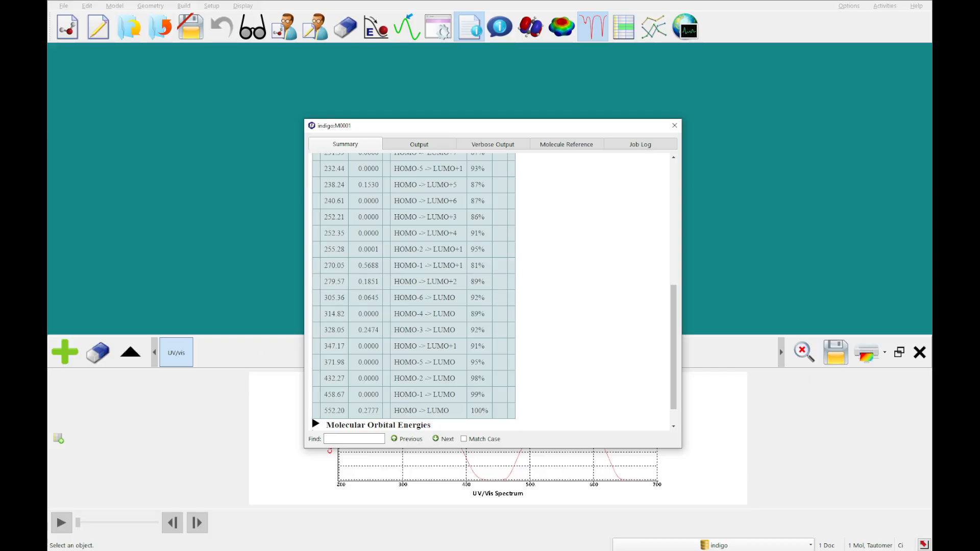
{"action": "mouse_move", "coordinate": [558, 137]}
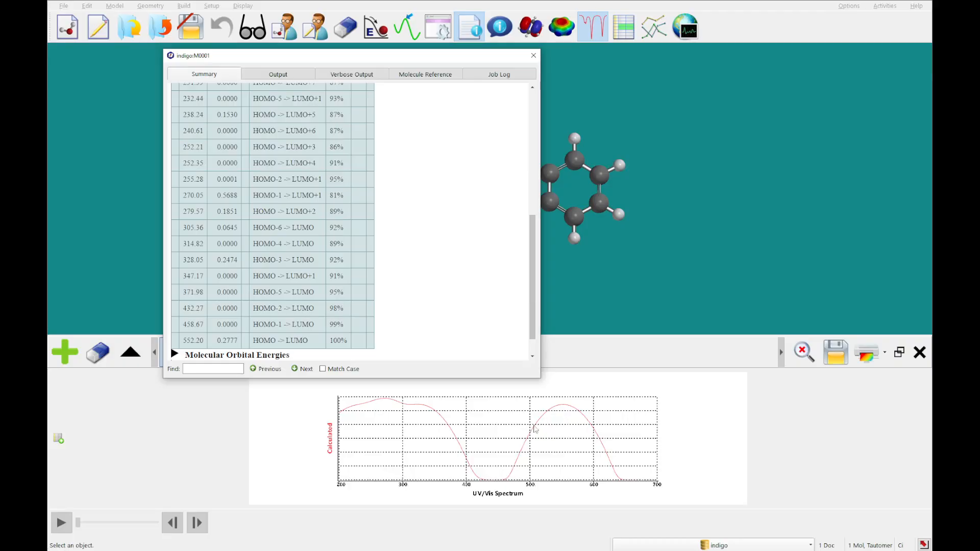
{"action": "mouse_move", "coordinate": [558, 426]}
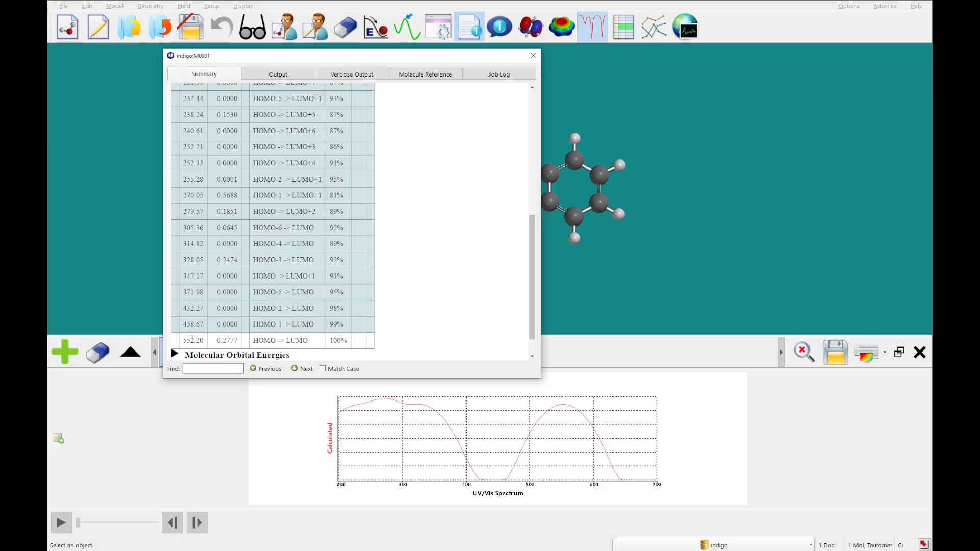
{"action": "double_click", "coordinate": [193, 340]}
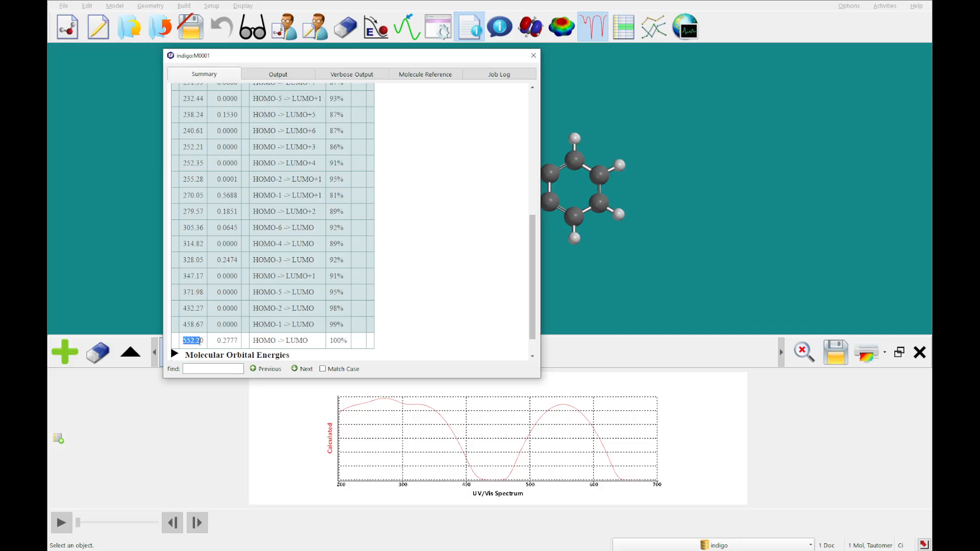
{"action": "left_click", "coordinate": [227, 340]}
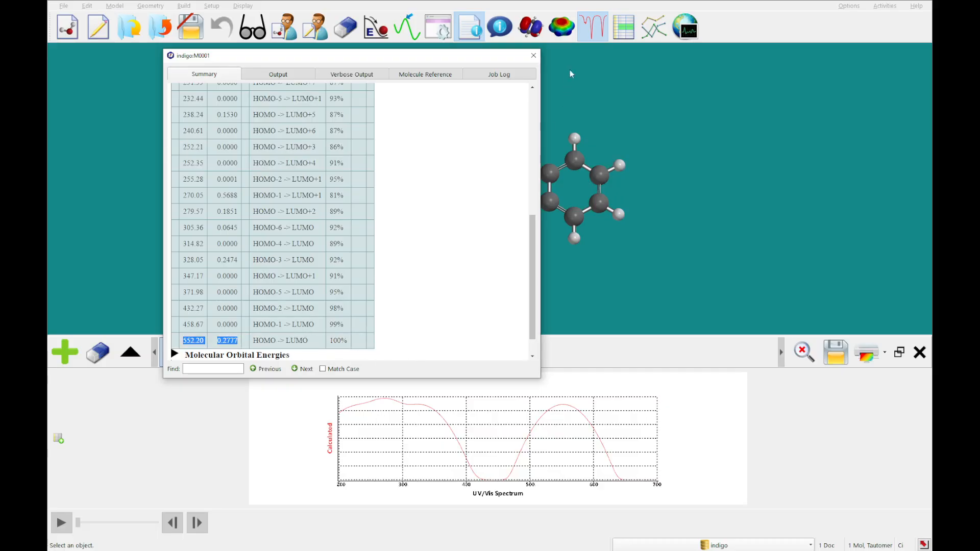
{"action": "left_click", "coordinate": [533, 55]}
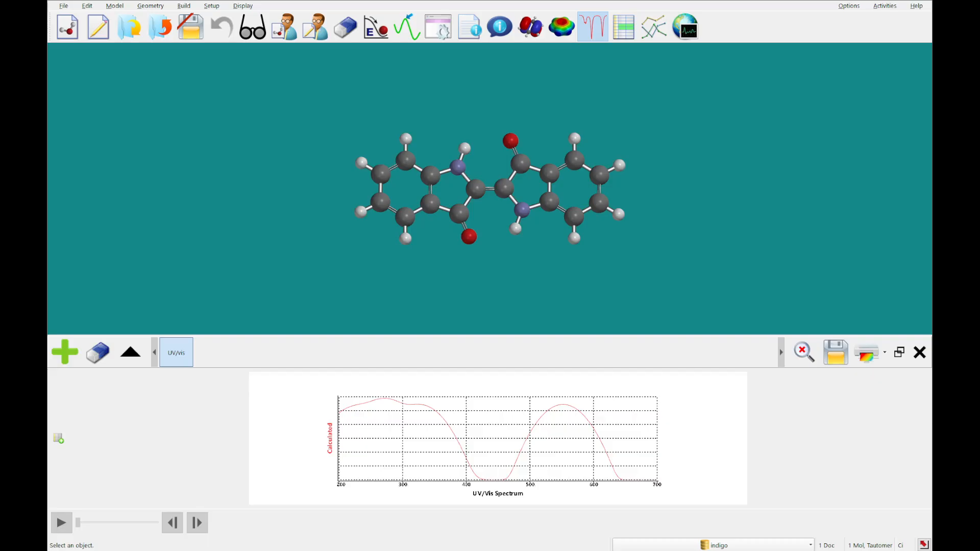
{"action": "mouse_move", "coordinate": [495, 263]}
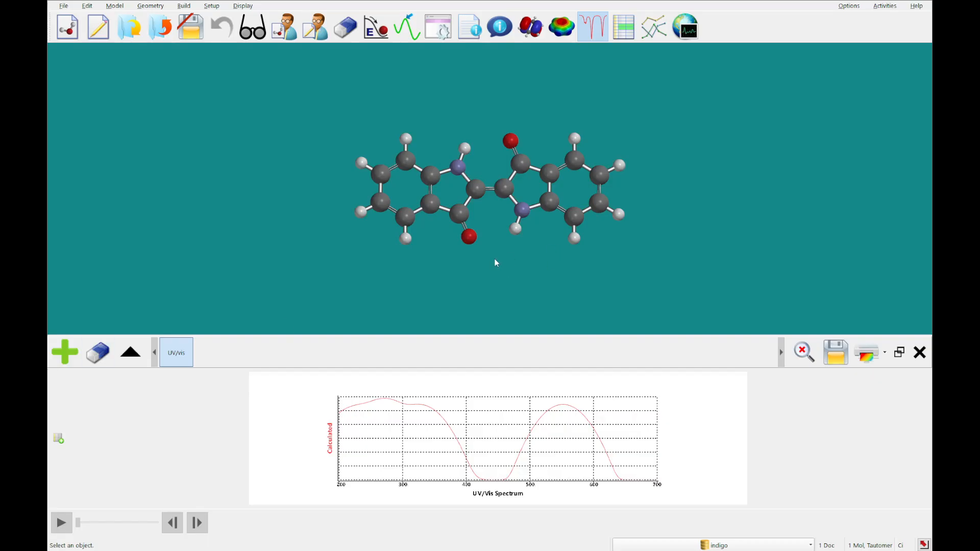
{"action": "mouse_move", "coordinate": [75, 287]}
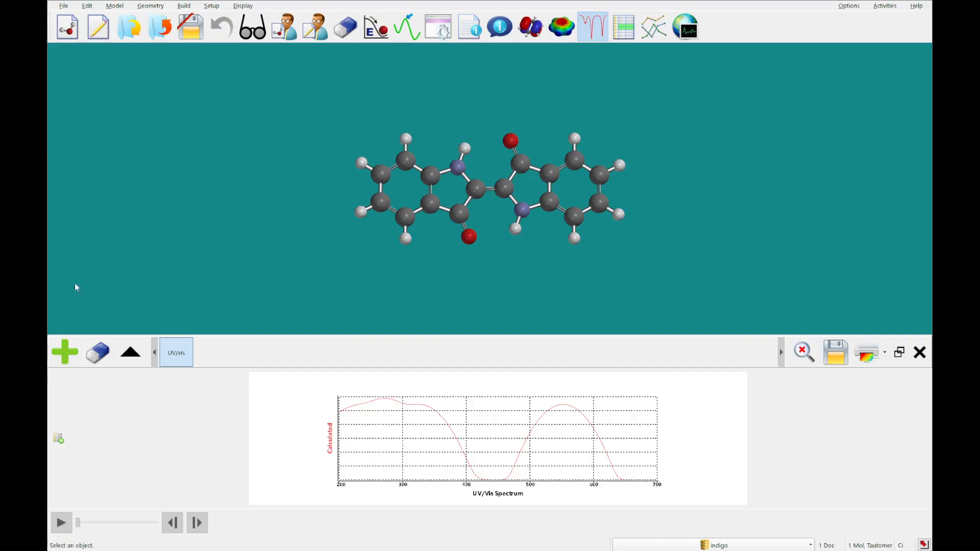